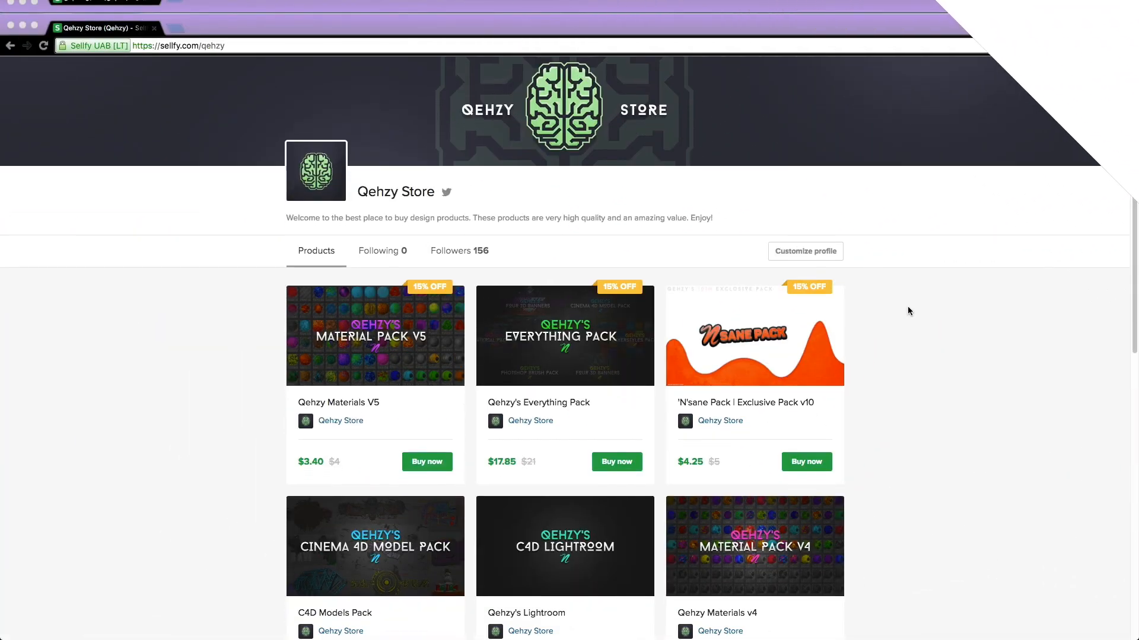
- Put the swirl back behind the text, then move to the NsanePack document with the green-and-red fractal
{"action": "scroll", "scroll_direction": "down", "scroll_amount": 3}
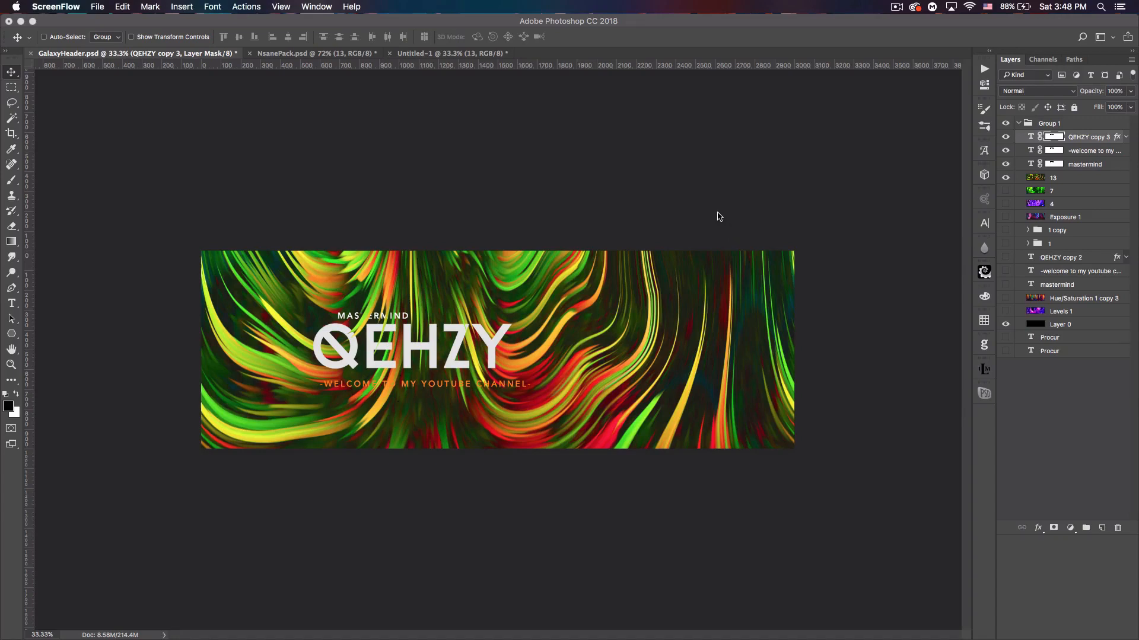
{"action": "mouse_move", "coordinate": [702, 201]}
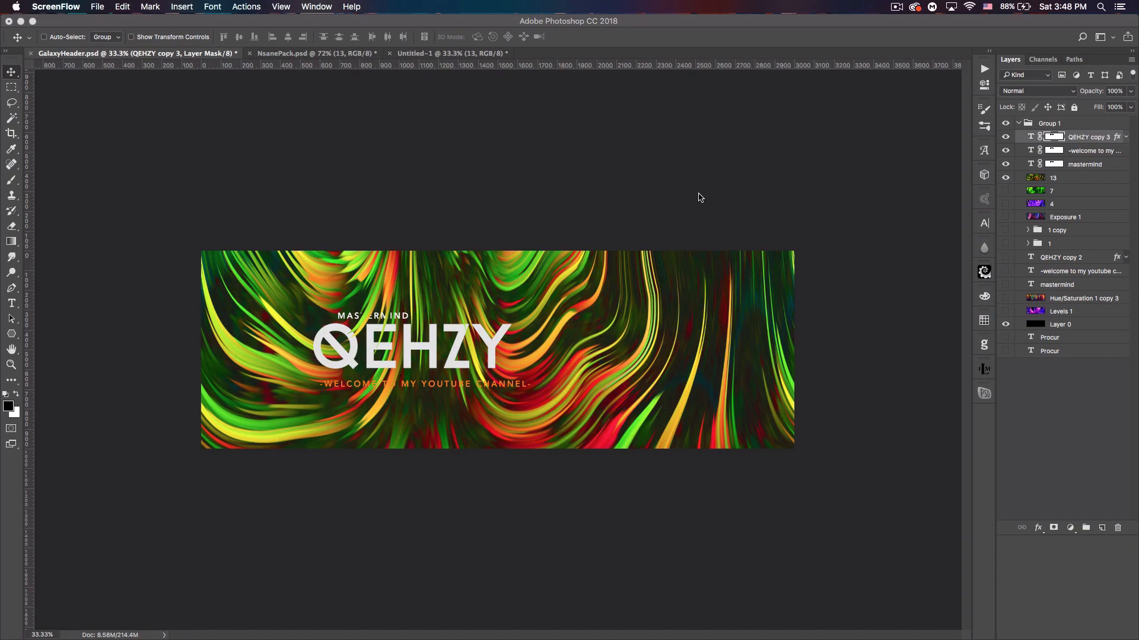
{"action": "mouse_move", "coordinate": [629, 164]}
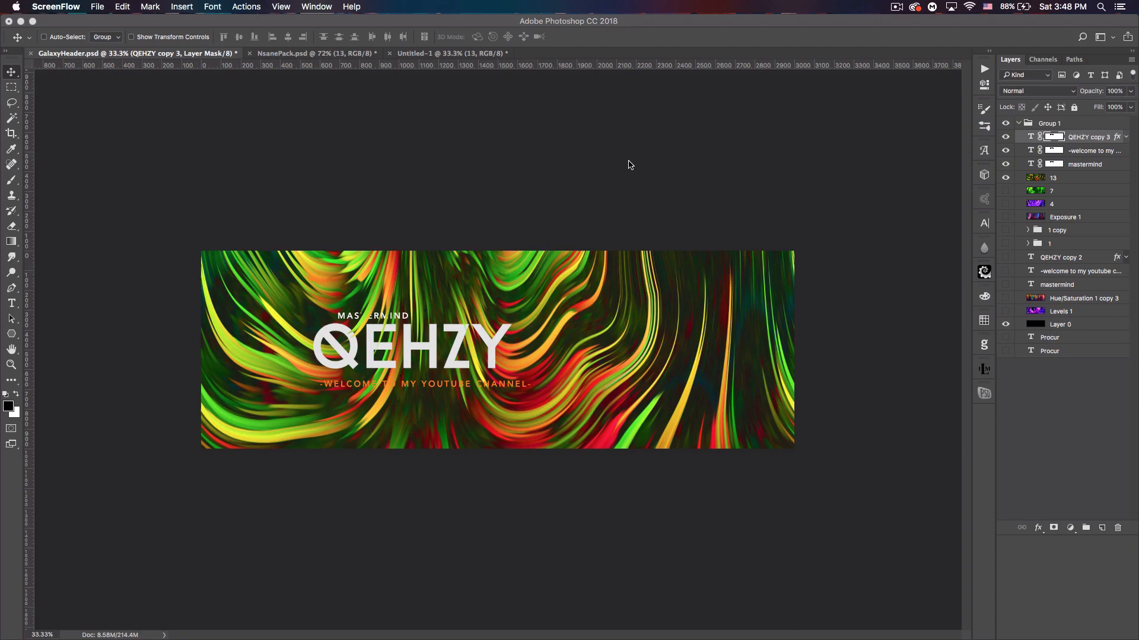
{"action": "mouse_move", "coordinate": [748, 198]}
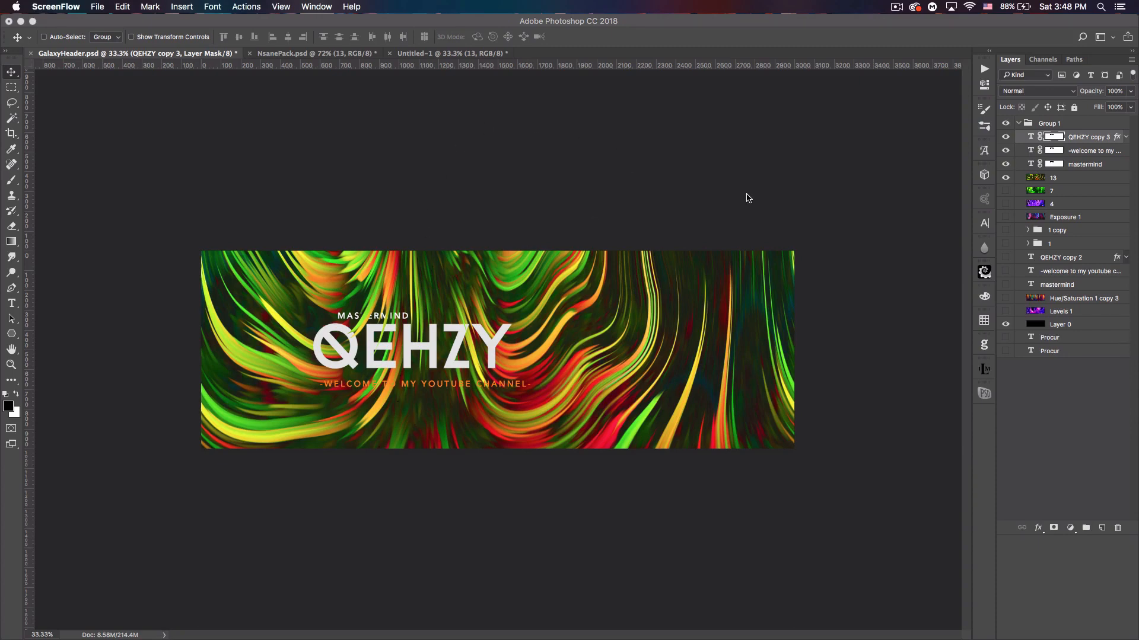
{"action": "mouse_move", "coordinate": [718, 150]}
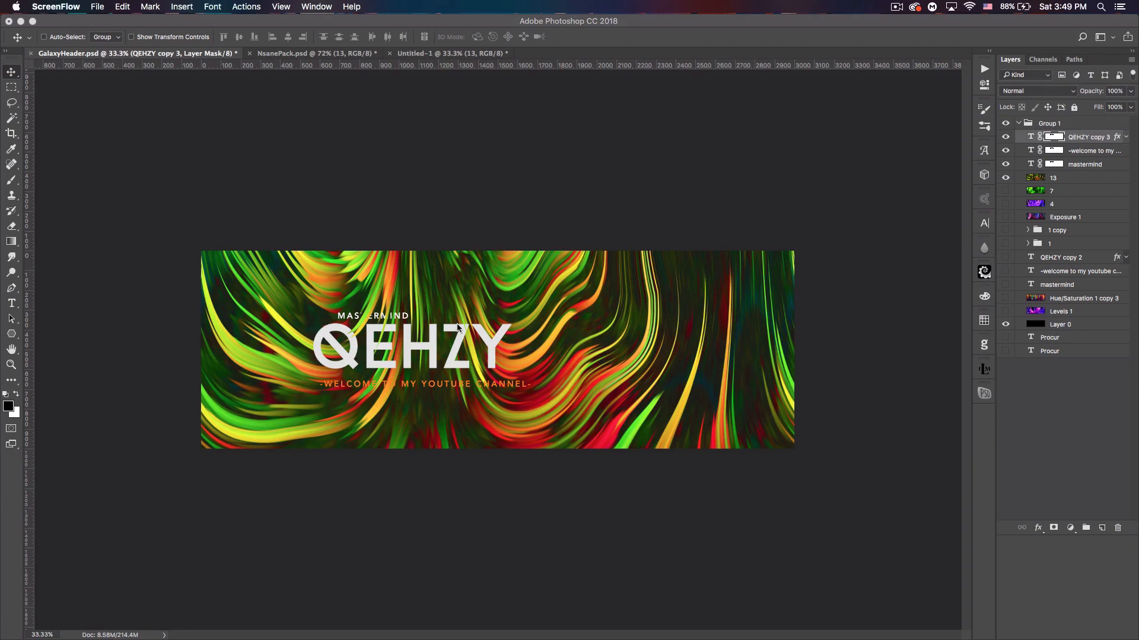
{"action": "mouse_move", "coordinate": [596, 264]}
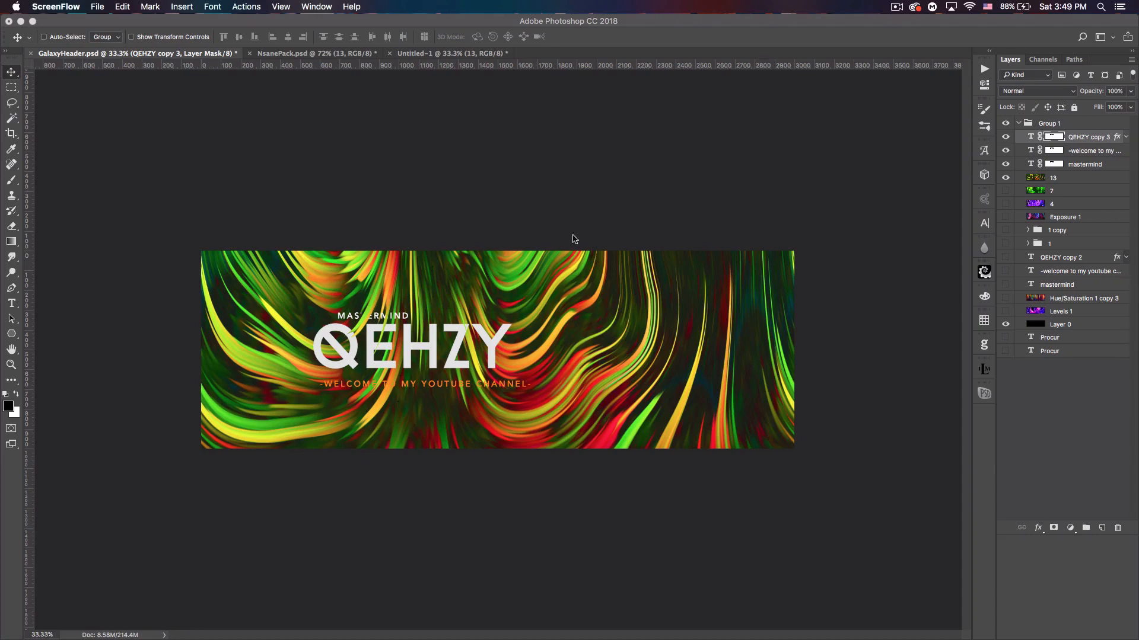
{"action": "mouse_move", "coordinate": [534, 337]}
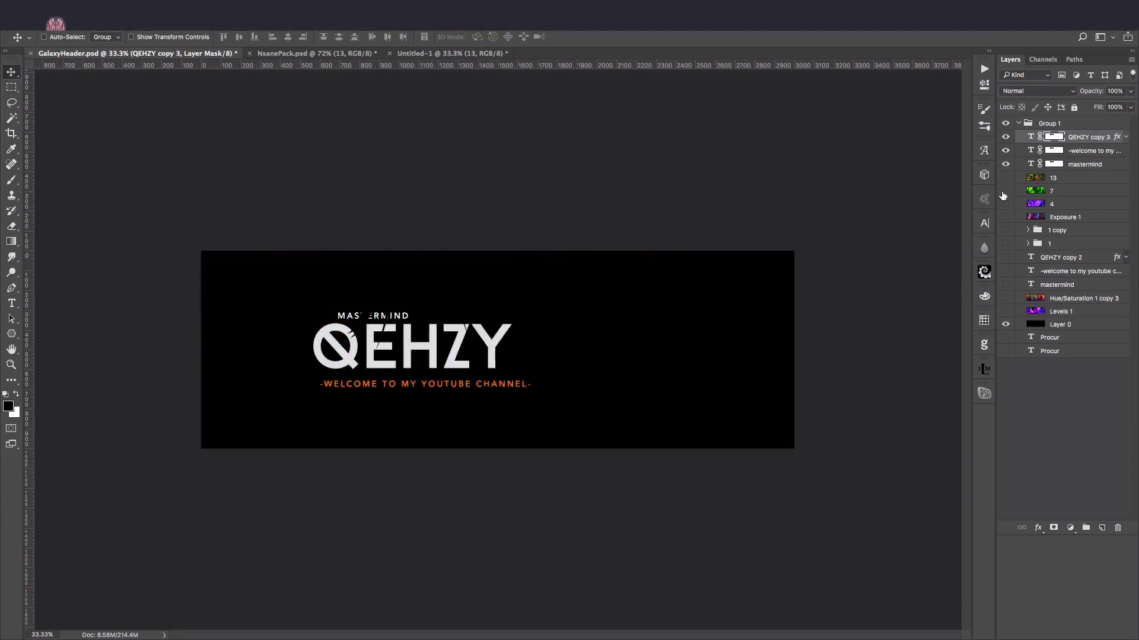
{"action": "left_click", "coordinate": [1006, 191]}
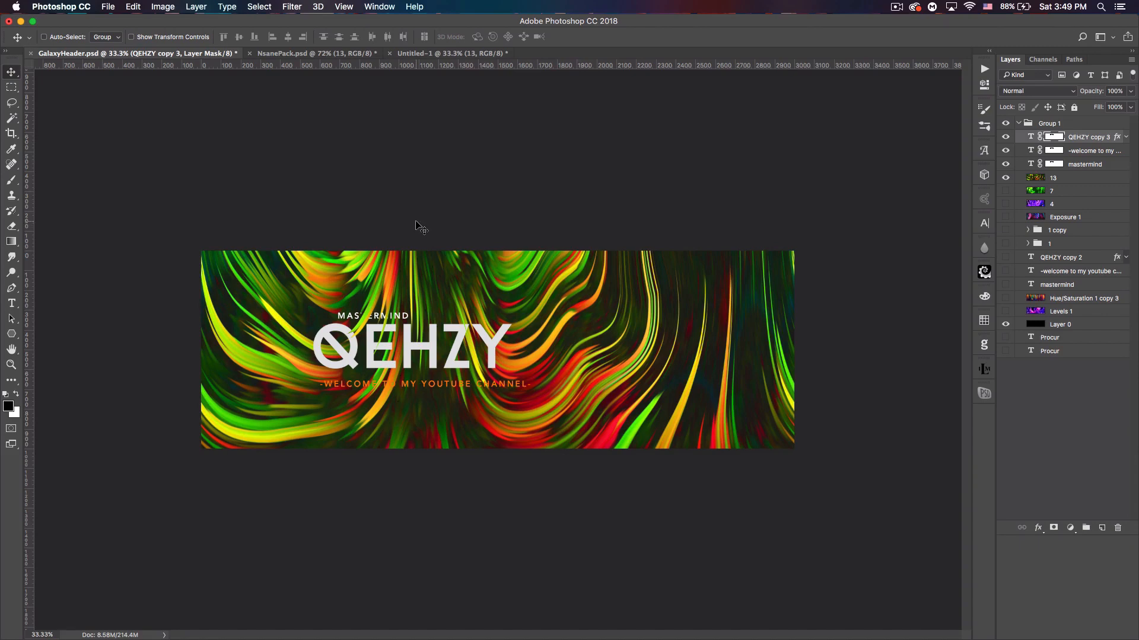
{"action": "mouse_move", "coordinate": [316, 66]}
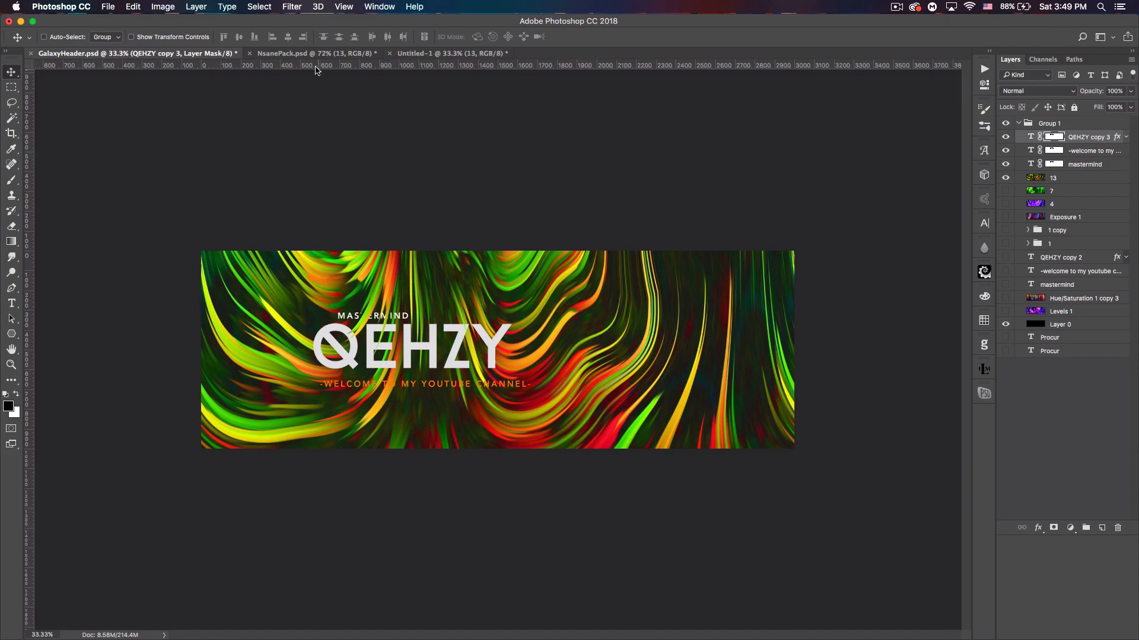
{"action": "left_click", "coordinate": [284, 53]}
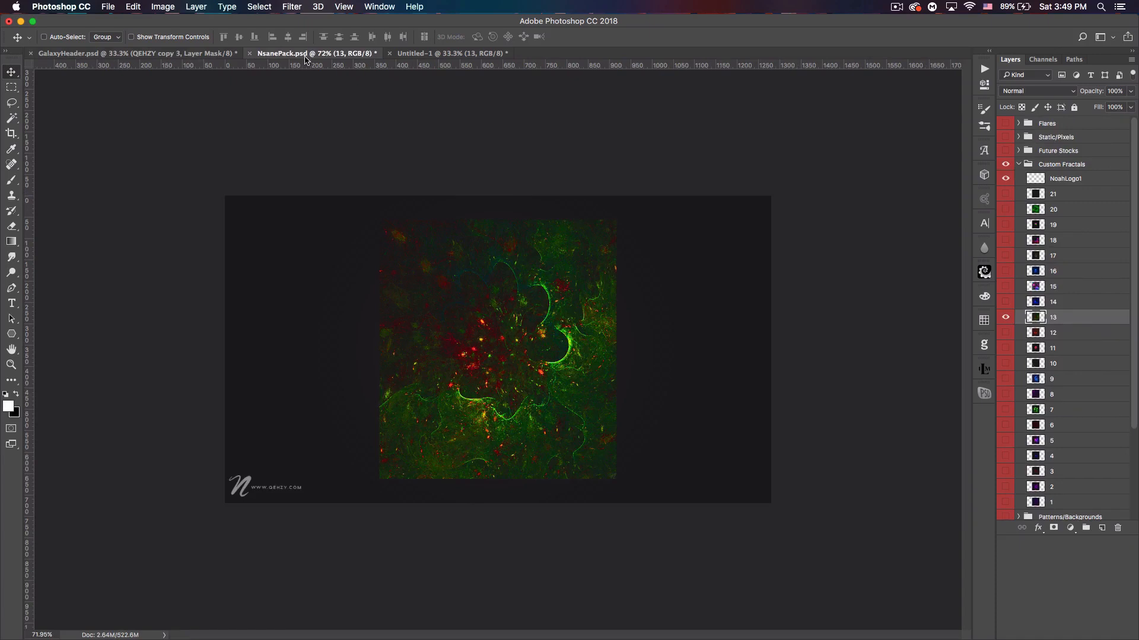
{"action": "mouse_move", "coordinate": [488, 405]}
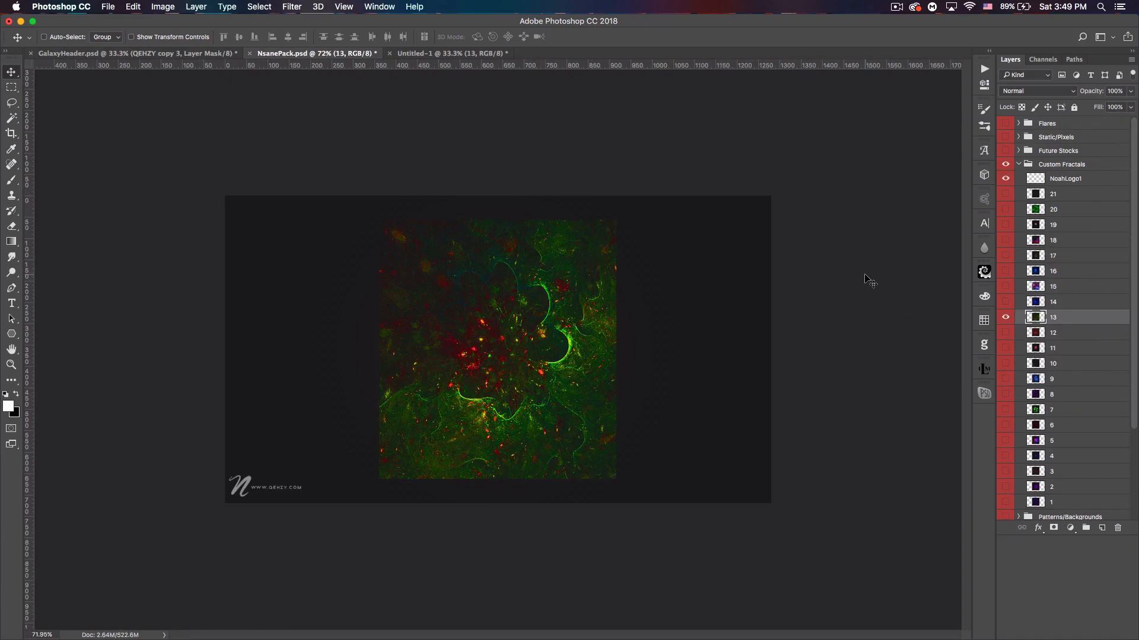
{"action": "mouse_move", "coordinate": [405, 289]}
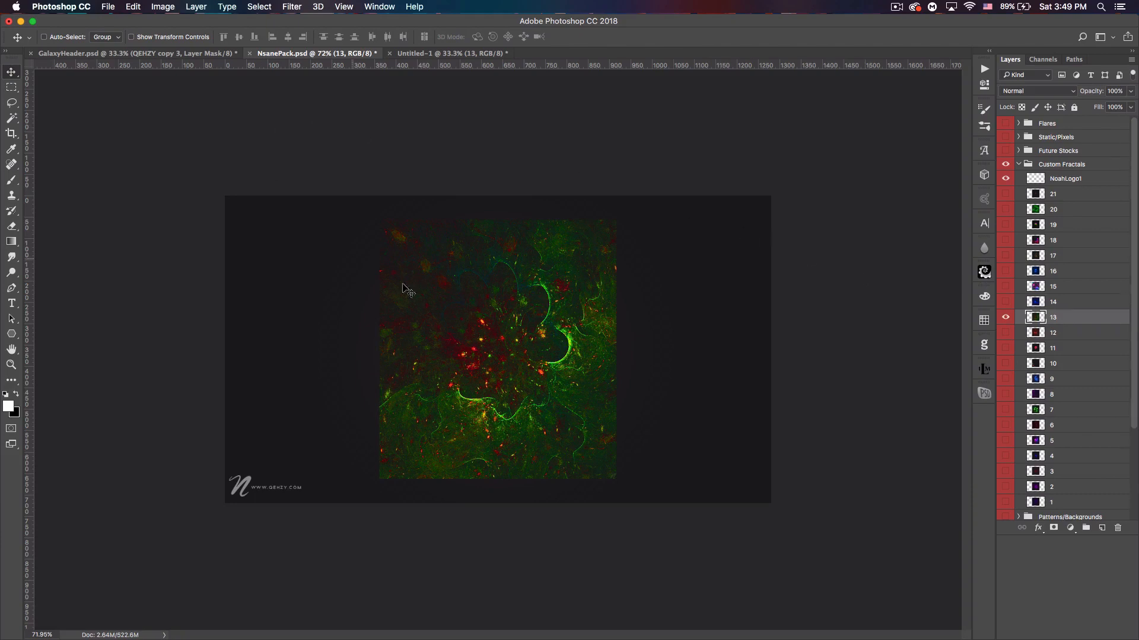
{"action": "mouse_move", "coordinate": [341, 263]}
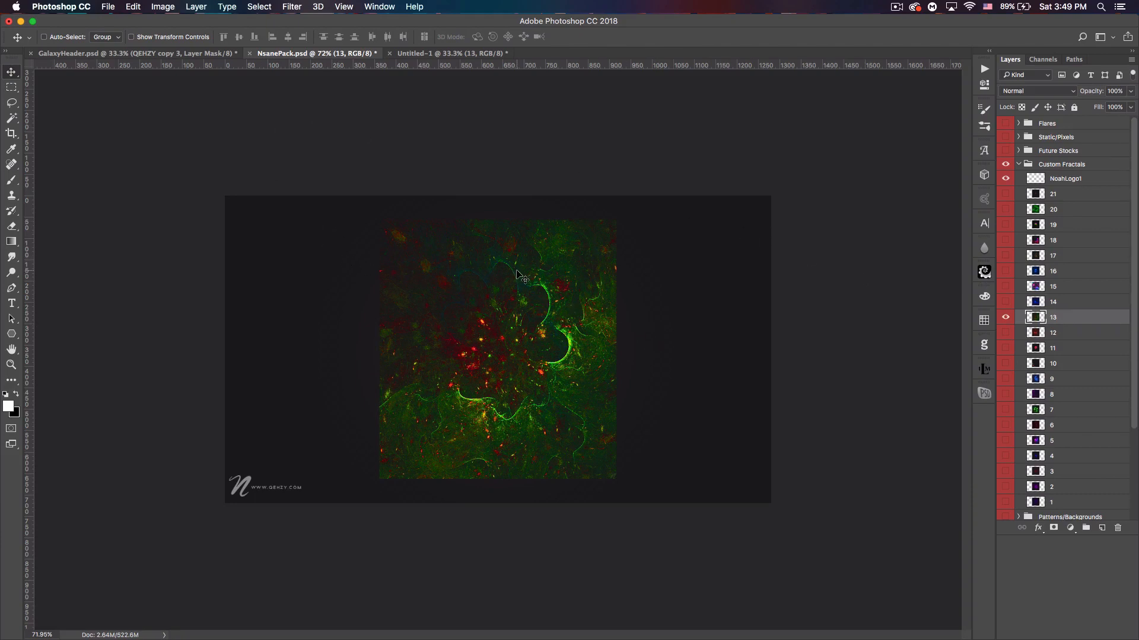
{"action": "mouse_move", "coordinate": [528, 292]}
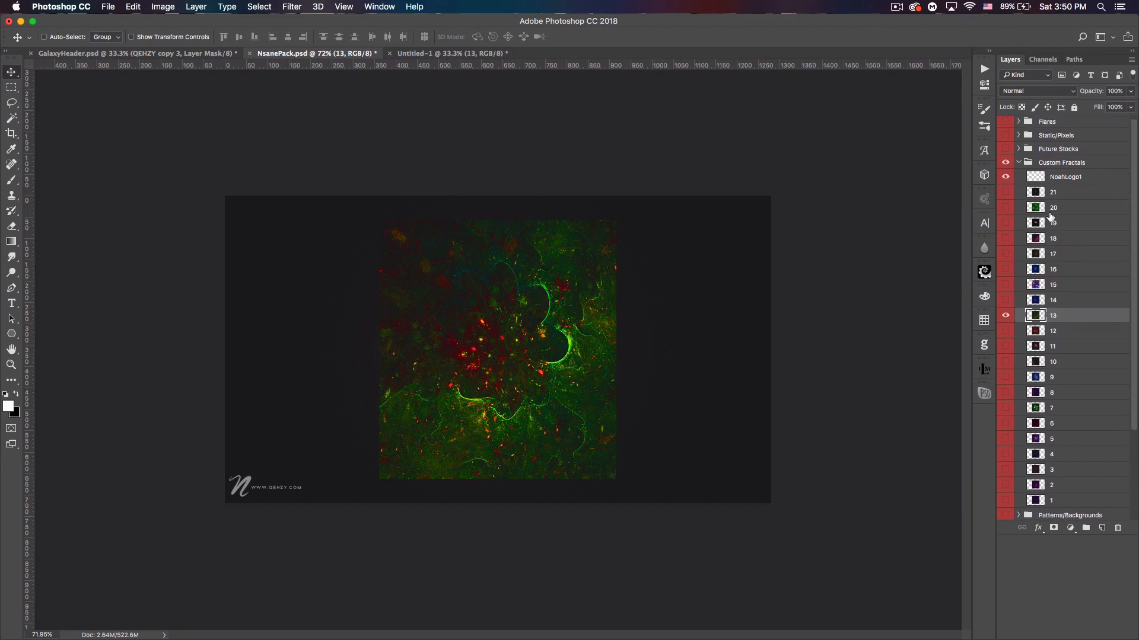
{"action": "mouse_move", "coordinate": [1064, 318]}
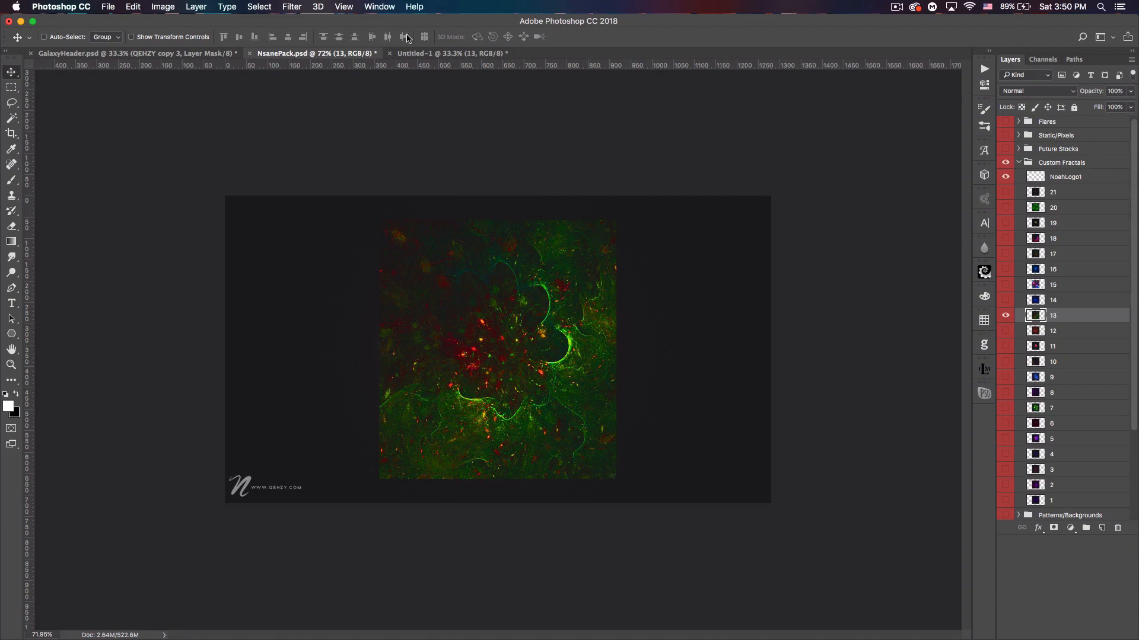
{"action": "left_click", "coordinate": [108, 7]}
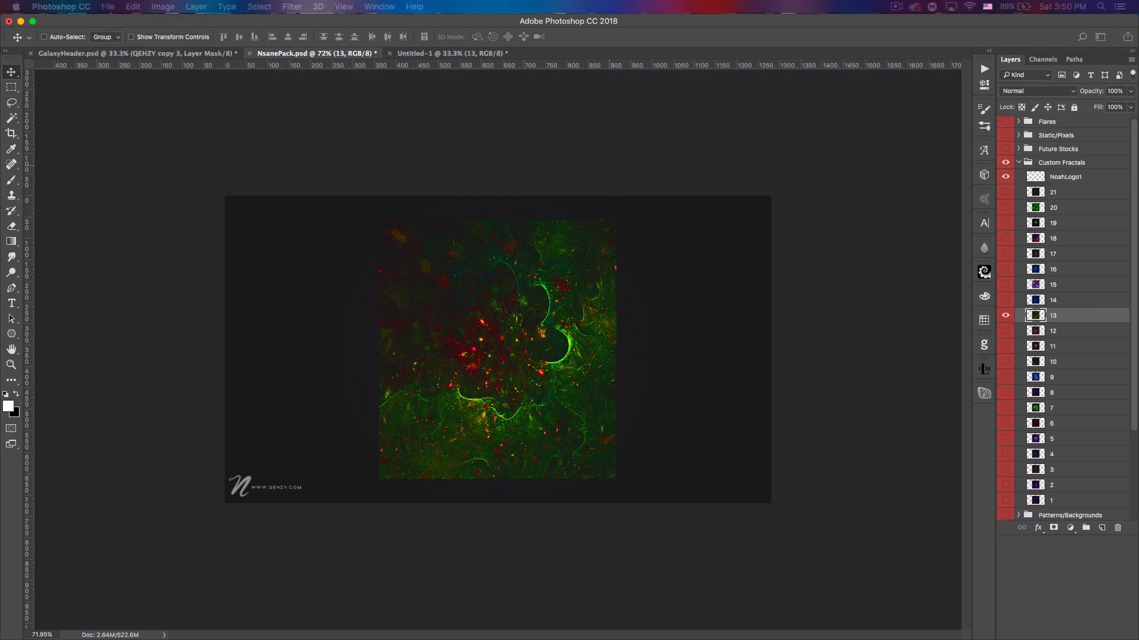
- Dismiss the New document dialog and bring fractal layer 13 from NsanePack into Untitled-1
{"action": "left_click", "coordinate": [107, 6]}
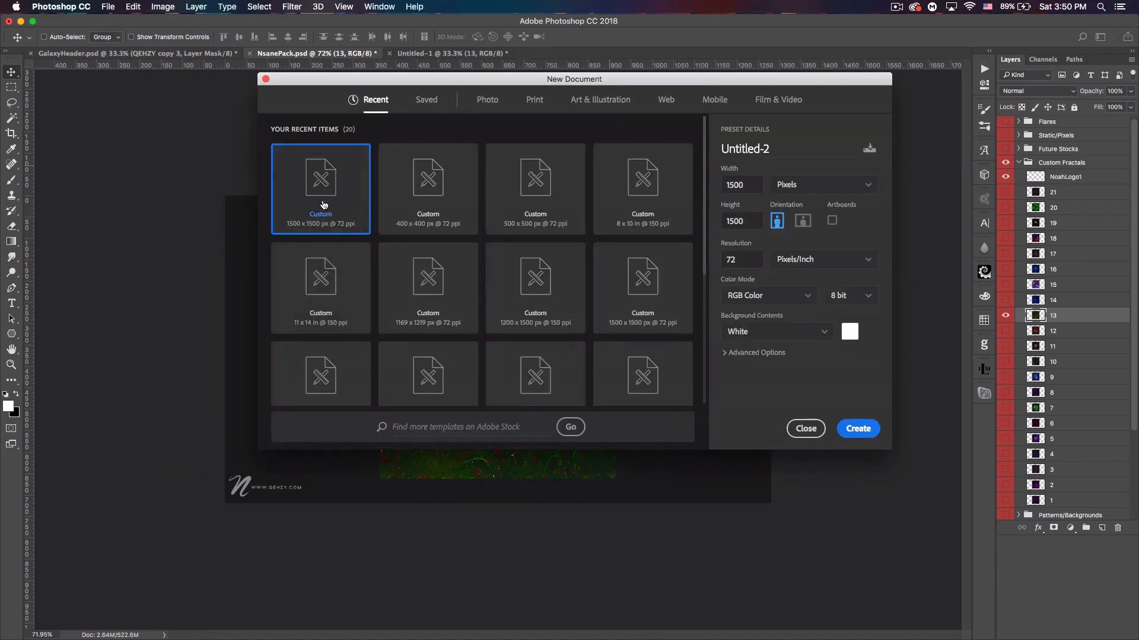
{"action": "mouse_move", "coordinate": [335, 214]}
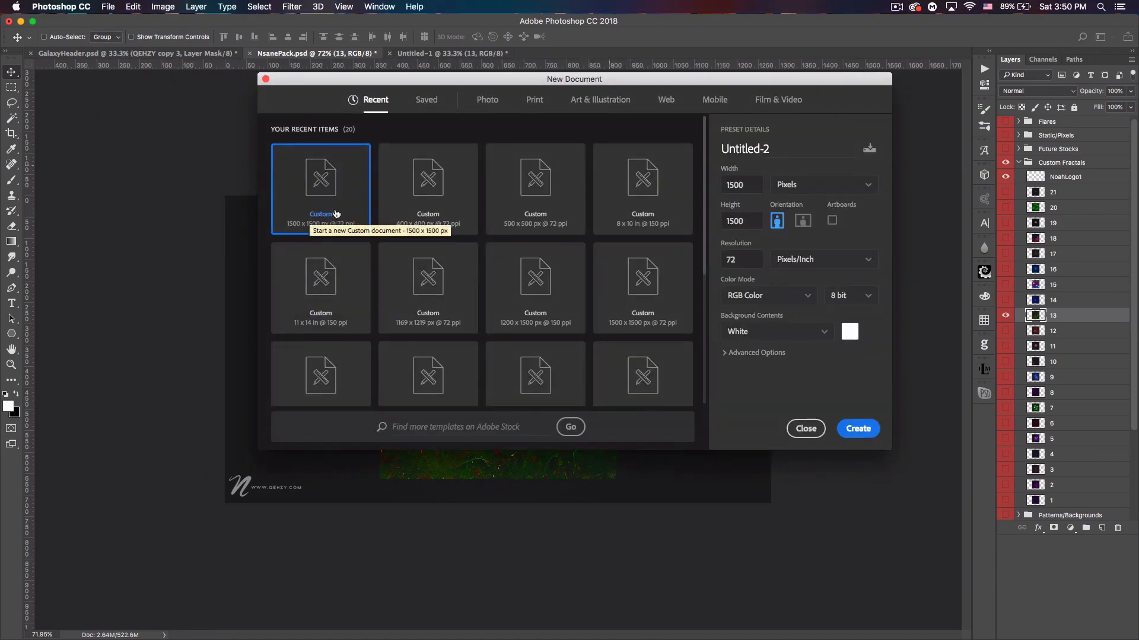
{"action": "left_click", "coordinate": [804, 428]}
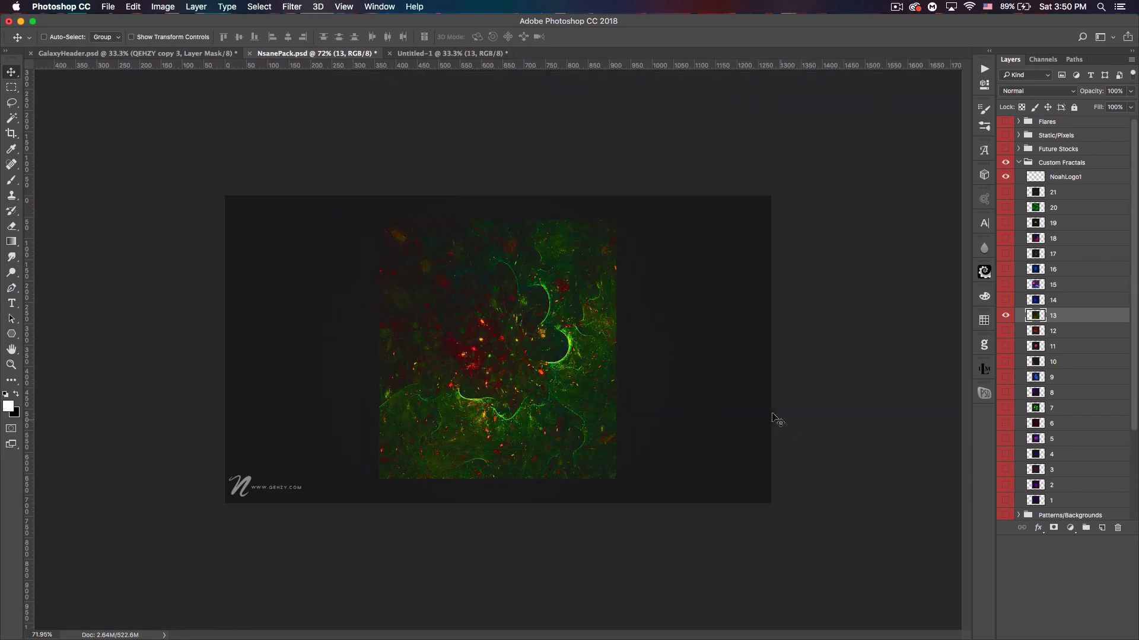
{"action": "left_click", "coordinate": [451, 54]}
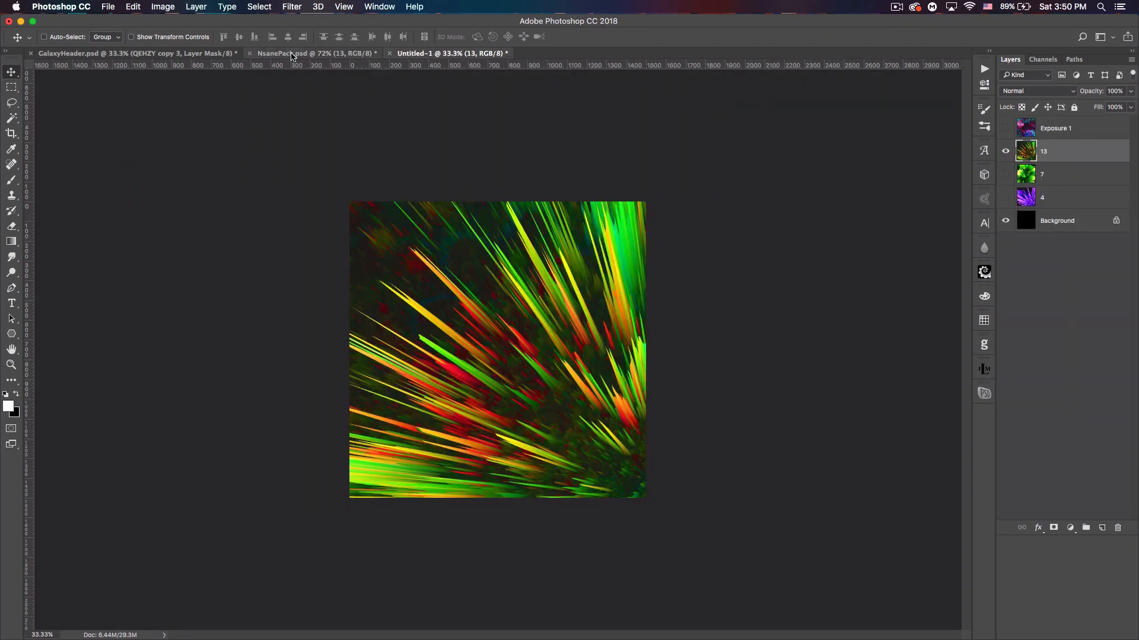
{"action": "left_click", "coordinate": [283, 54]}
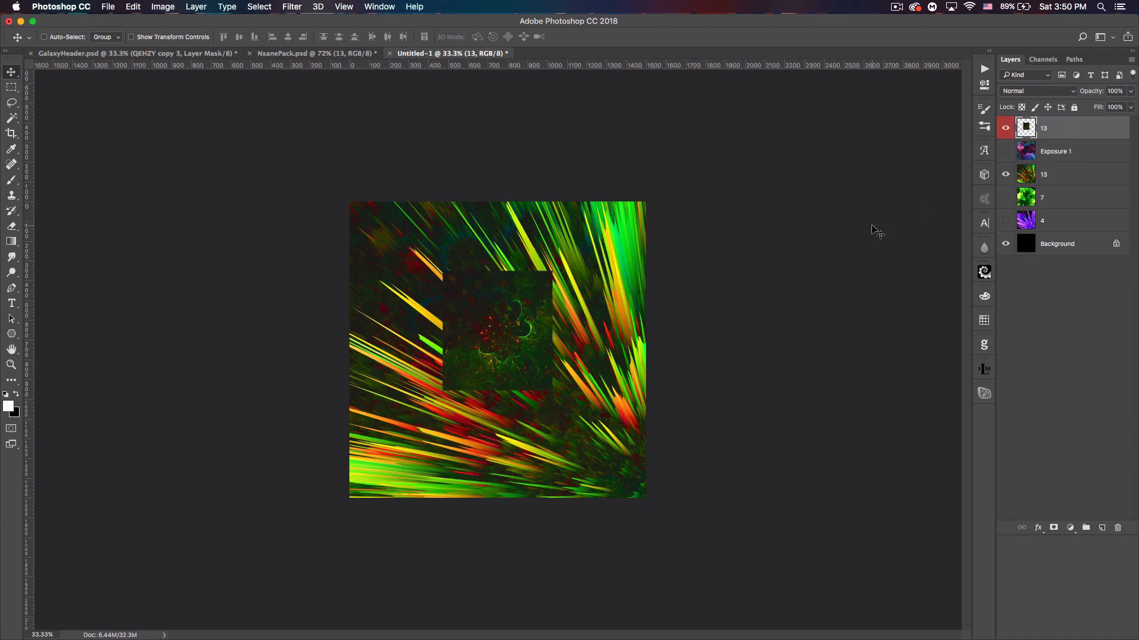
- Scale the pasted fractal to fill the whole Untitled-1 canvas and select top layer 13
{"action": "left_click_drag", "start_coordinate": [497, 331], "coordinate": [404, 261]}
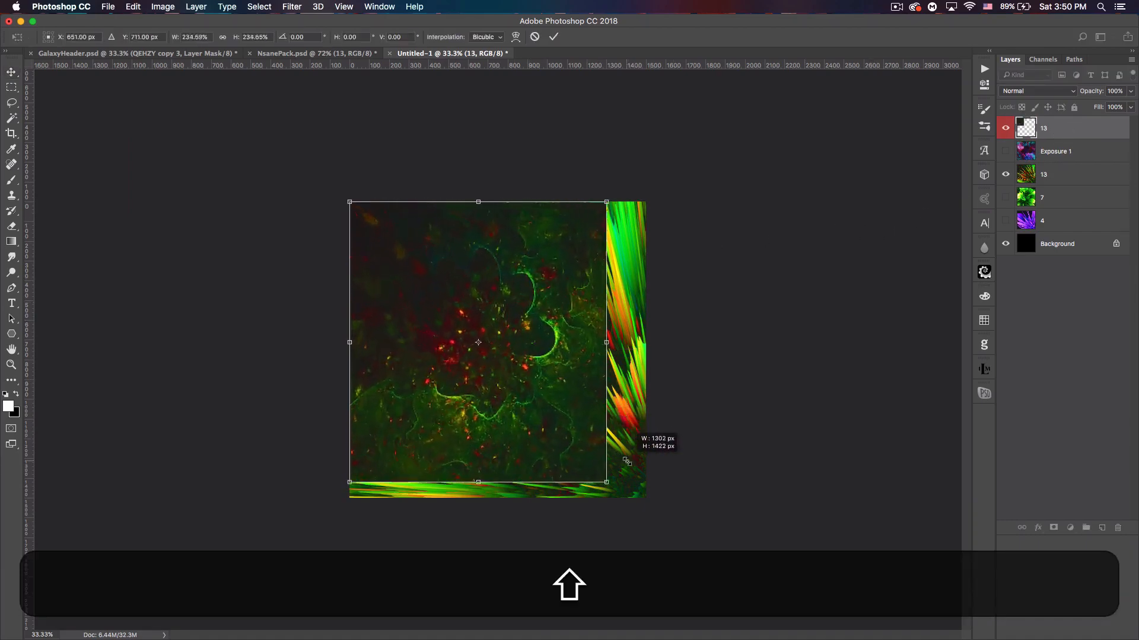
{"action": "left_click_drag", "start_coordinate": [606, 482], "coordinate": [621, 497]}
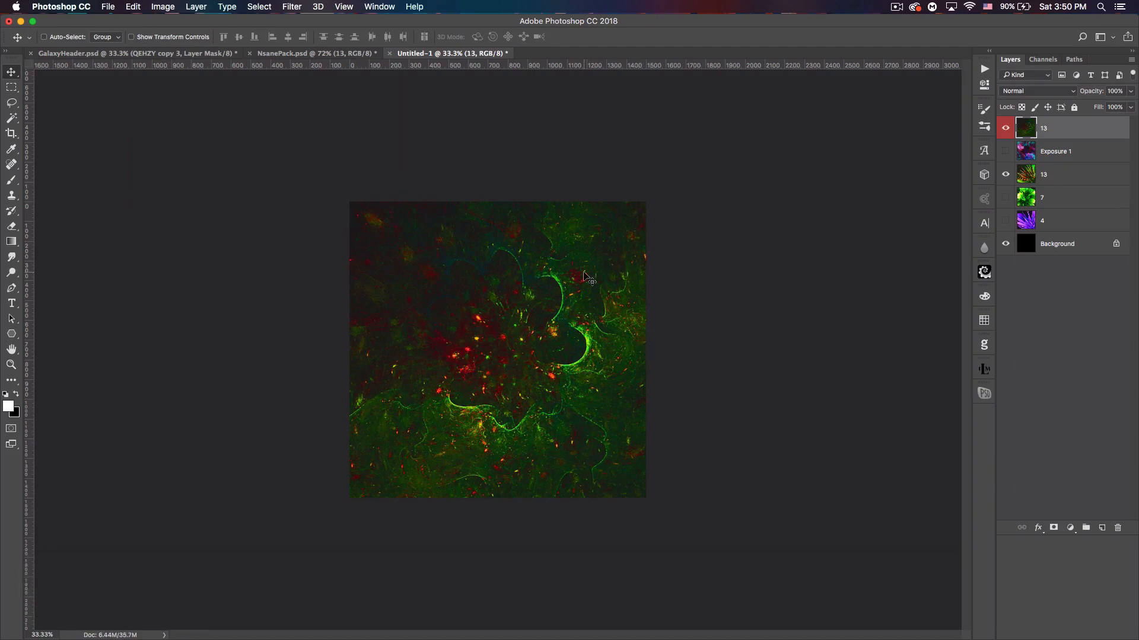
{"action": "mouse_move", "coordinate": [608, 274]}
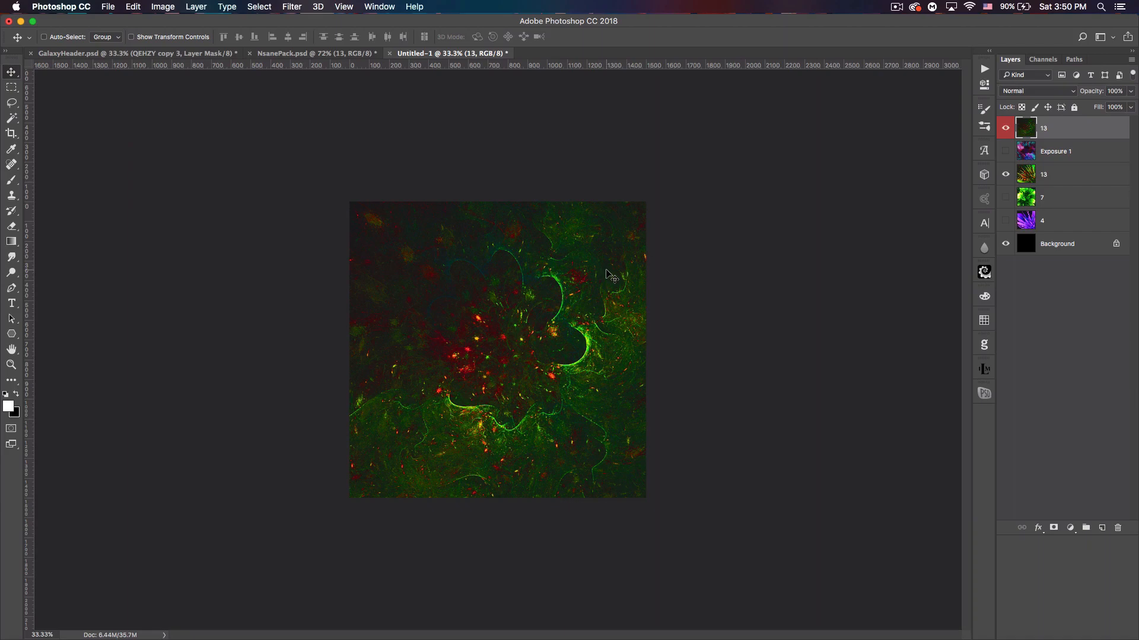
{"action": "mouse_move", "coordinate": [1052, 118]}
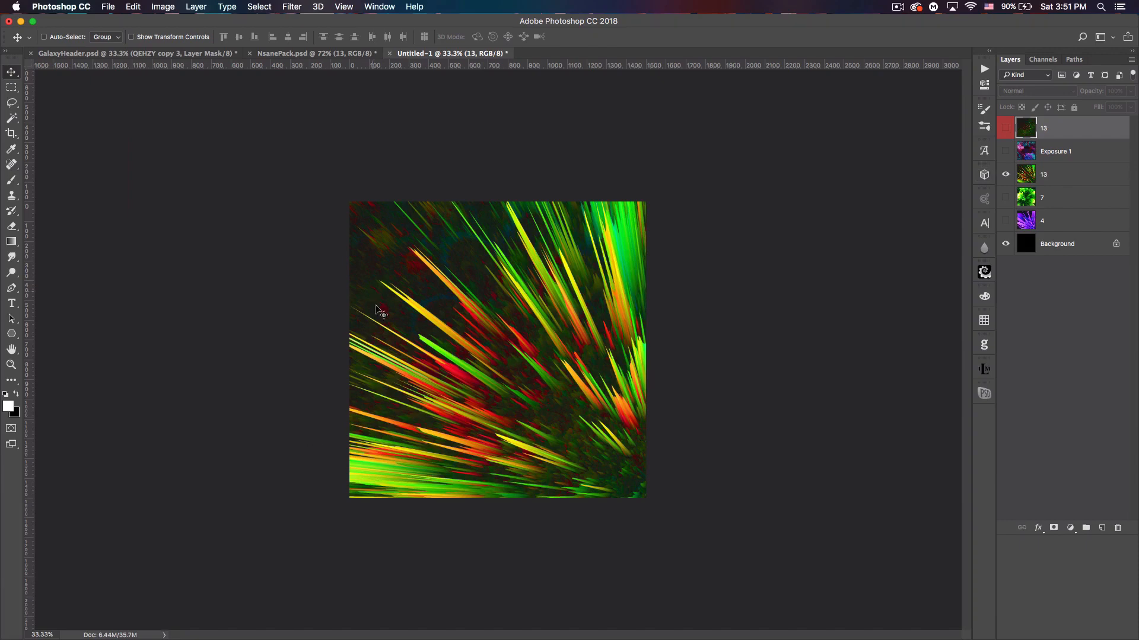
{"action": "mouse_move", "coordinate": [497, 341]}
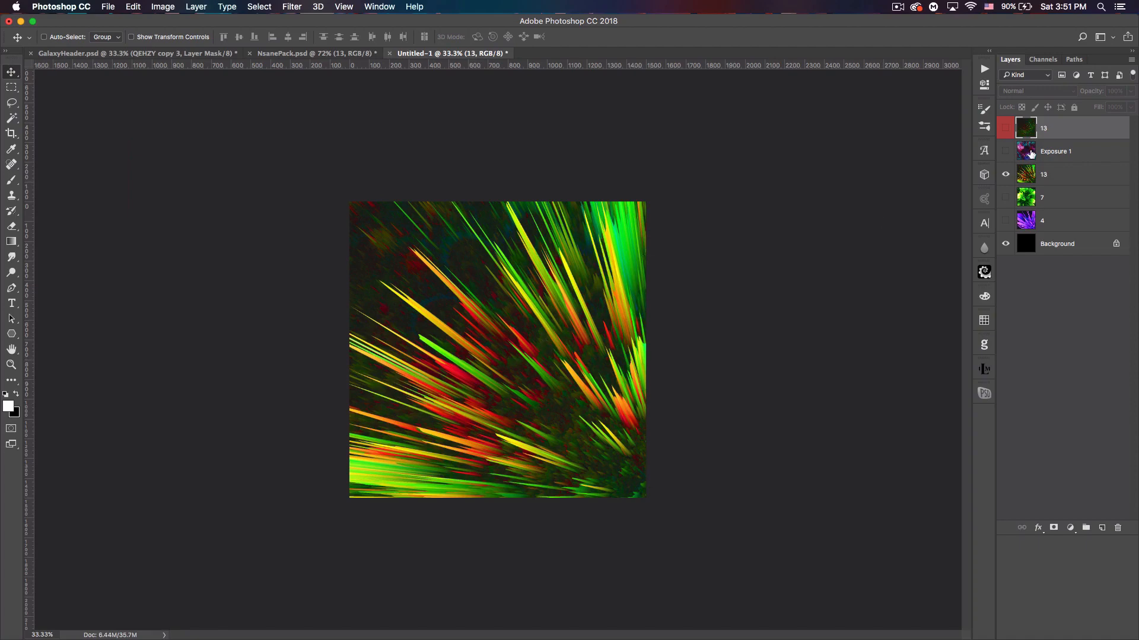
{"action": "left_click", "coordinate": [1004, 128]}
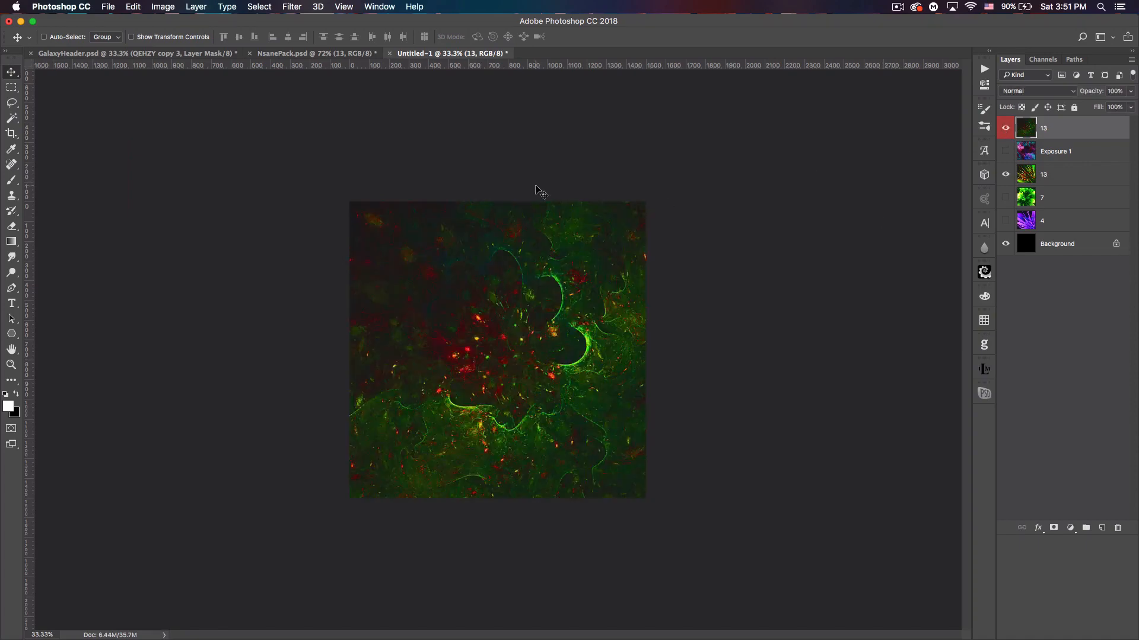
- Bring up the 3D menu for the full-canvas fractal layer 13
{"action": "left_click", "coordinate": [318, 7]}
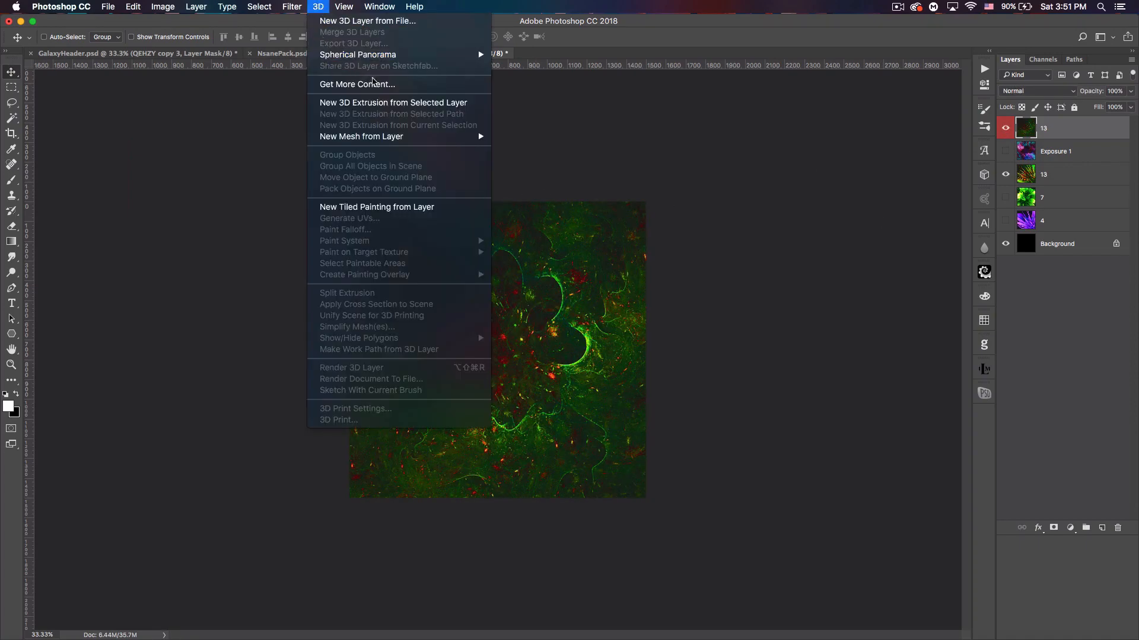
{"action": "mouse_move", "coordinate": [361, 136]}
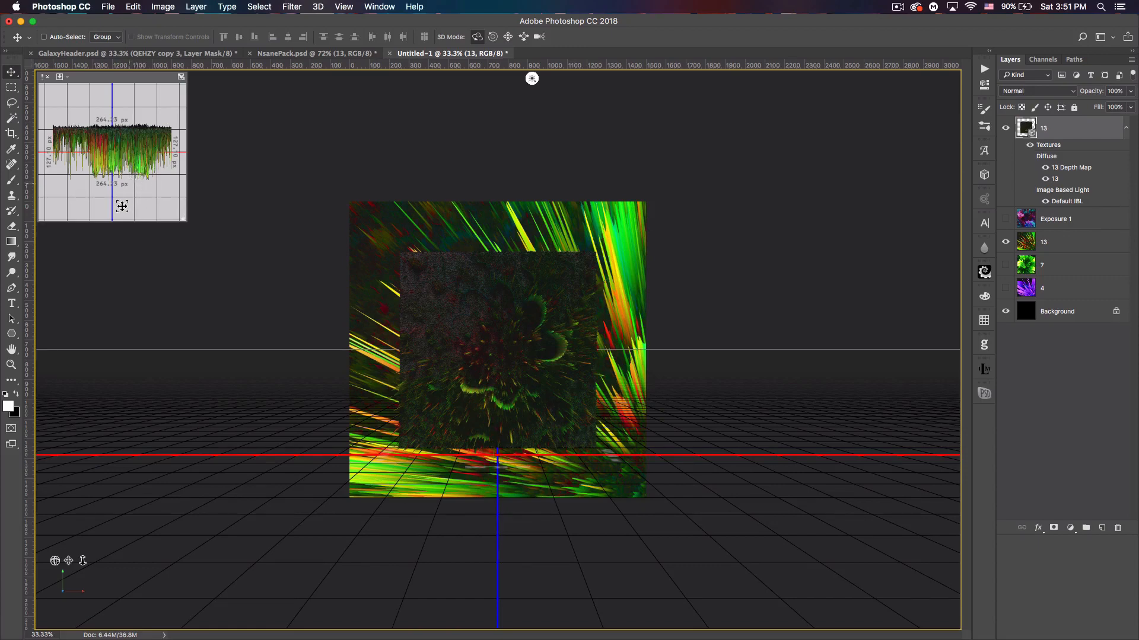
{"action": "mouse_move", "coordinate": [185, 291]}
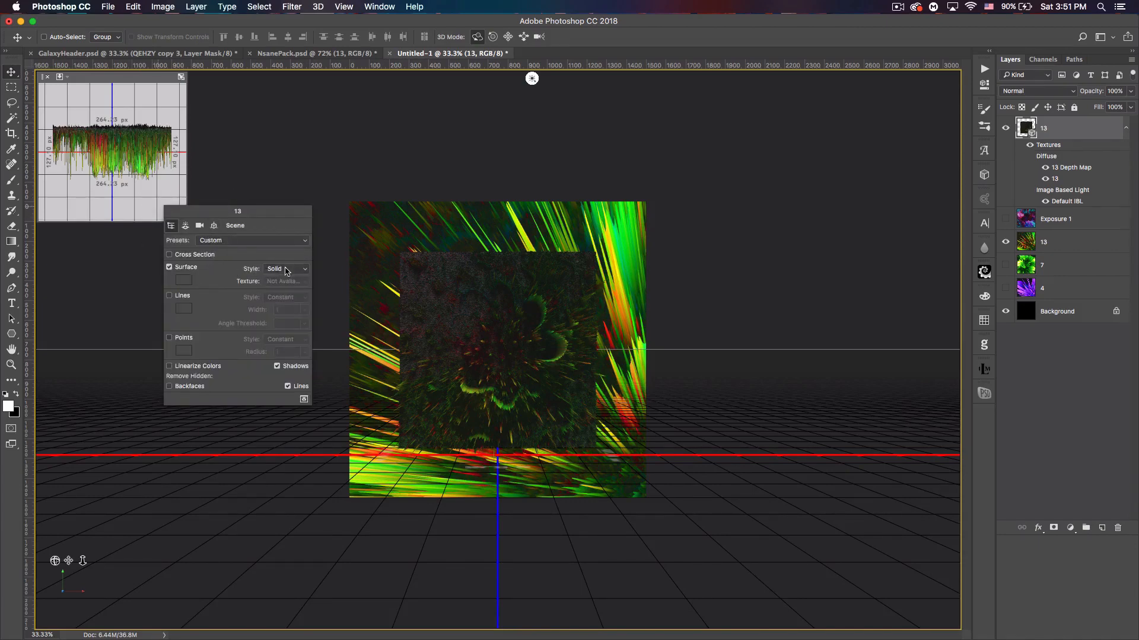
- Set the 3D scene to Unlit Texture with Diffuse map, Lines off and Linearize Colors on
{"action": "left_click", "coordinate": [285, 269]}
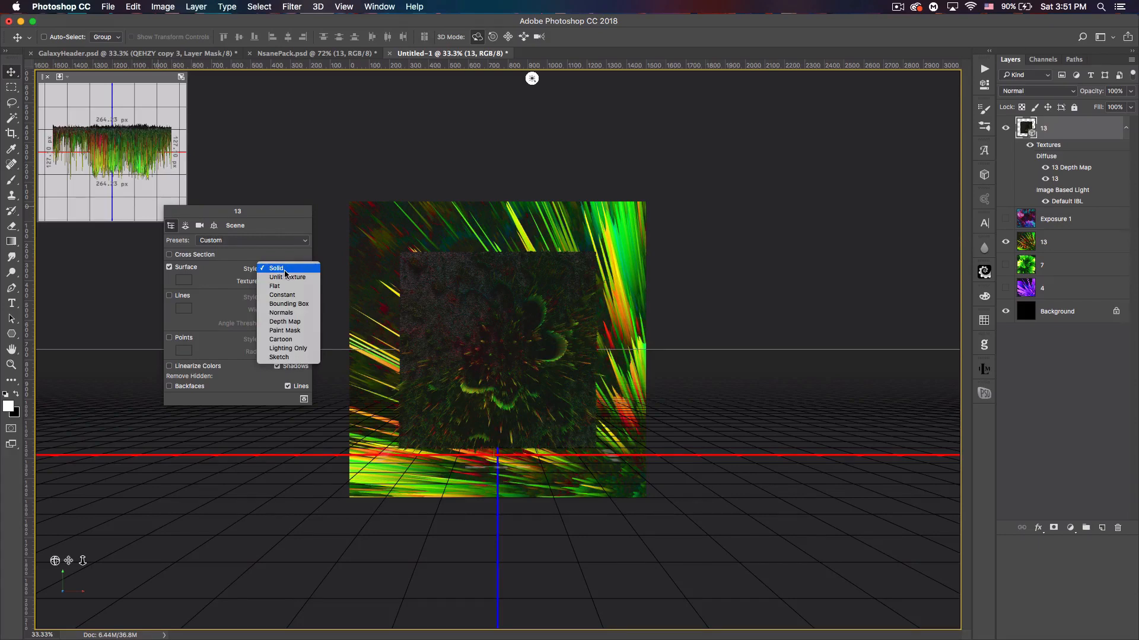
{"action": "left_click", "coordinate": [287, 276]}
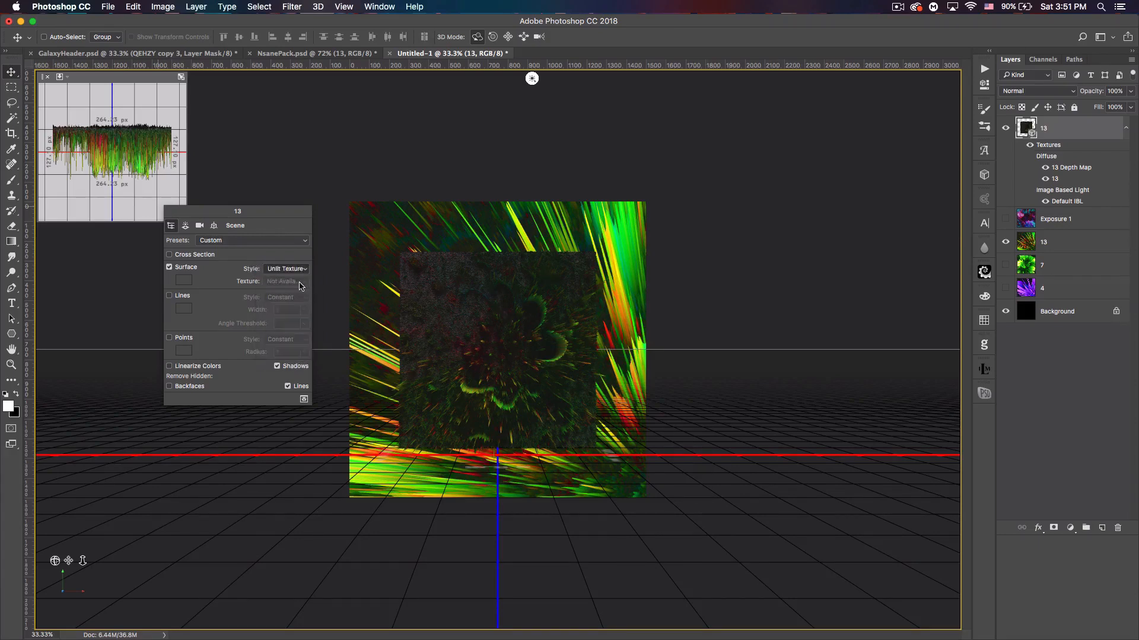
{"action": "left_click", "coordinate": [287, 281]}
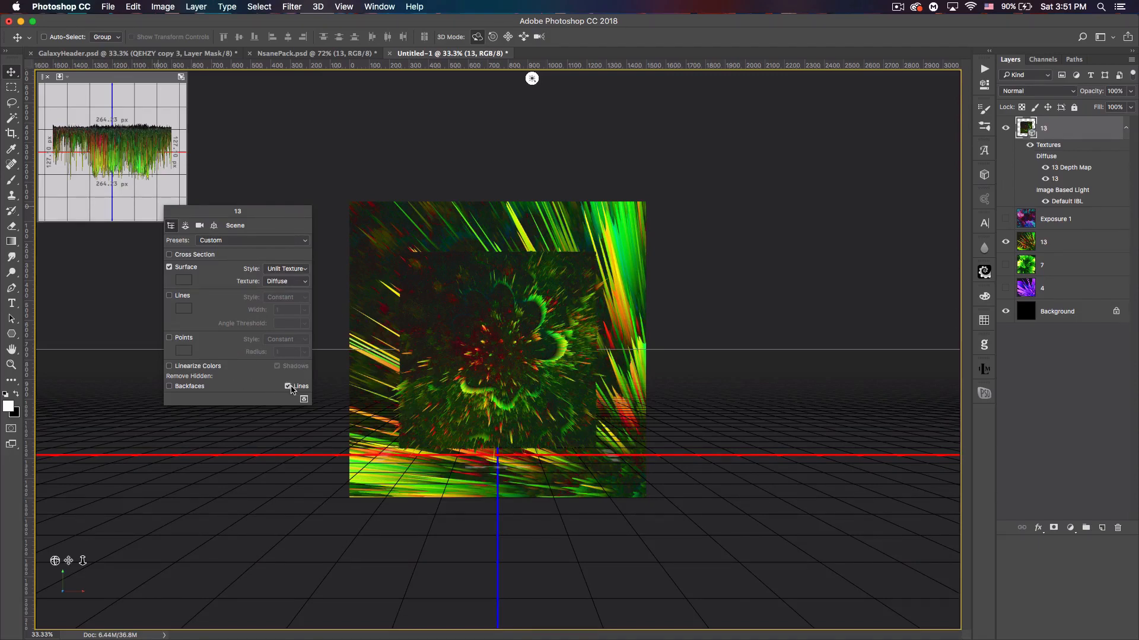
{"action": "left_click", "coordinate": [287, 385]}
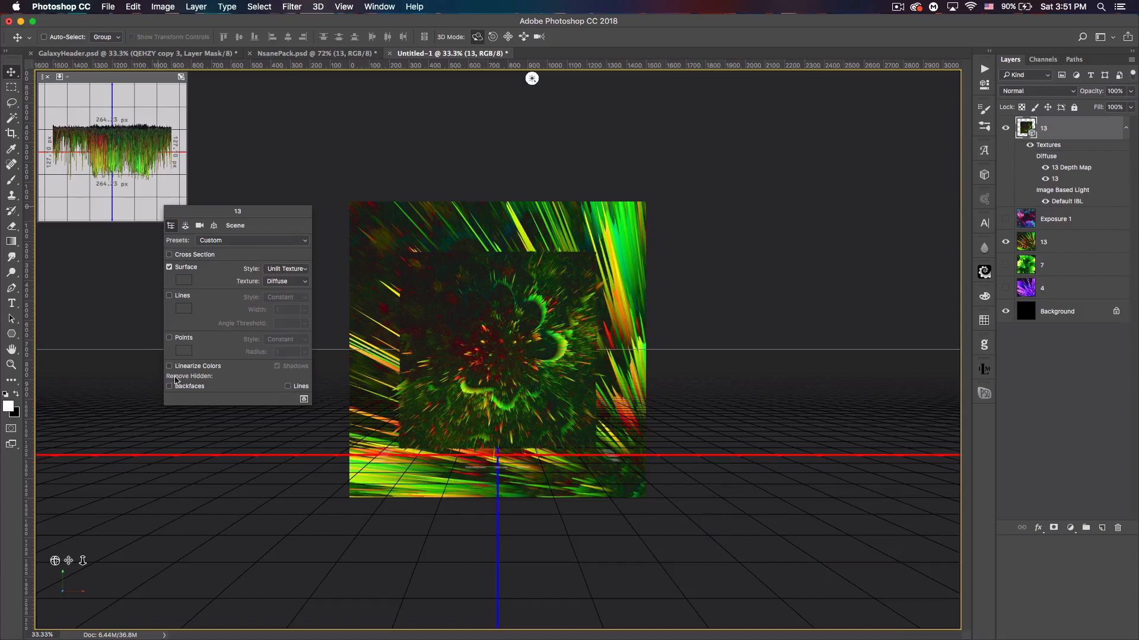
{"action": "left_click", "coordinate": [169, 366]}
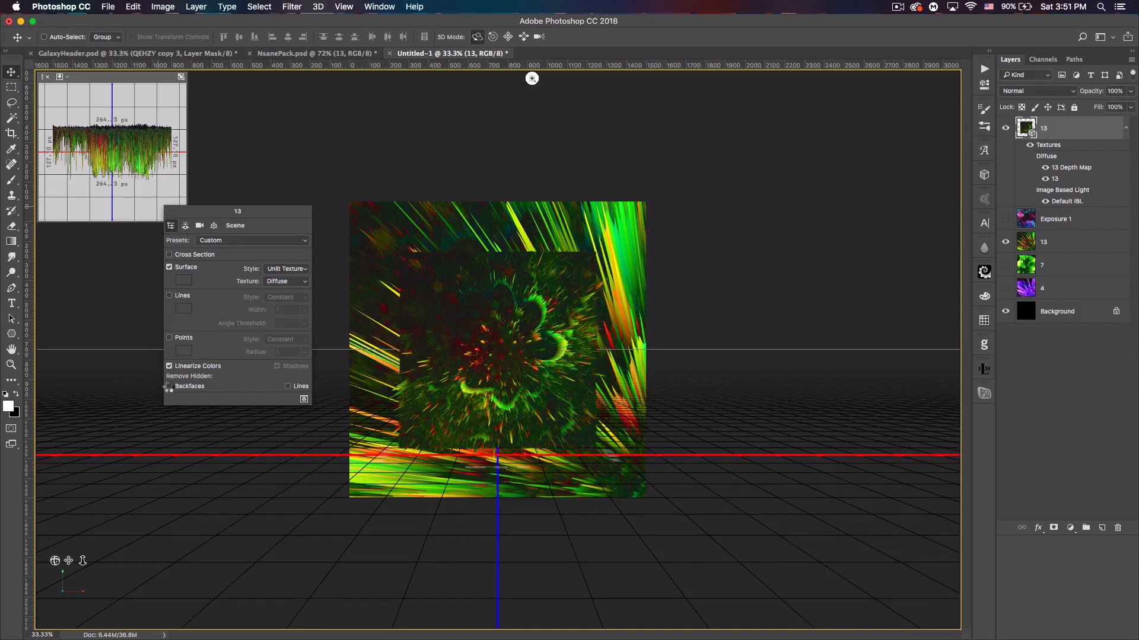
- Remove hidden backfaces, switch off Shadow and IBL in Environment, and set ground shadow opacity to 0%
{"action": "left_click", "coordinate": [170, 386]}
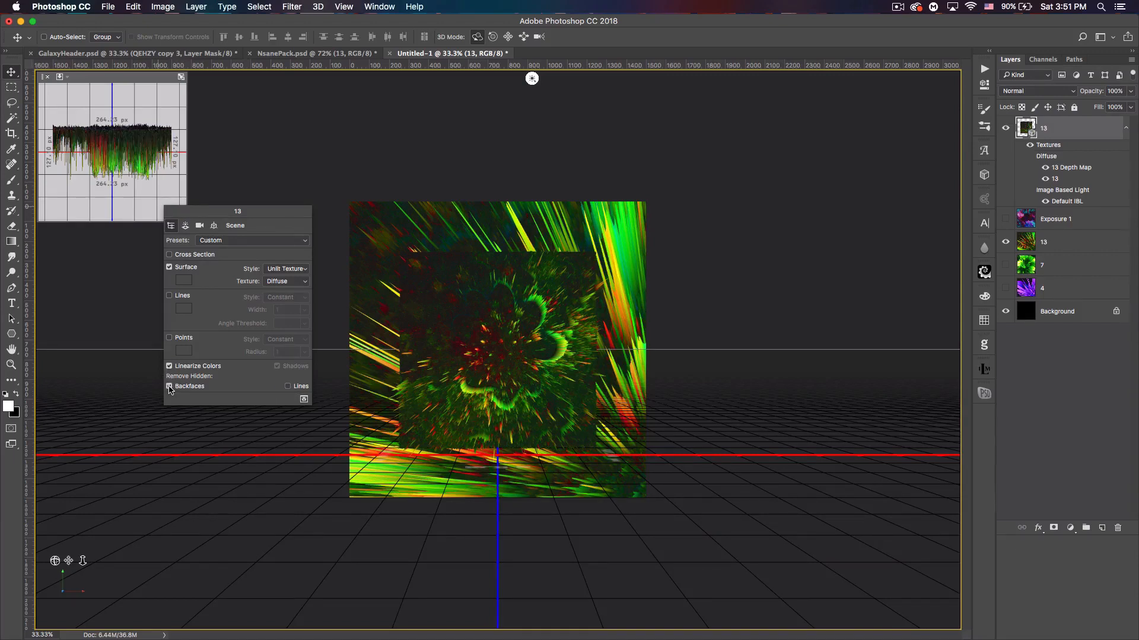
{"action": "left_click", "coordinate": [185, 226]}
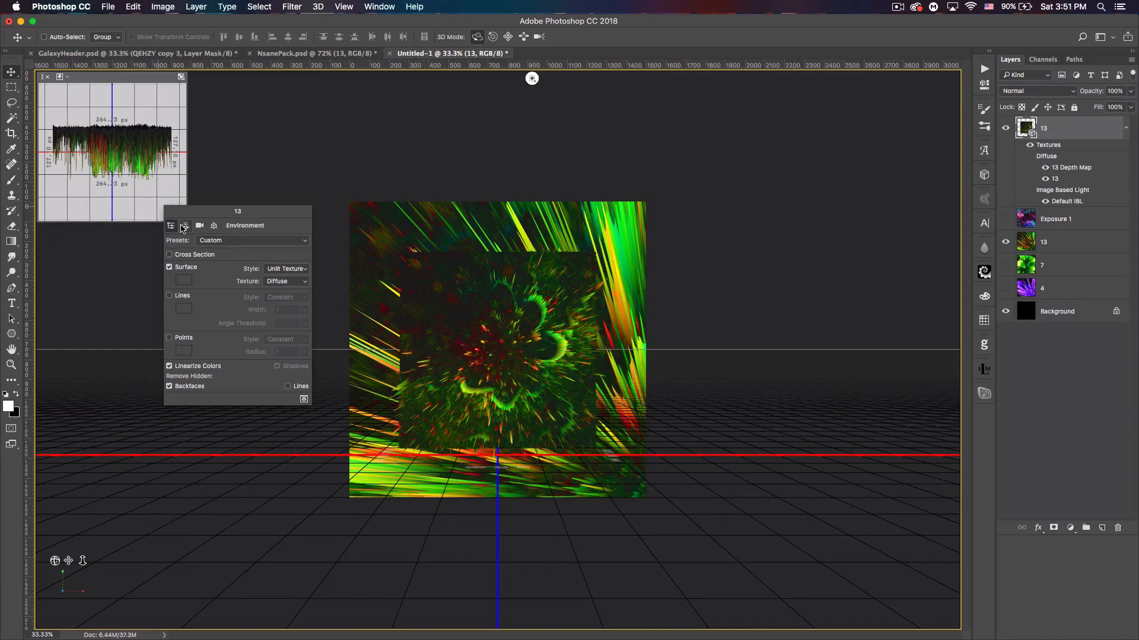
{"action": "left_click", "coordinate": [185, 226]}
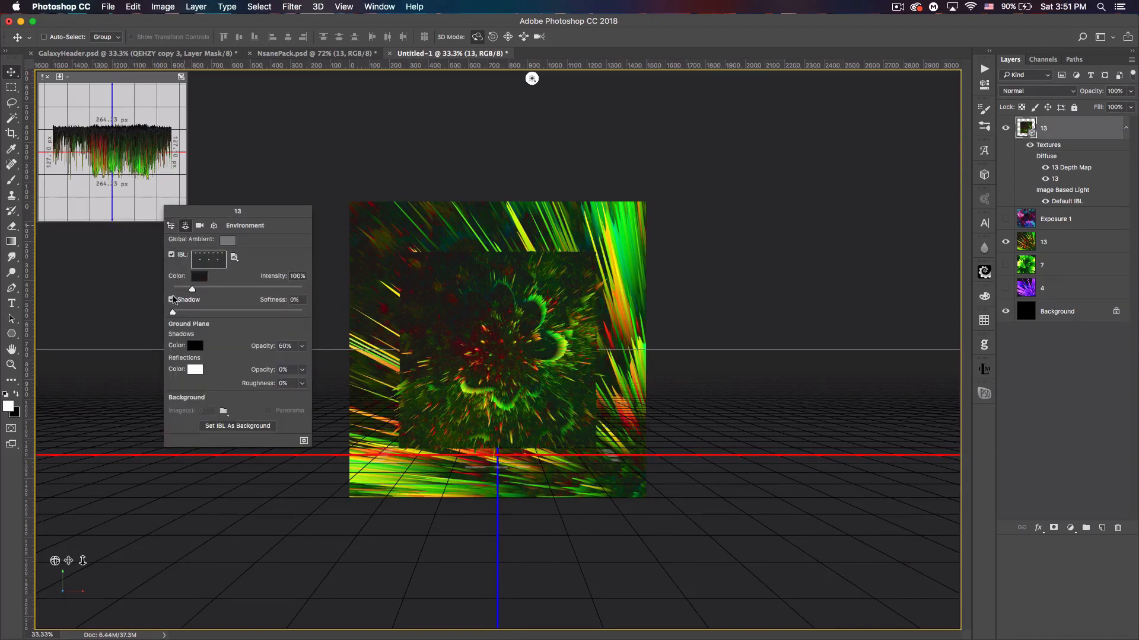
{"action": "left_click", "coordinate": [172, 299]}
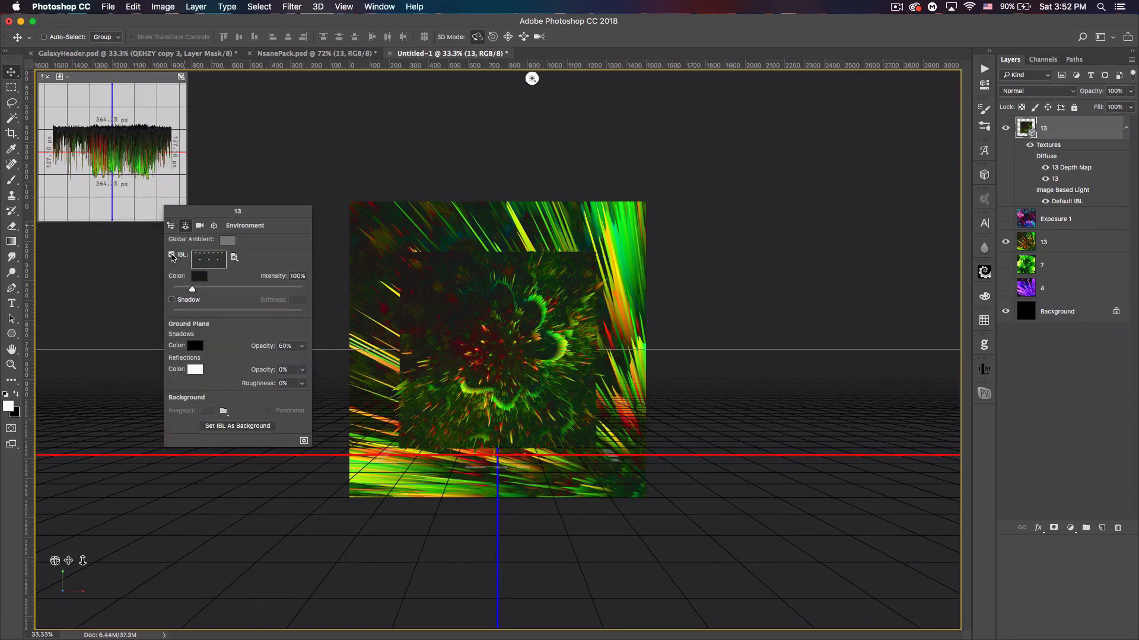
{"action": "left_click", "coordinate": [171, 255]}
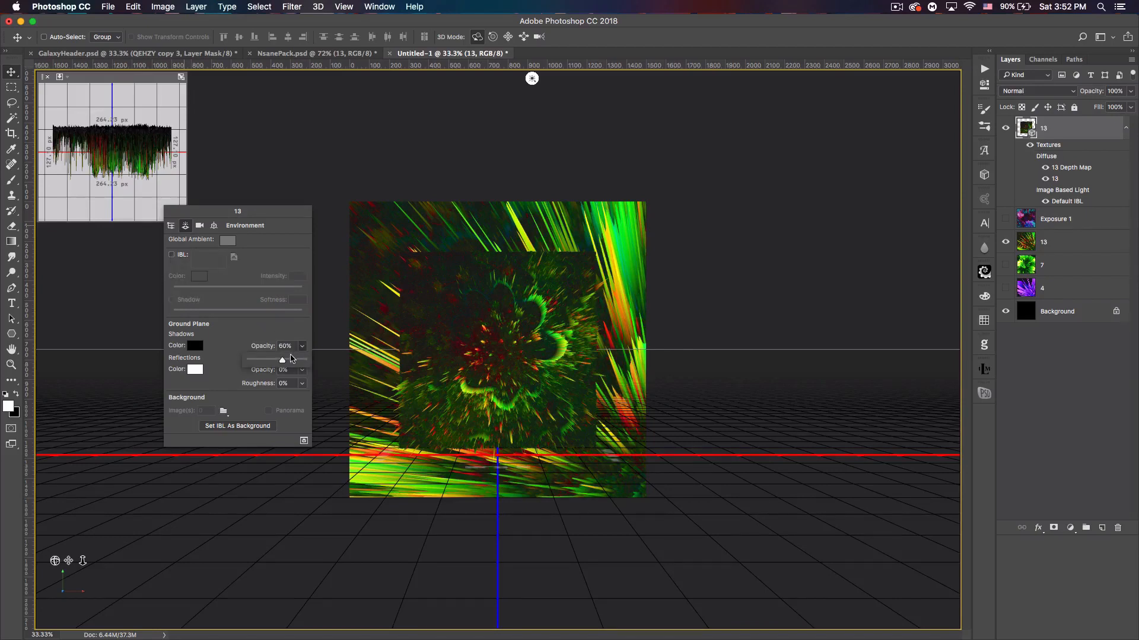
{"action": "left_click_drag", "start_coordinate": [282, 358], "coordinate": [249, 358]}
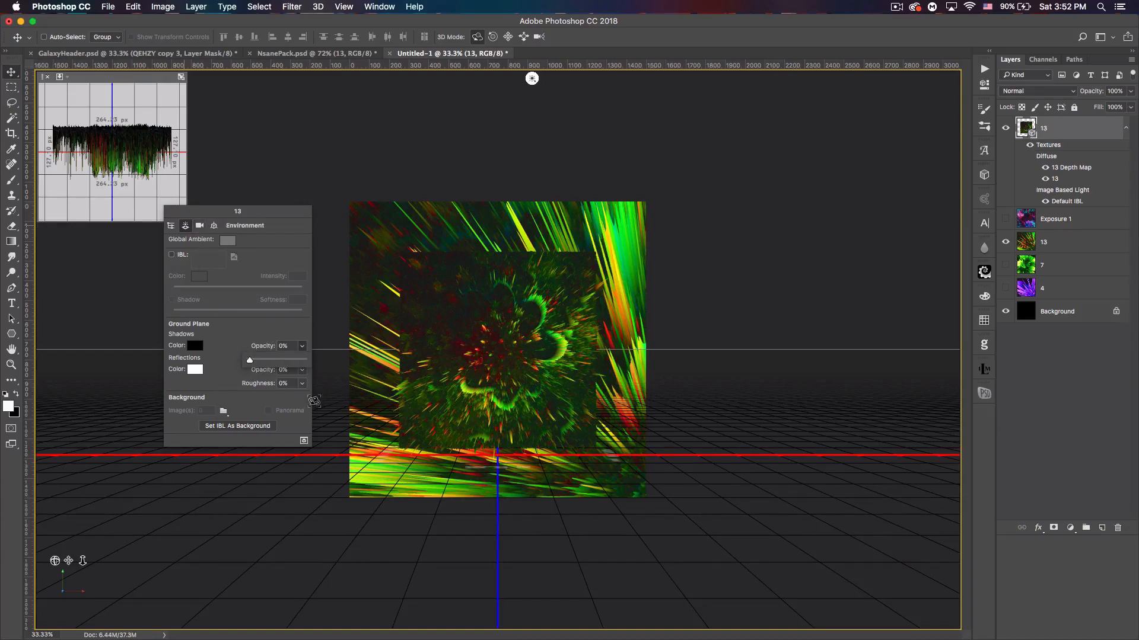
{"action": "left_click", "coordinate": [214, 225]}
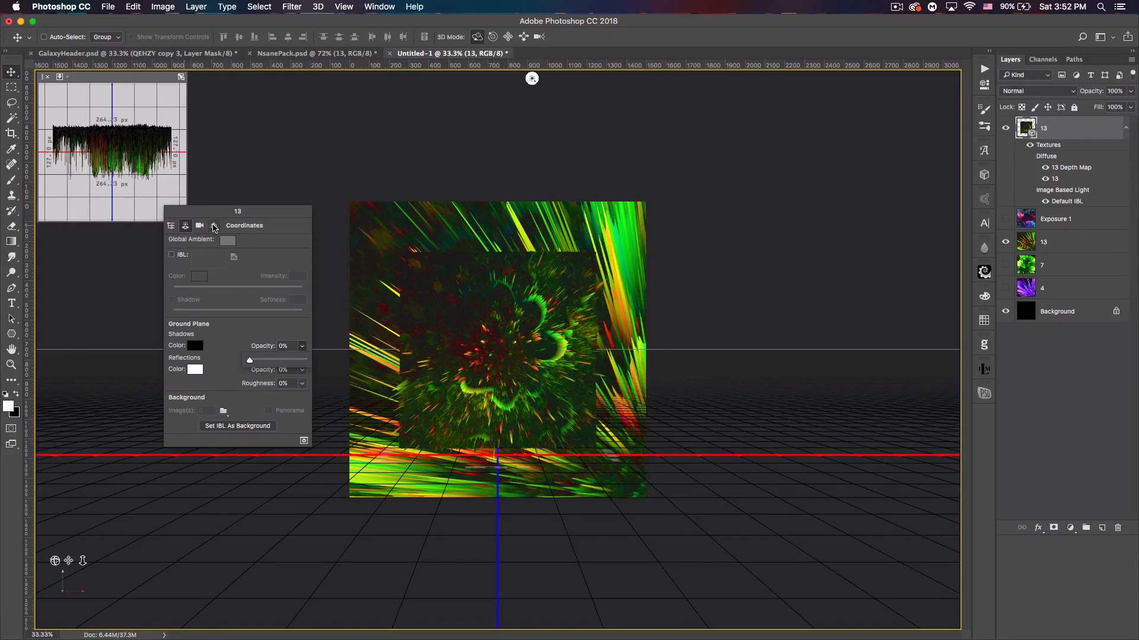
- In Coordinates, set the mesh Z position to 8191.81 so the fractal spikes radiate across the canvas
{"action": "left_click", "coordinate": [213, 225]}
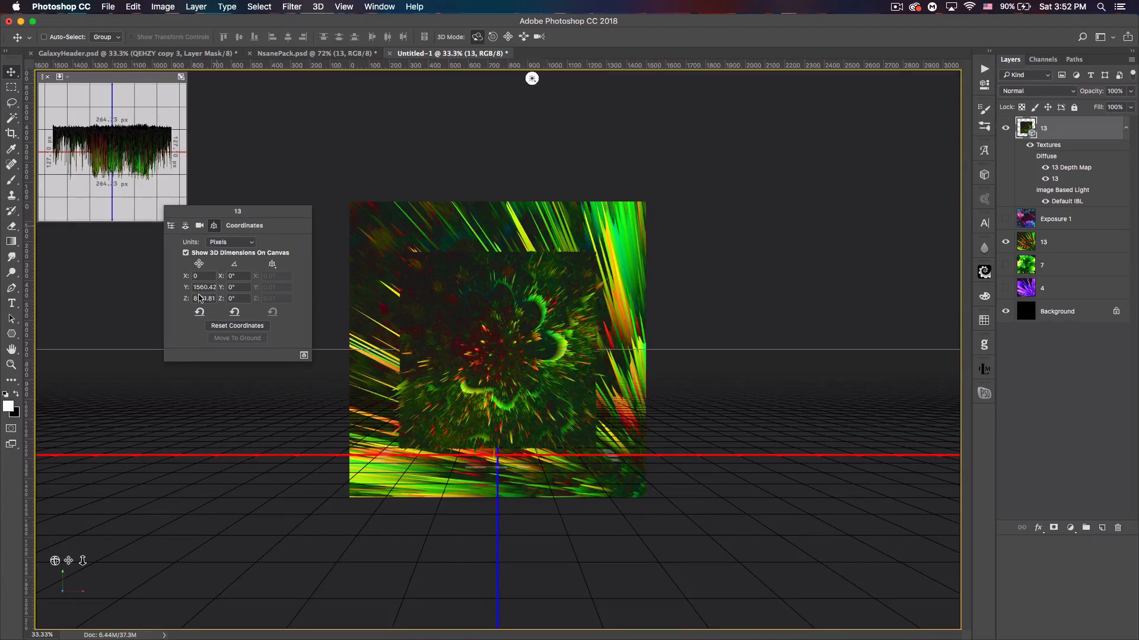
{"action": "type", "text": "8191.81"}
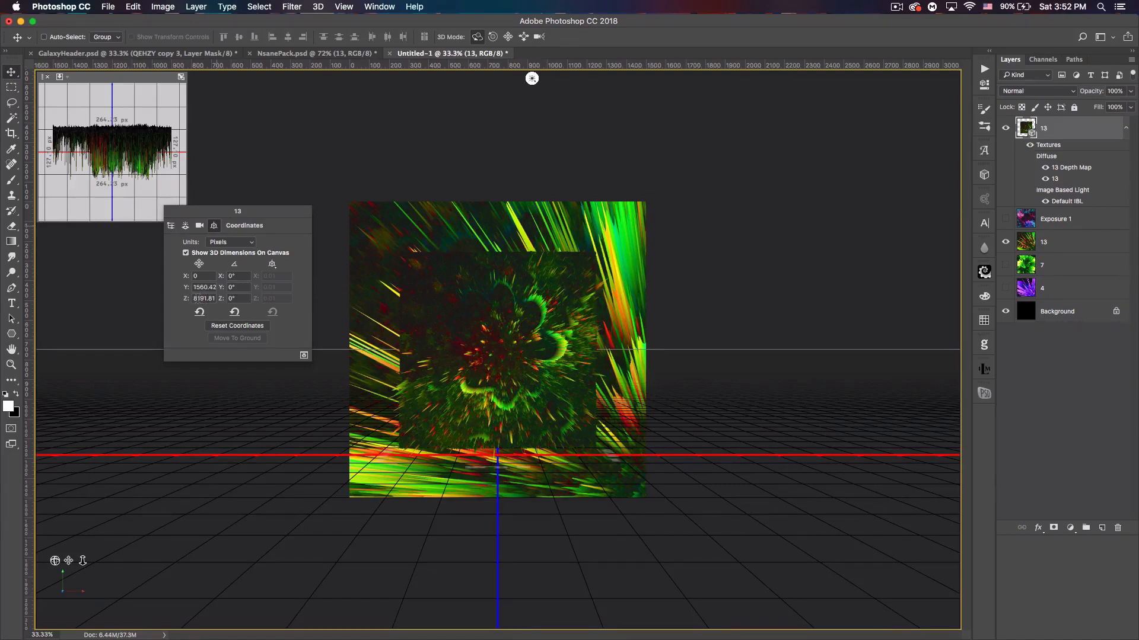
{"action": "left_click", "coordinate": [205, 299]}
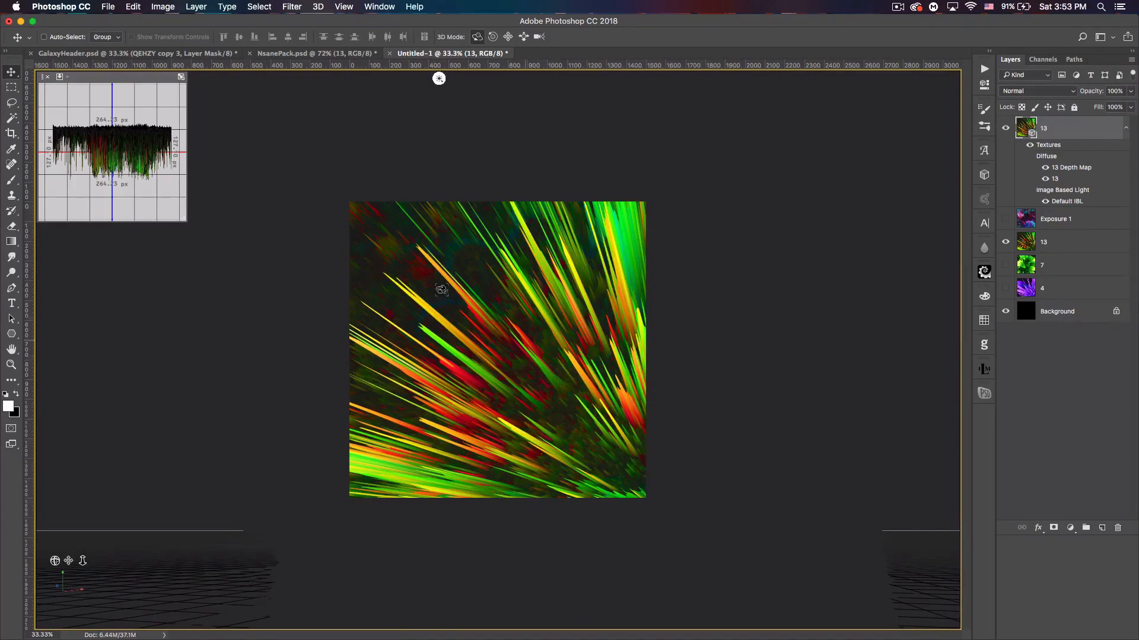
{"action": "mouse_move", "coordinate": [517, 268]}
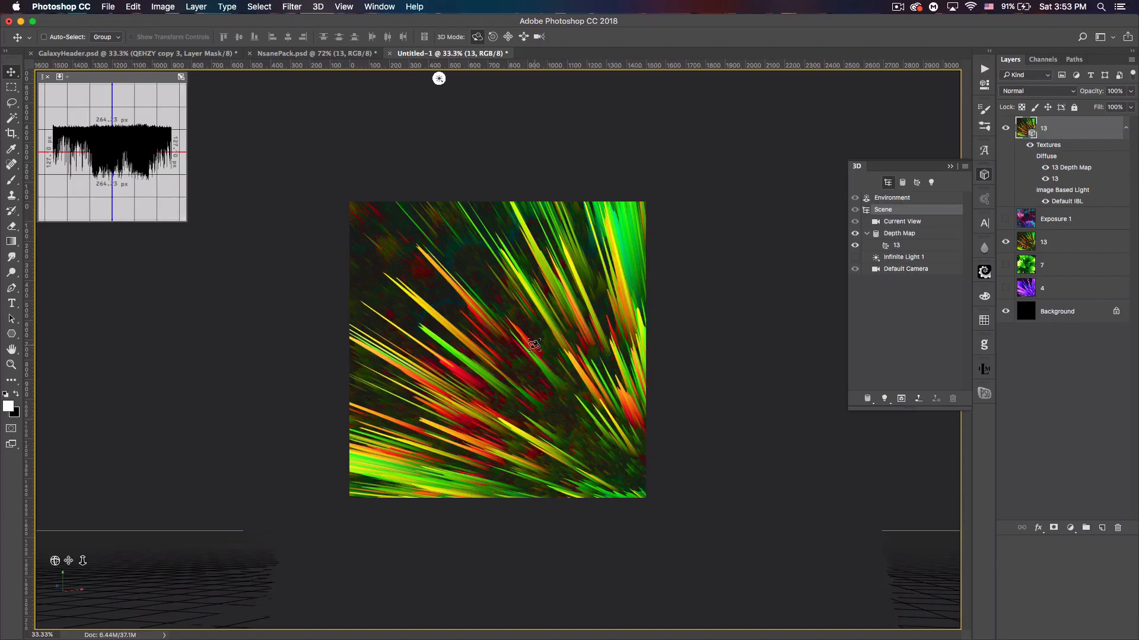
{"action": "mouse_move", "coordinate": [904, 221]}
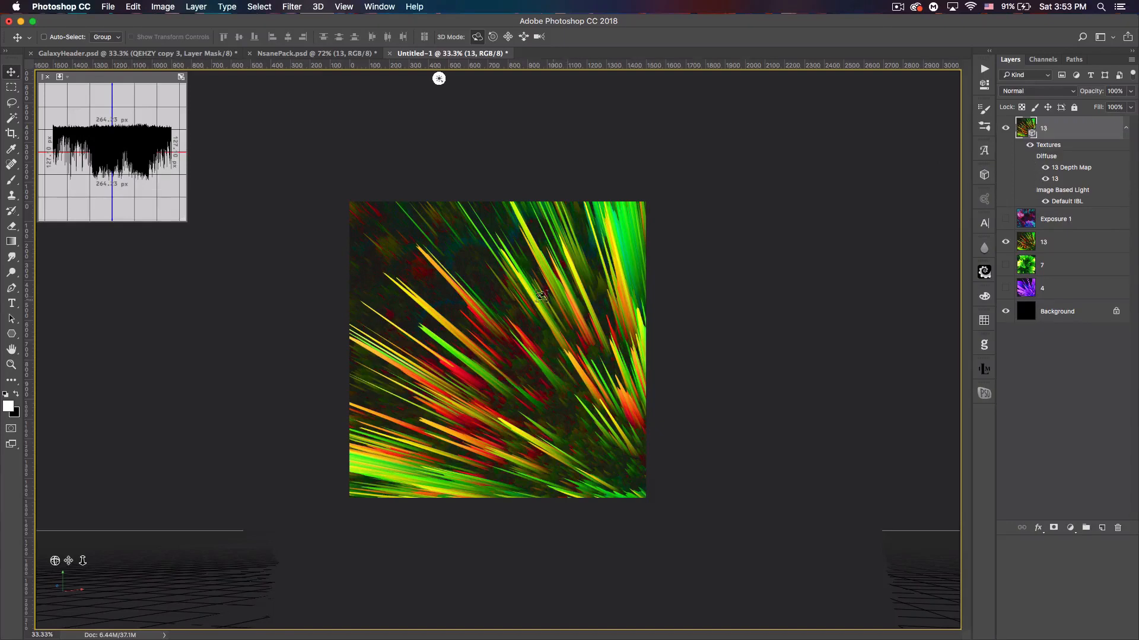
{"action": "mouse_move", "coordinate": [478, 325]}
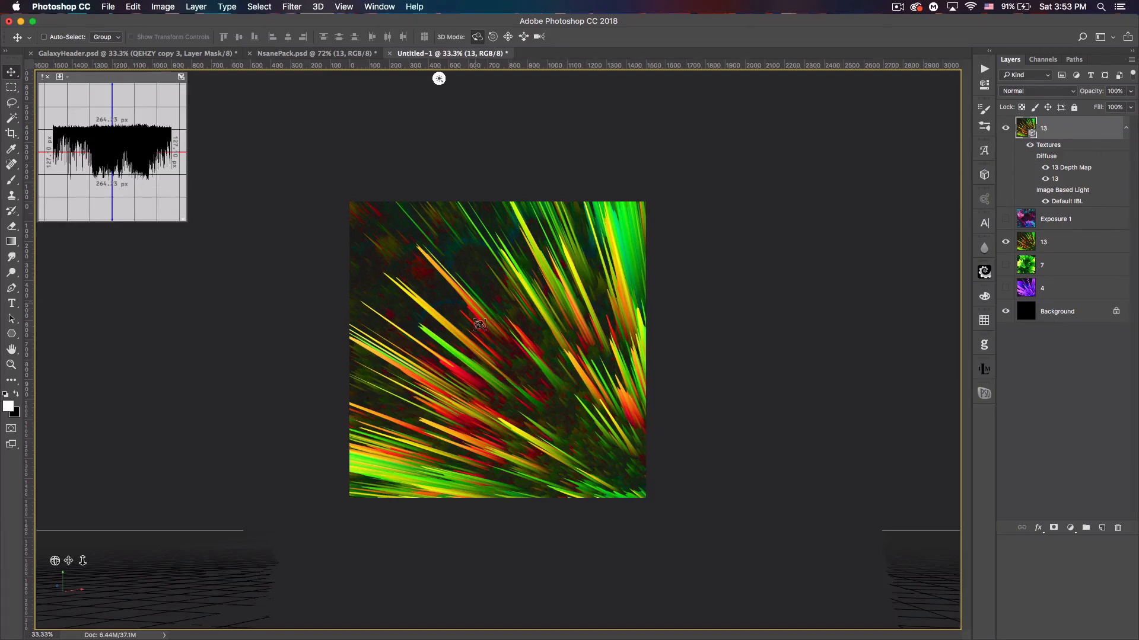
{"action": "mouse_move", "coordinate": [761, 310]}
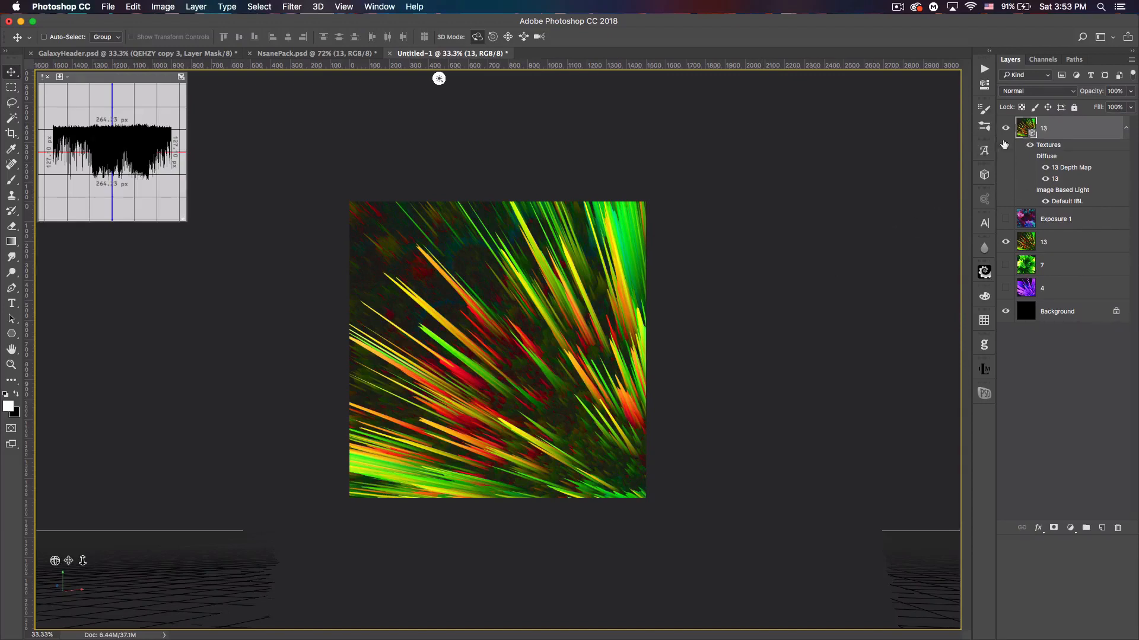
- Undo the accidental shift of flattened layer 13 and dismiss the adjustment-layer menu without adding one
{"action": "right_click", "coordinate": [1044, 128]}
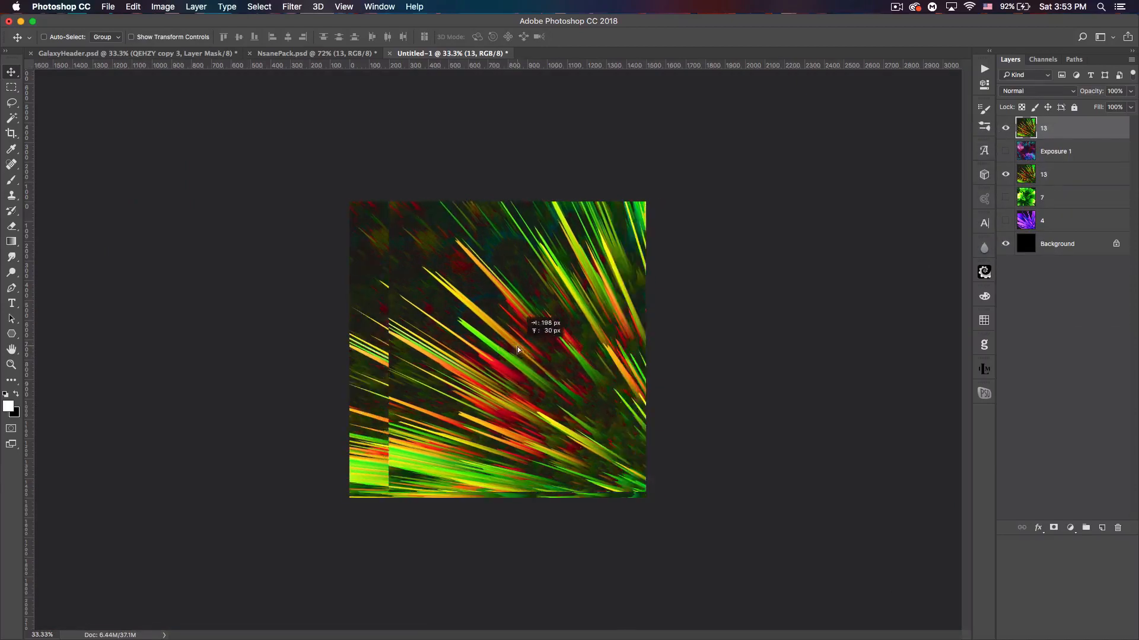
{"action": "key", "text": "cmd+z"}
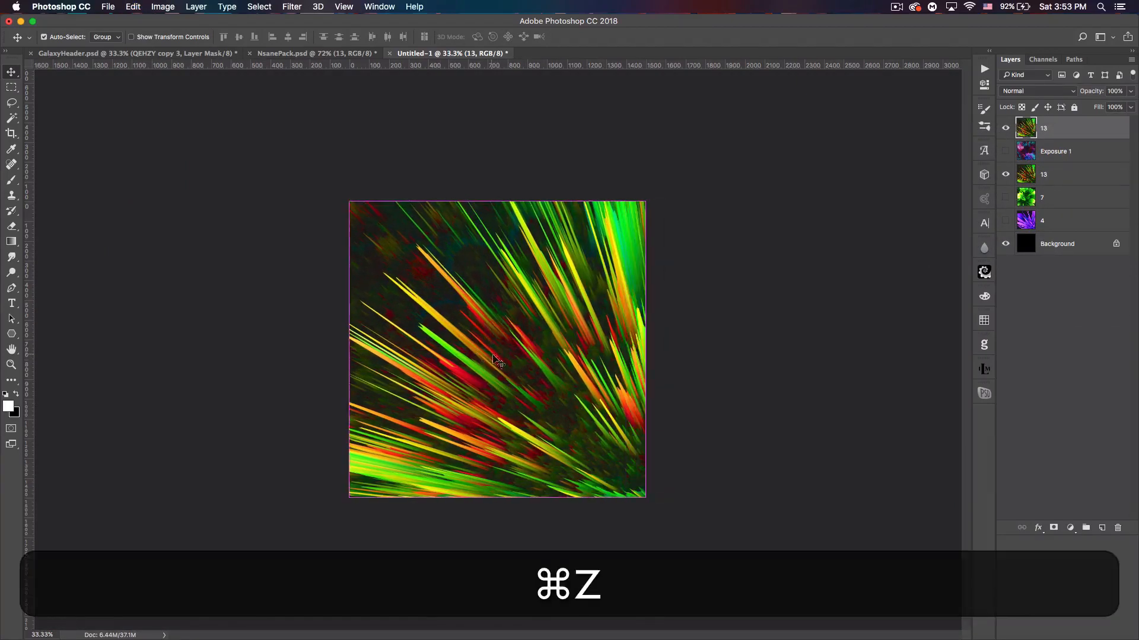
{"action": "key", "text": "cmd+z"}
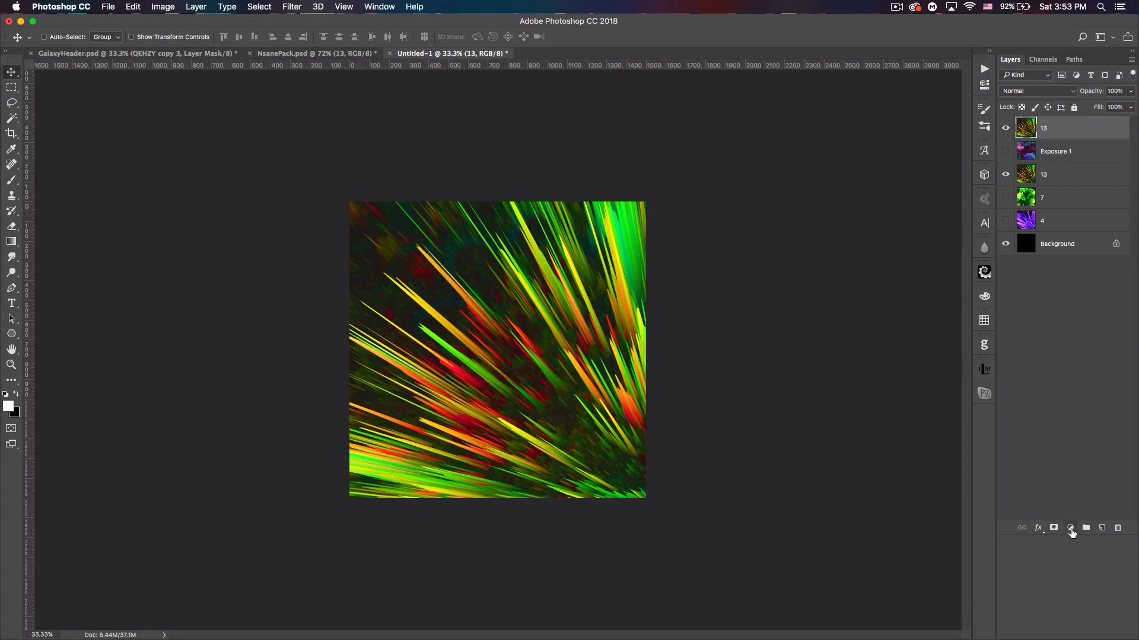
{"action": "left_click", "coordinate": [1069, 528]}
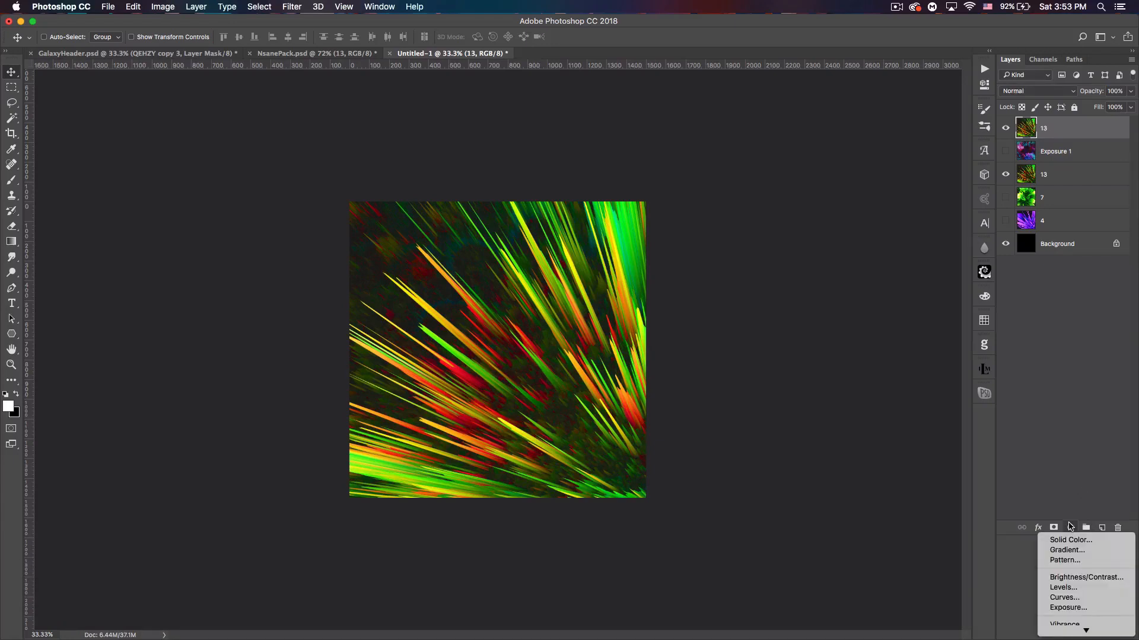
{"action": "mouse_move", "coordinate": [1065, 549]}
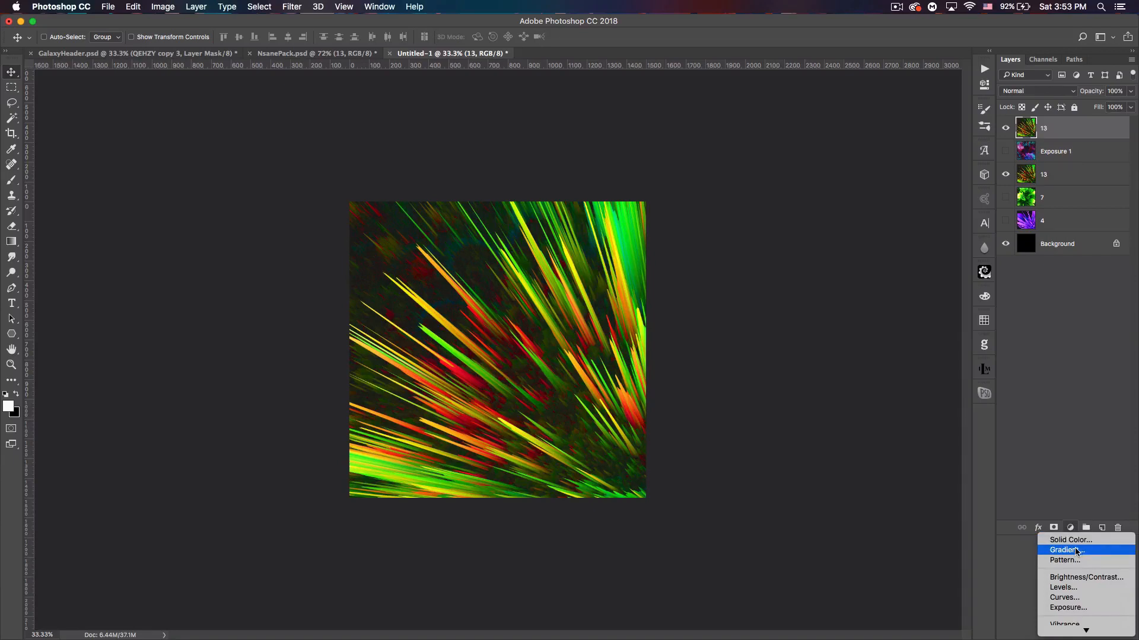
{"action": "mouse_move", "coordinate": [1076, 619]}
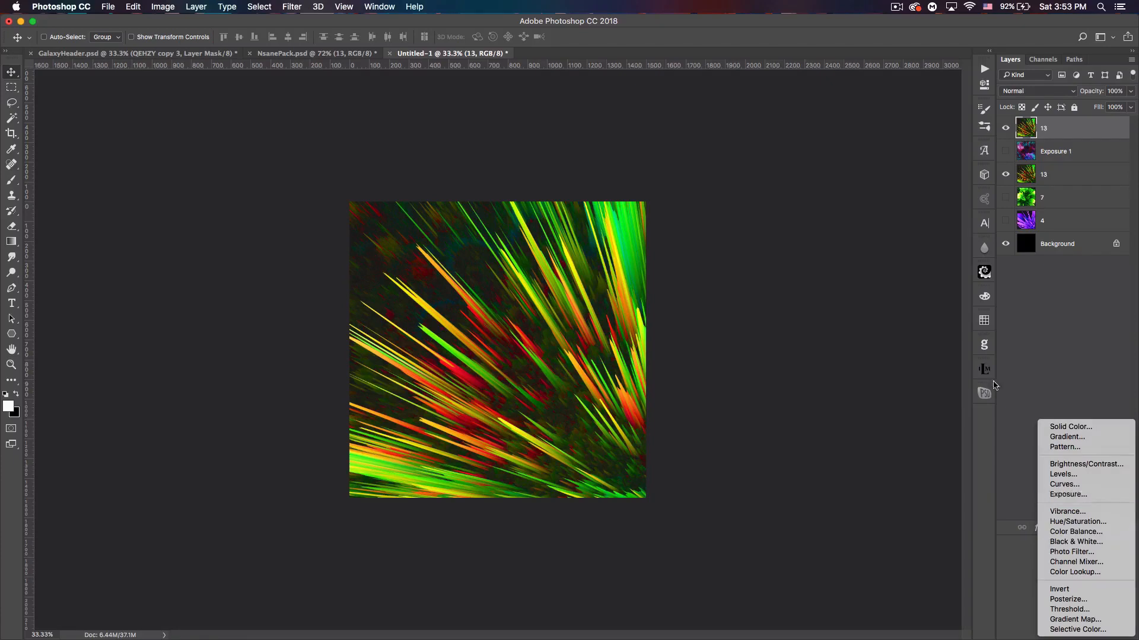
{"action": "left_click", "coordinate": [1069, 495]}
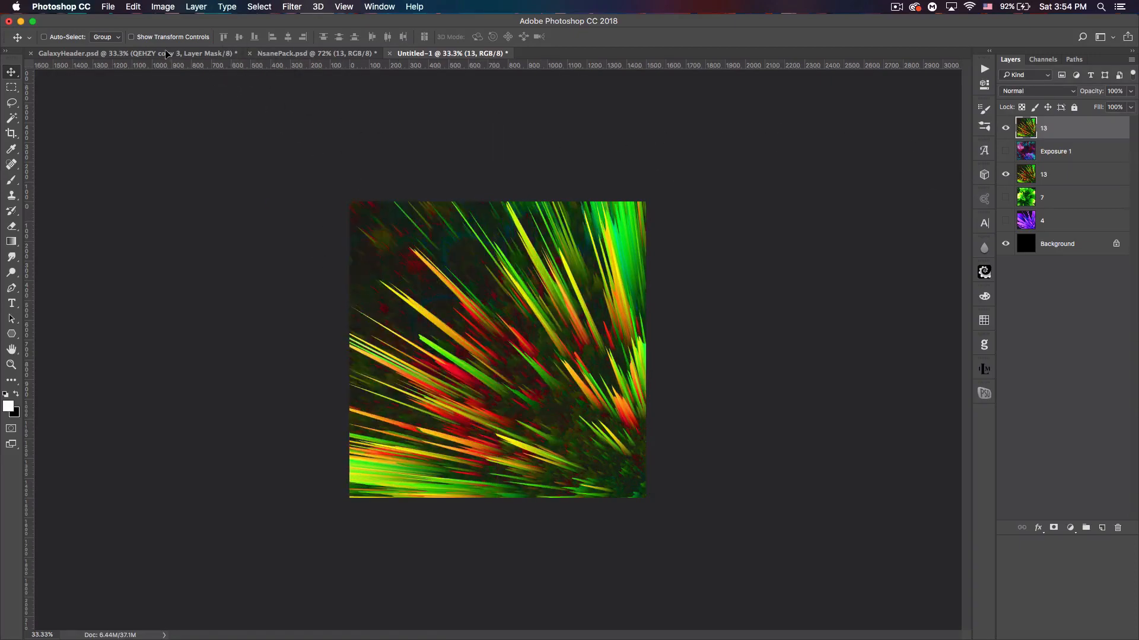
- In GalaxyHeader, free-transform the streak layer to stretch across the banner's full width and commit it
{"action": "left_click", "coordinate": [102, 53]}
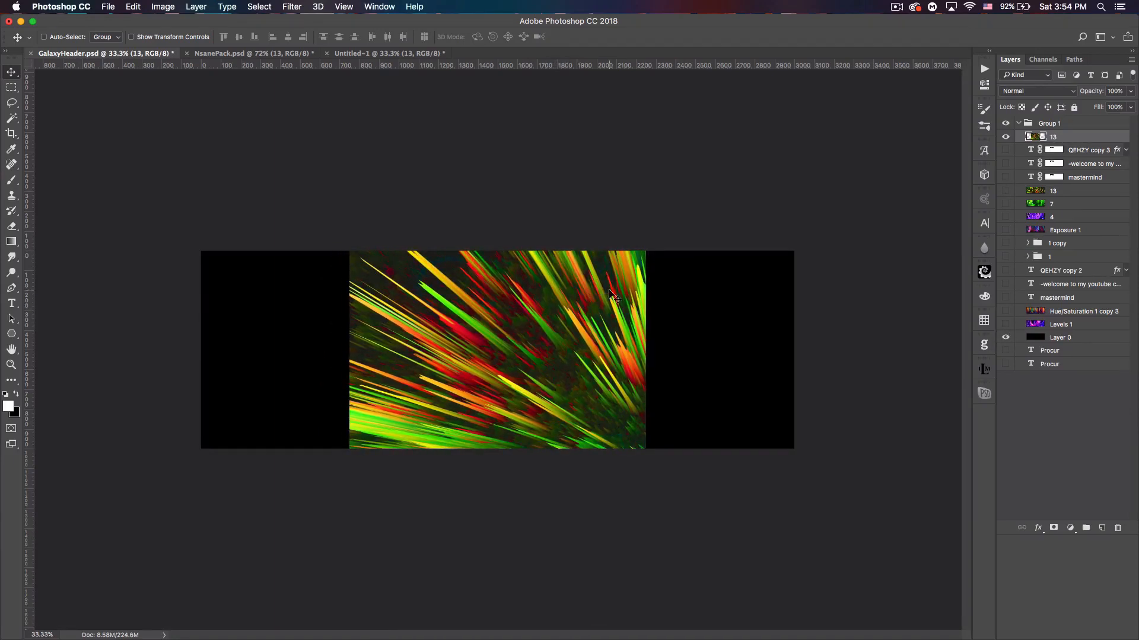
{"action": "key", "text": "cmd+t"}
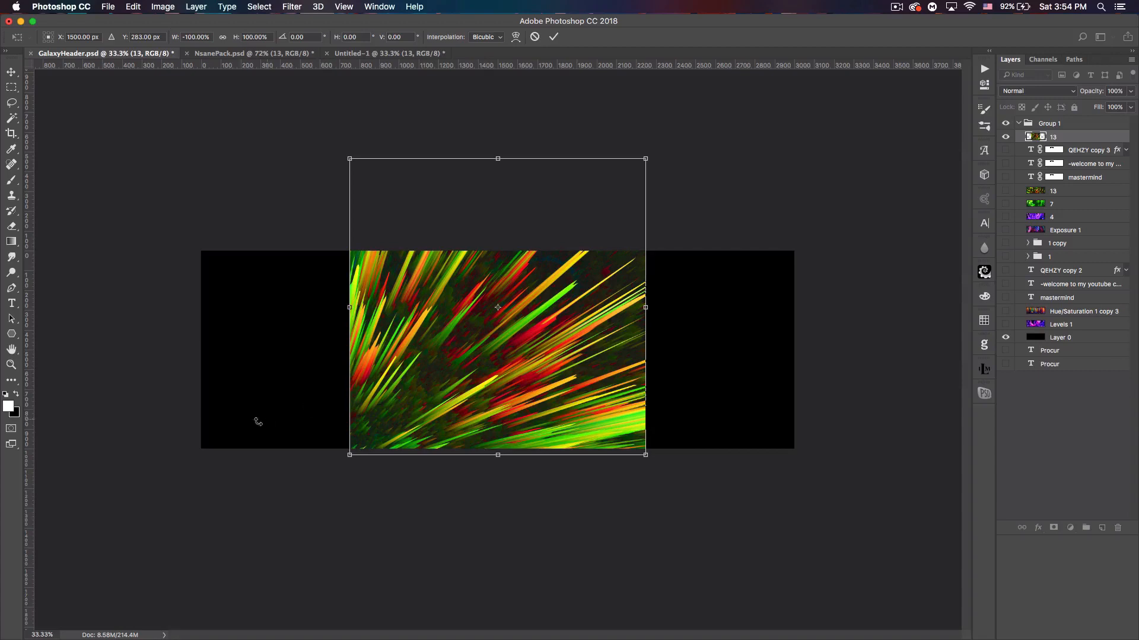
{"action": "left_click_drag", "start_coordinate": [348, 306], "coordinate": [208, 306]}
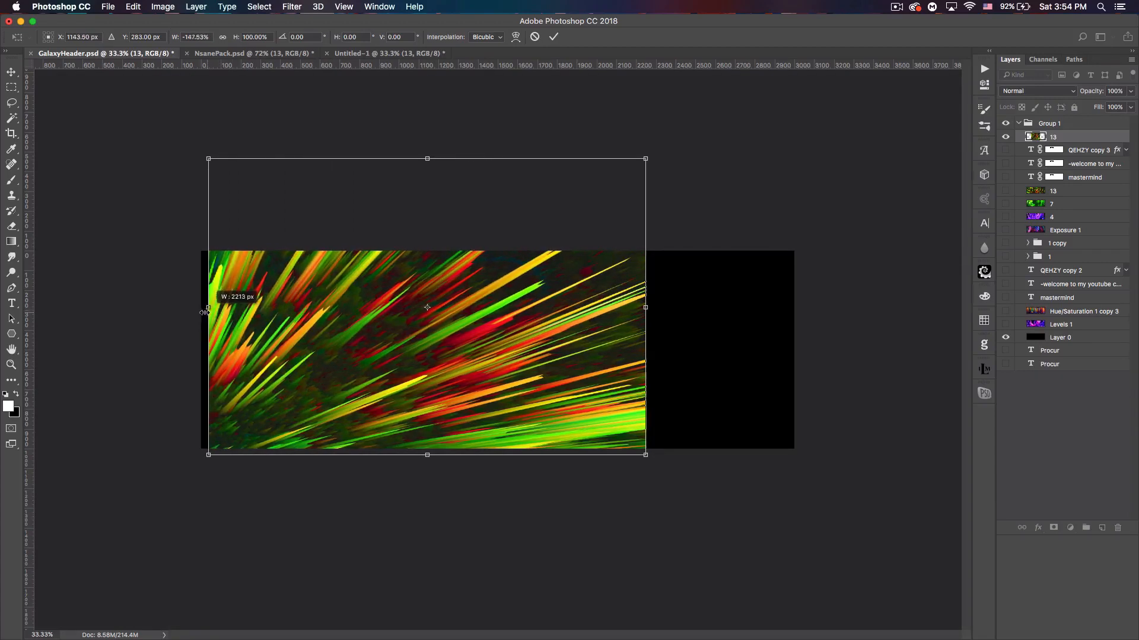
{"action": "left_click_drag", "start_coordinate": [646, 306], "coordinate": [798, 315]}
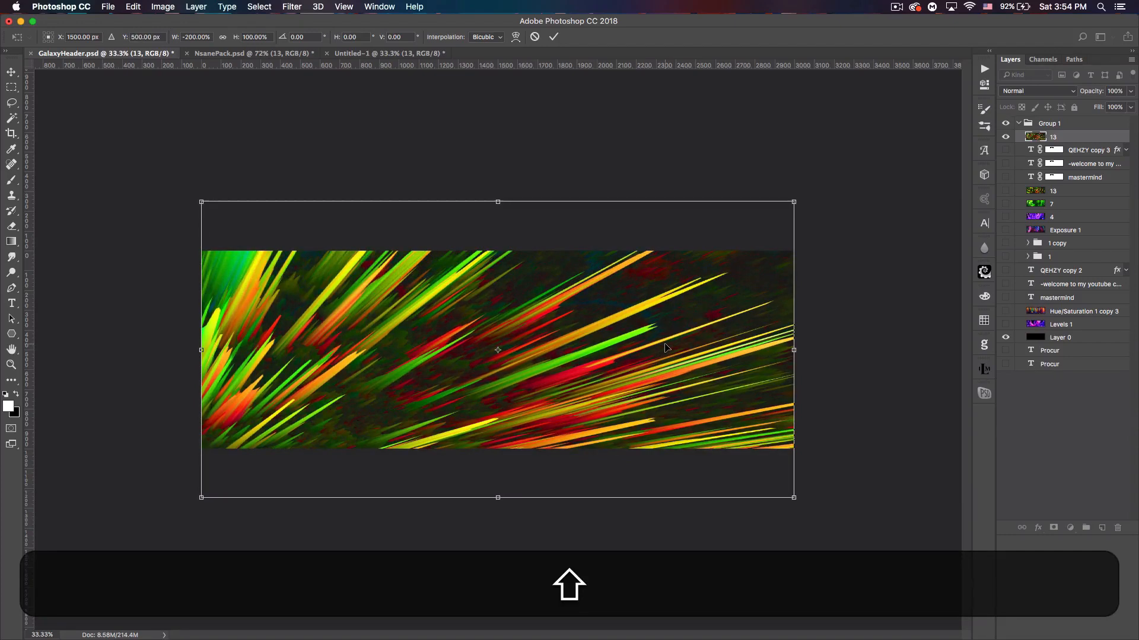
{"action": "key", "text": "Return"}
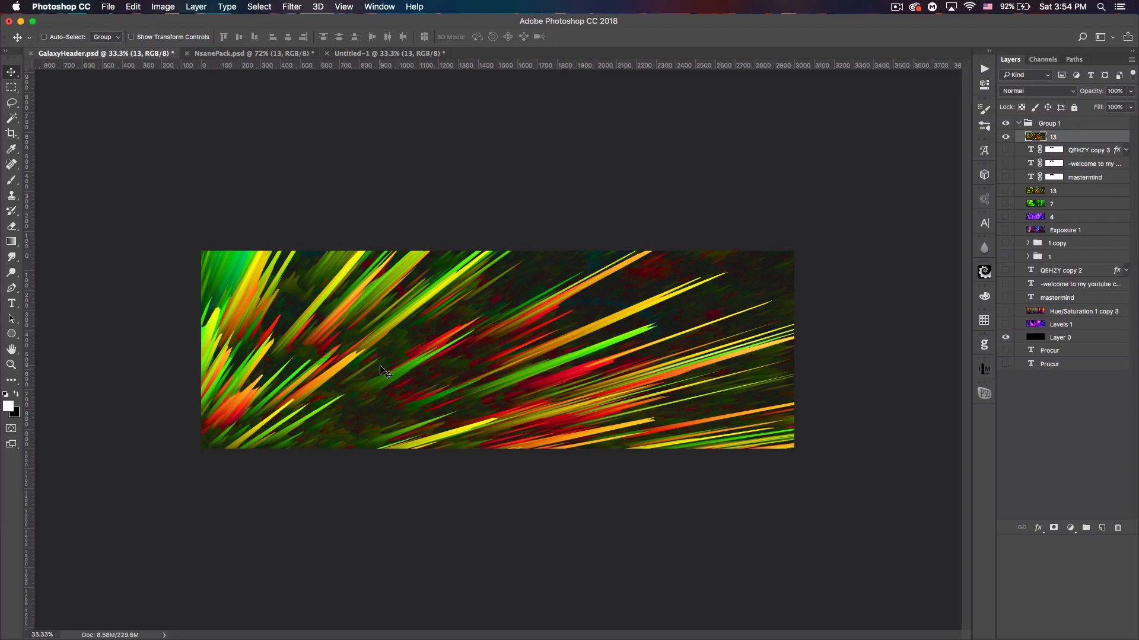
{"action": "mouse_move", "coordinate": [605, 290]}
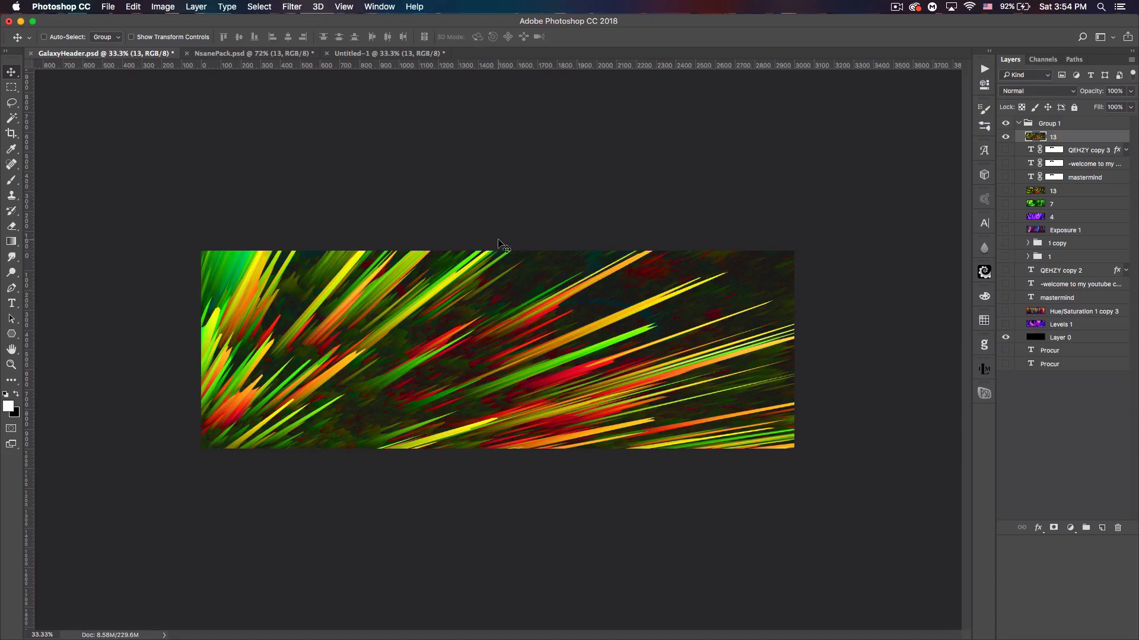
{"action": "mouse_move", "coordinate": [363, 273]}
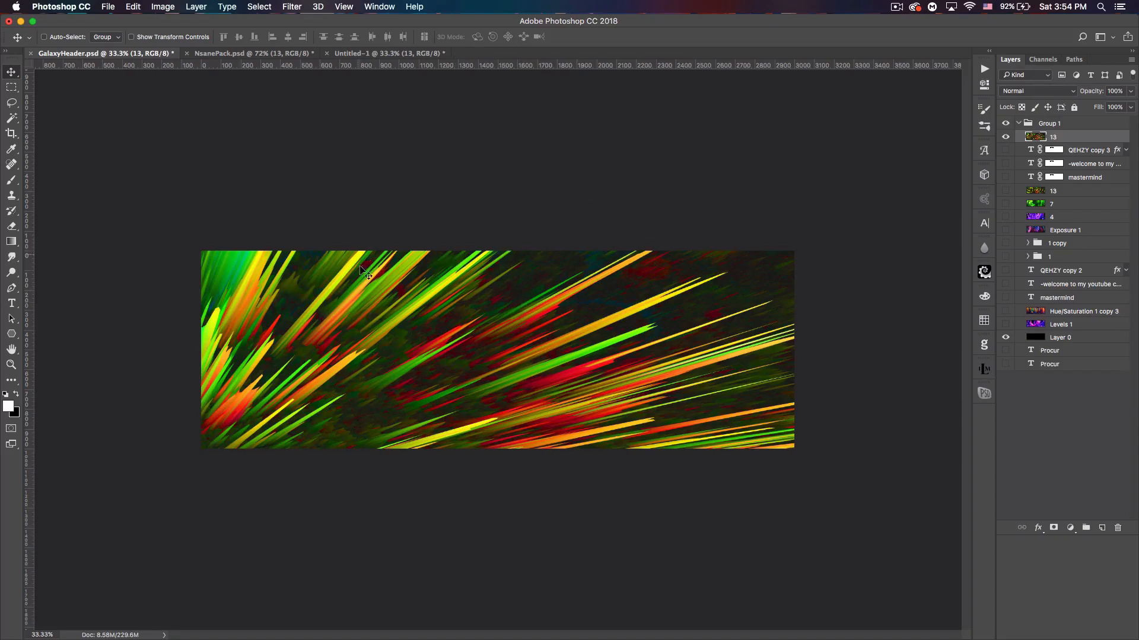
{"action": "mouse_move", "coordinate": [513, 254]}
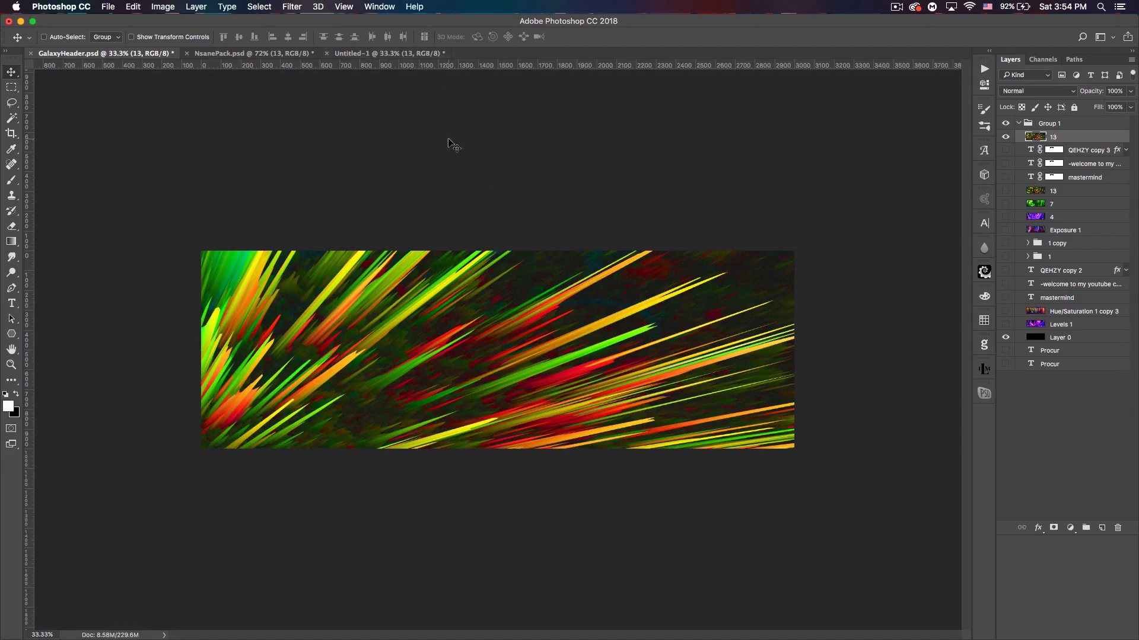
{"action": "left_click", "coordinate": [292, 7]}
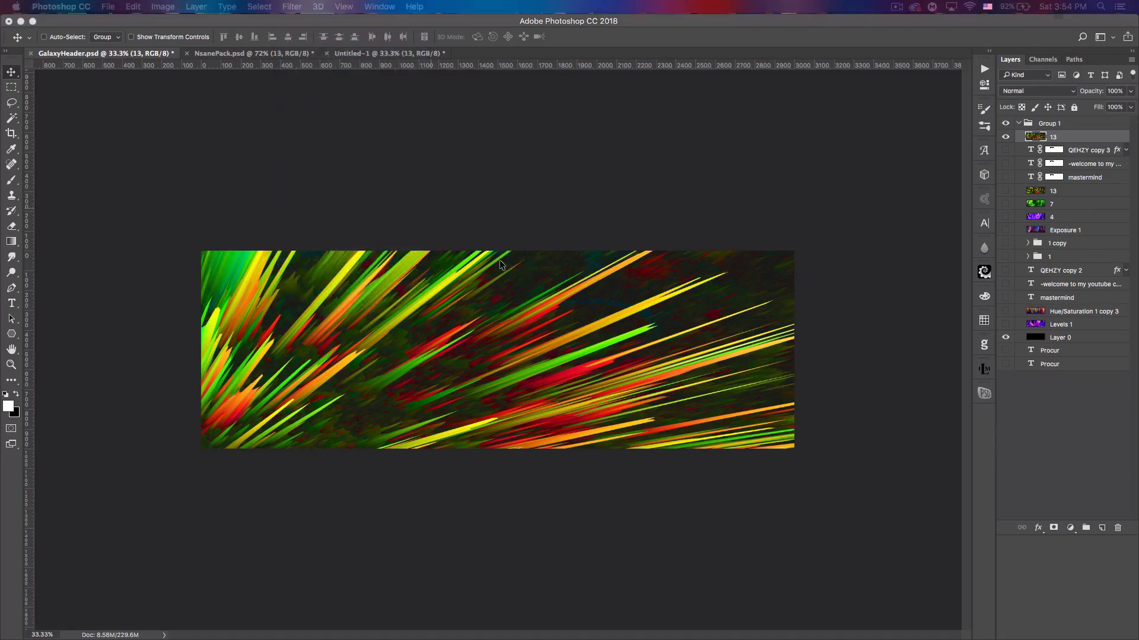
- Liquify layer 13 with Forward Warp strokes, bending the straight streaks into flowing waves, and apply it
{"action": "left_click", "coordinate": [291, 8]}
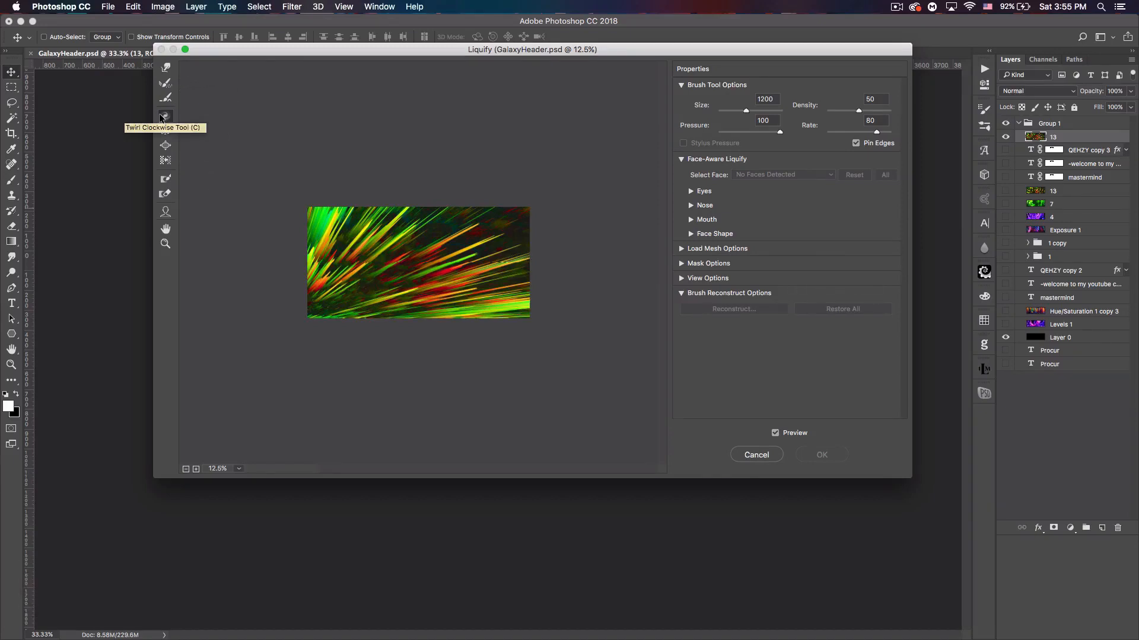
{"action": "mouse_move", "coordinate": [161, 119]}
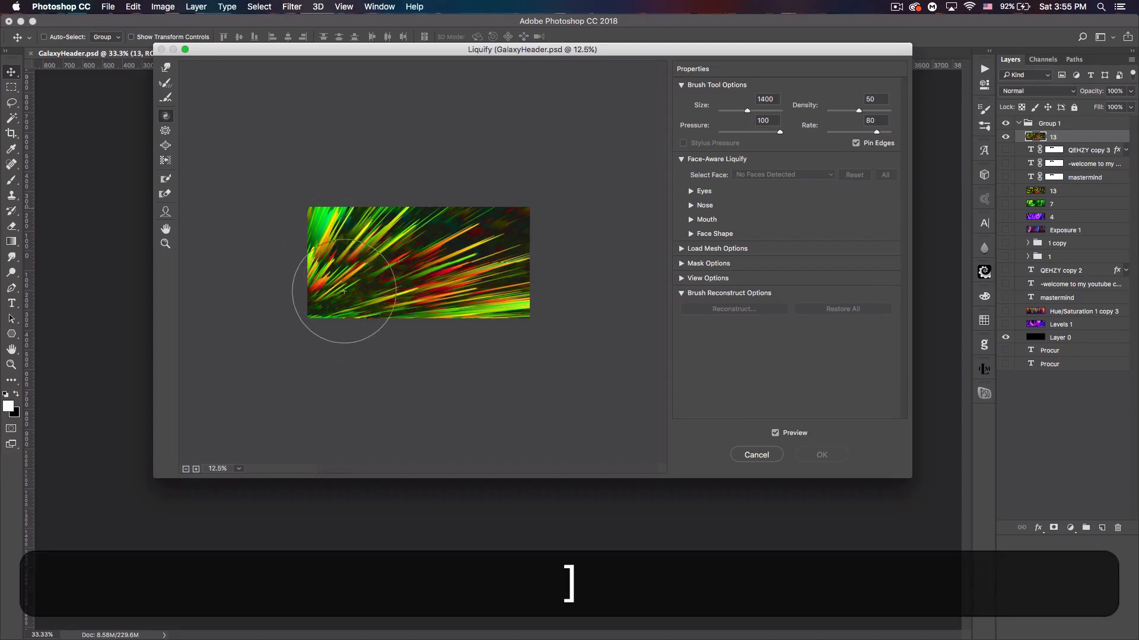
{"action": "left_click_drag", "start_coordinate": [347, 290], "coordinate": [333, 280]}
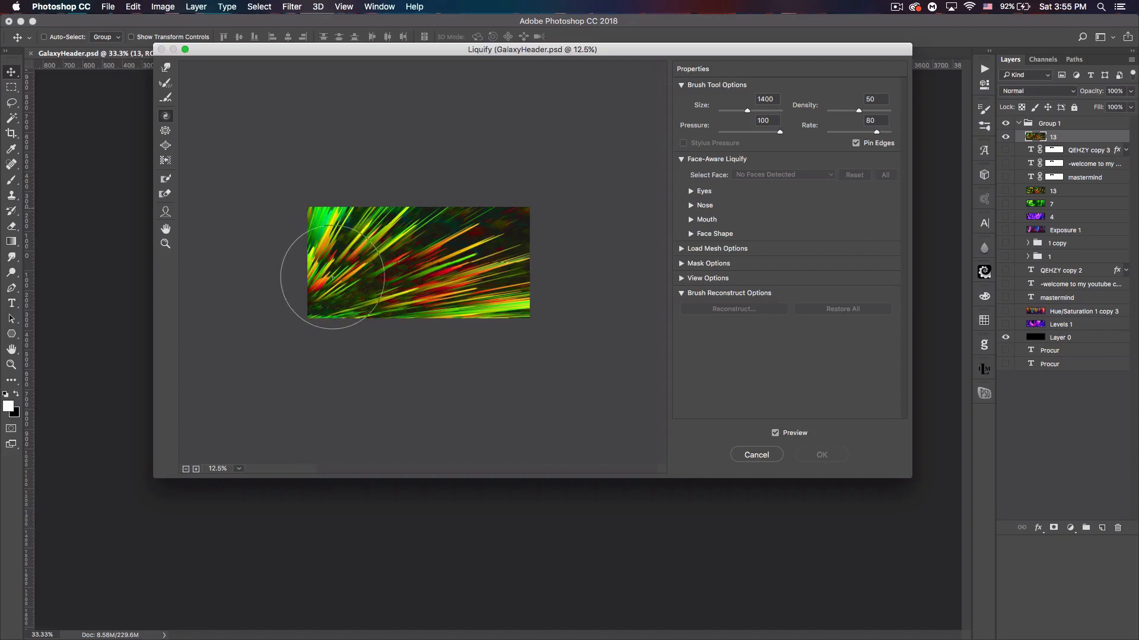
{"action": "left_click_drag", "start_coordinate": [356, 261], "coordinate": [338, 308]}
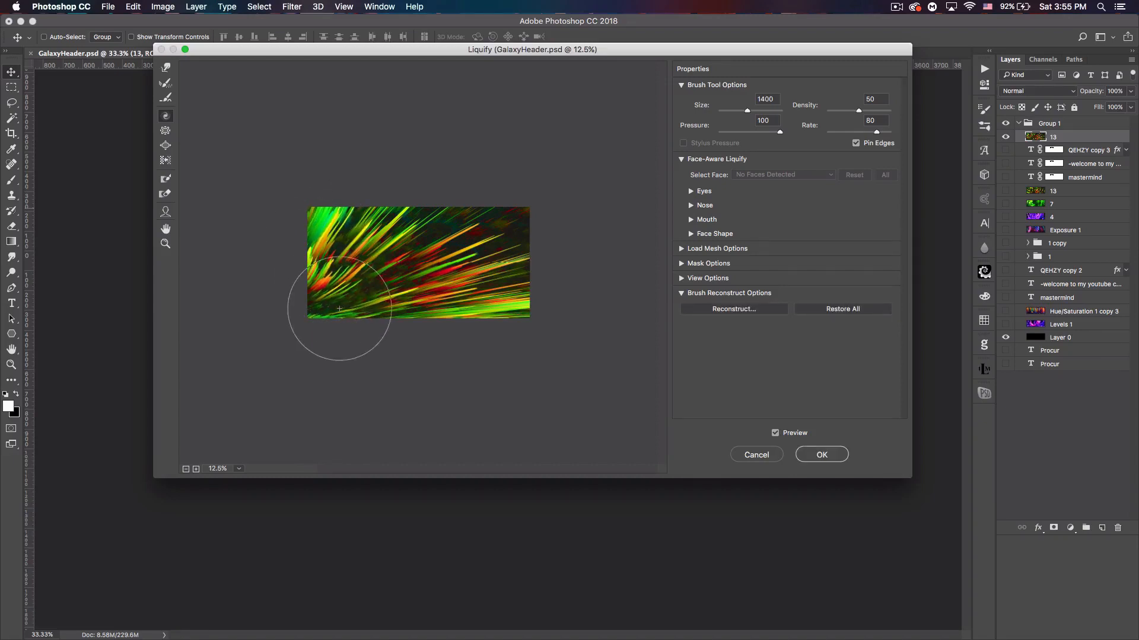
{"action": "left_click_drag", "start_coordinate": [339, 310], "coordinate": [399, 212]}
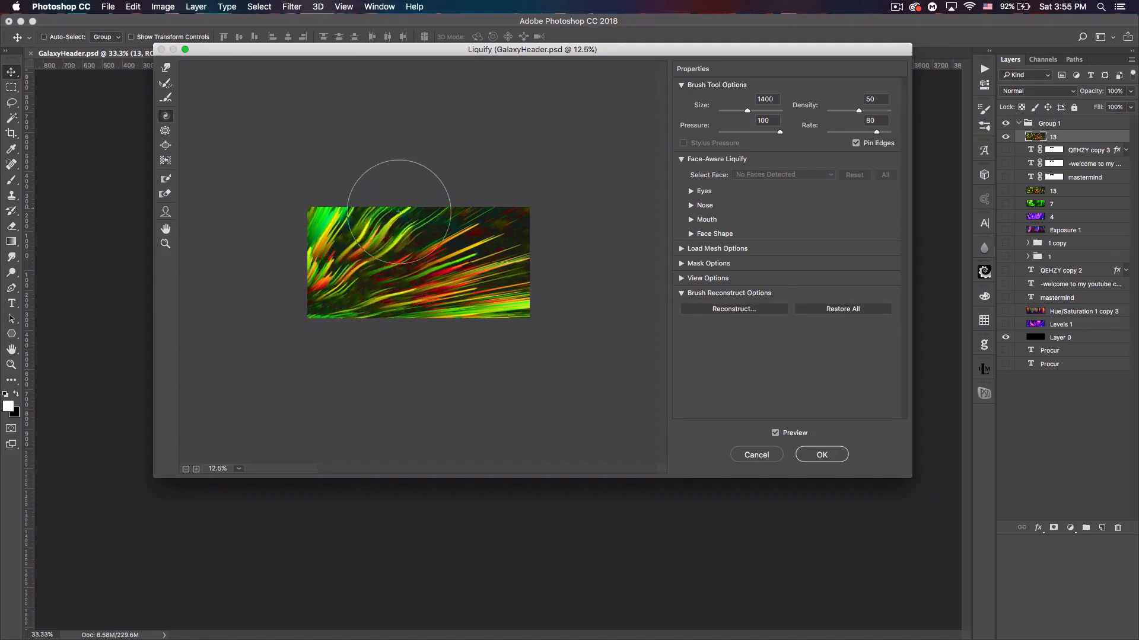
{"action": "left_click_drag", "start_coordinate": [400, 212], "coordinate": [473, 290]}
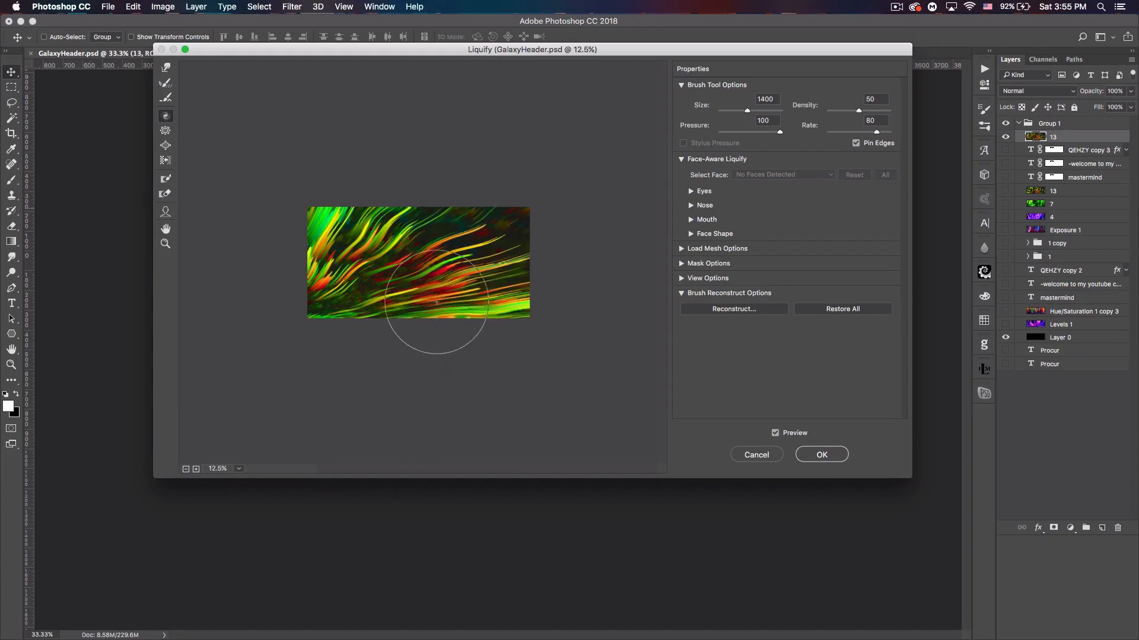
{"action": "left_click_drag", "start_coordinate": [436, 301], "coordinate": [356, 278]}
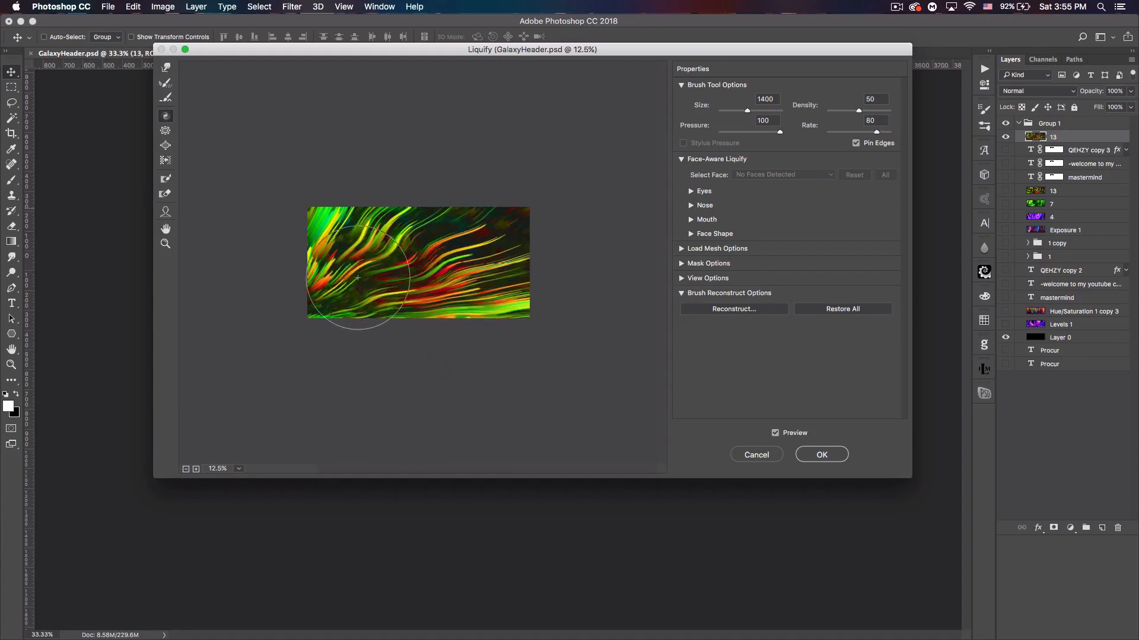
{"action": "left_click_drag", "start_coordinate": [356, 277], "coordinate": [492, 206]}
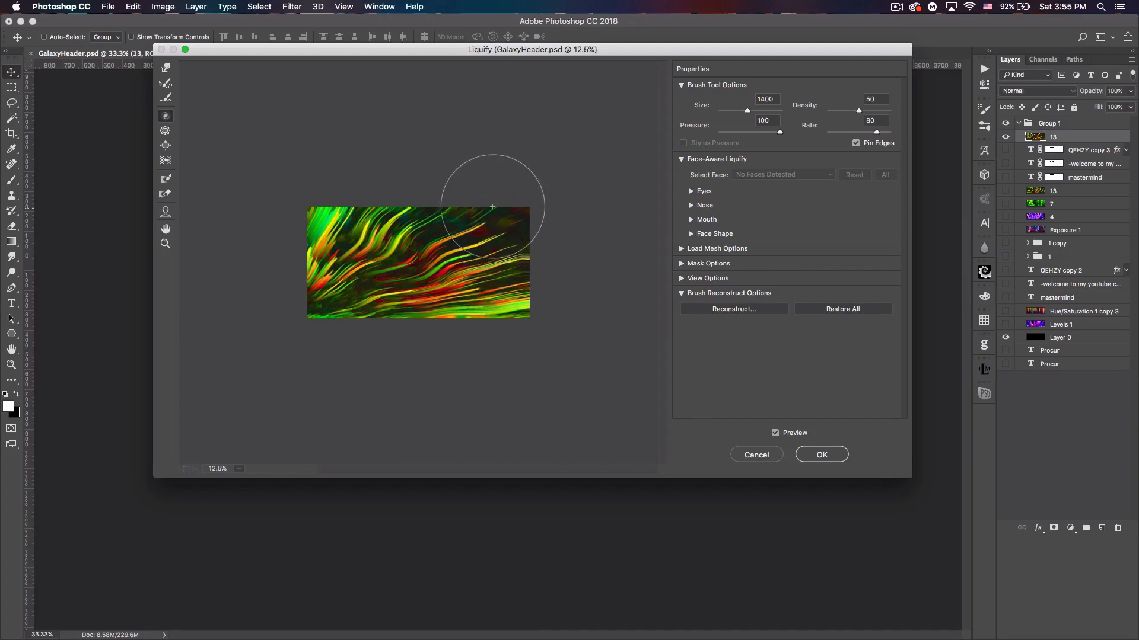
{"action": "left_click_drag", "start_coordinate": [491, 209], "coordinate": [282, 209]}
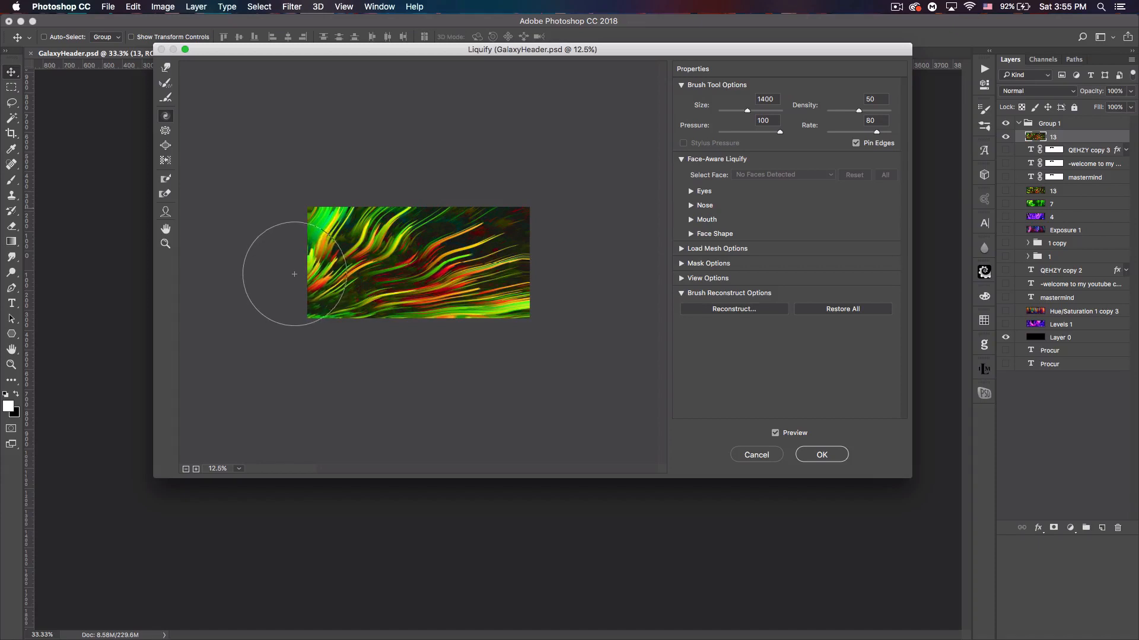
{"action": "left_click_drag", "start_coordinate": [294, 274], "coordinate": [412, 324]}
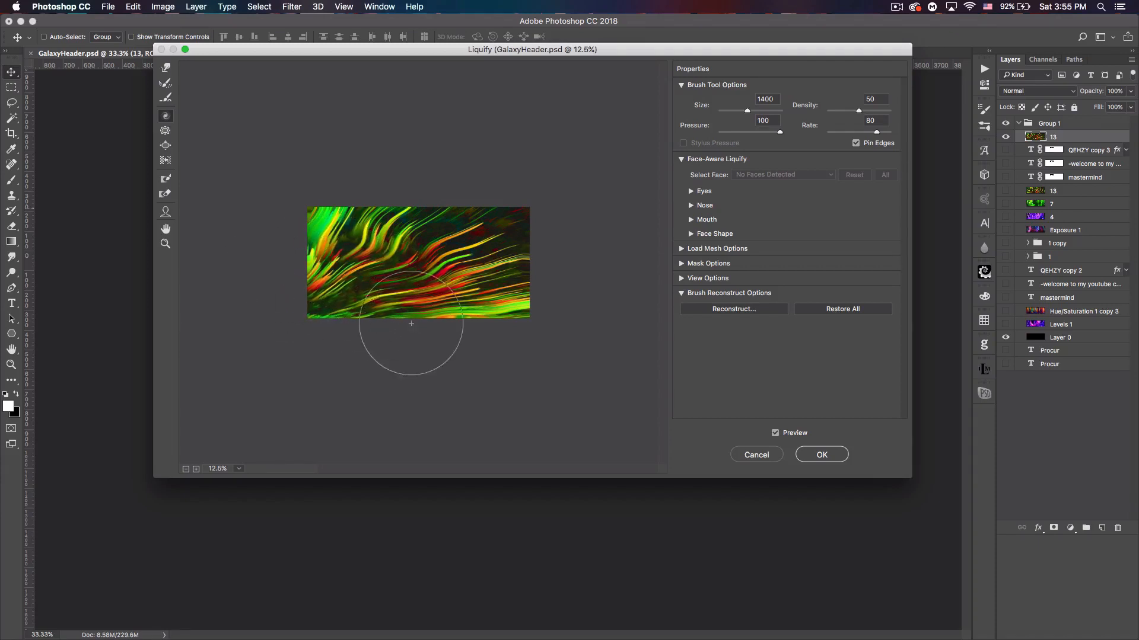
{"action": "left_click_drag", "start_coordinate": [411, 322], "coordinate": [496, 200]}
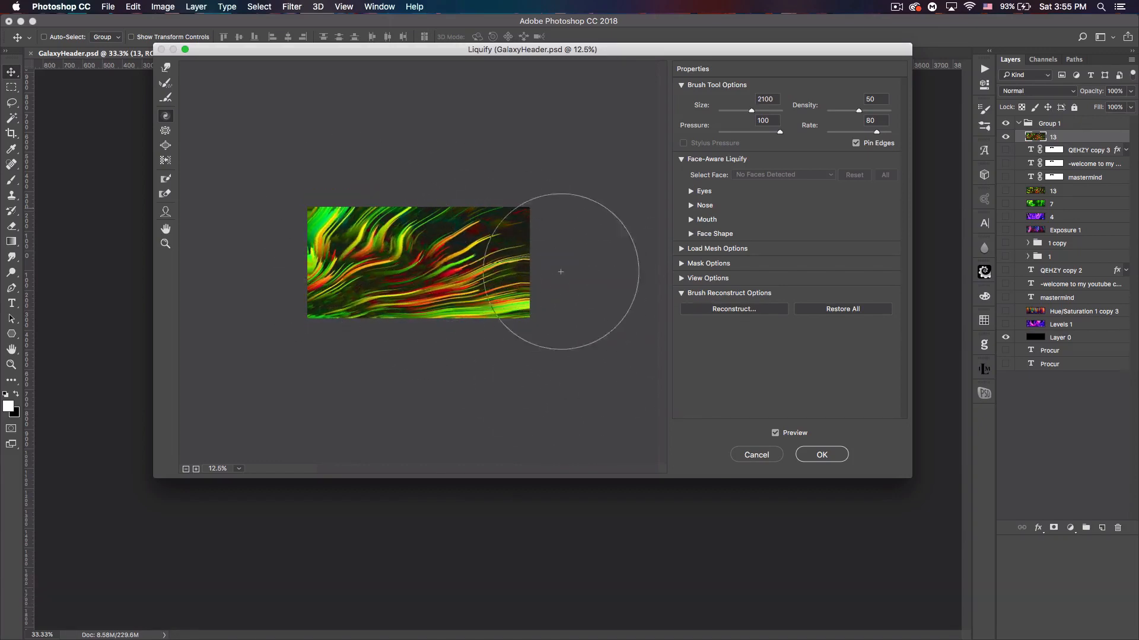
{"action": "left_click_drag", "start_coordinate": [558, 273], "coordinate": [472, 253]}
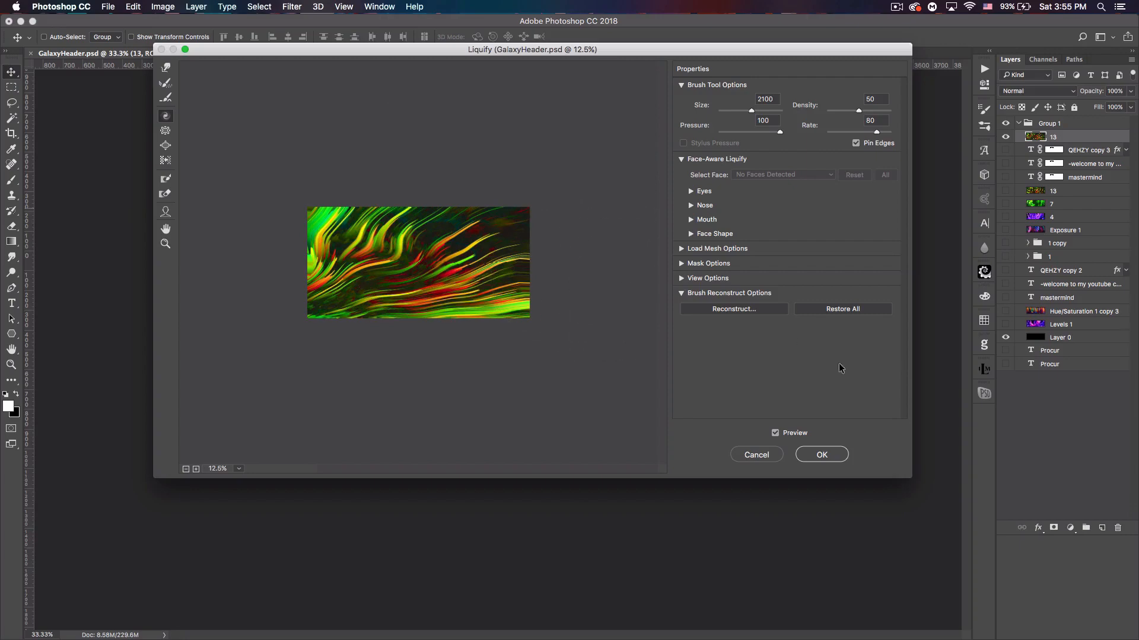
{"action": "left_click", "coordinate": [821, 454]}
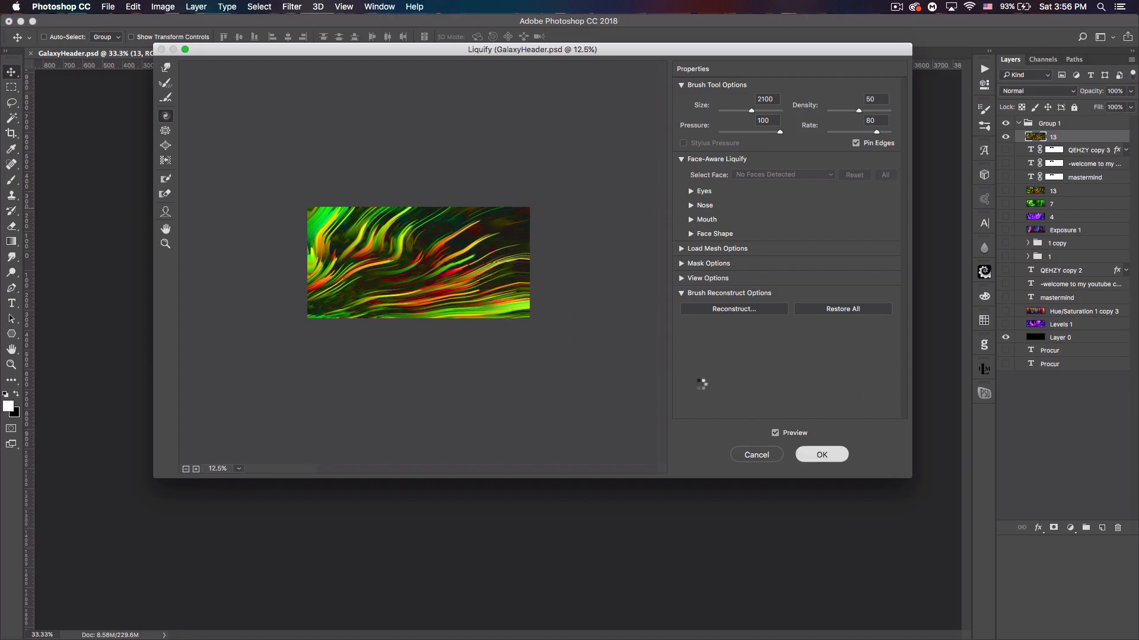
{"action": "left_click", "coordinate": [820, 454]}
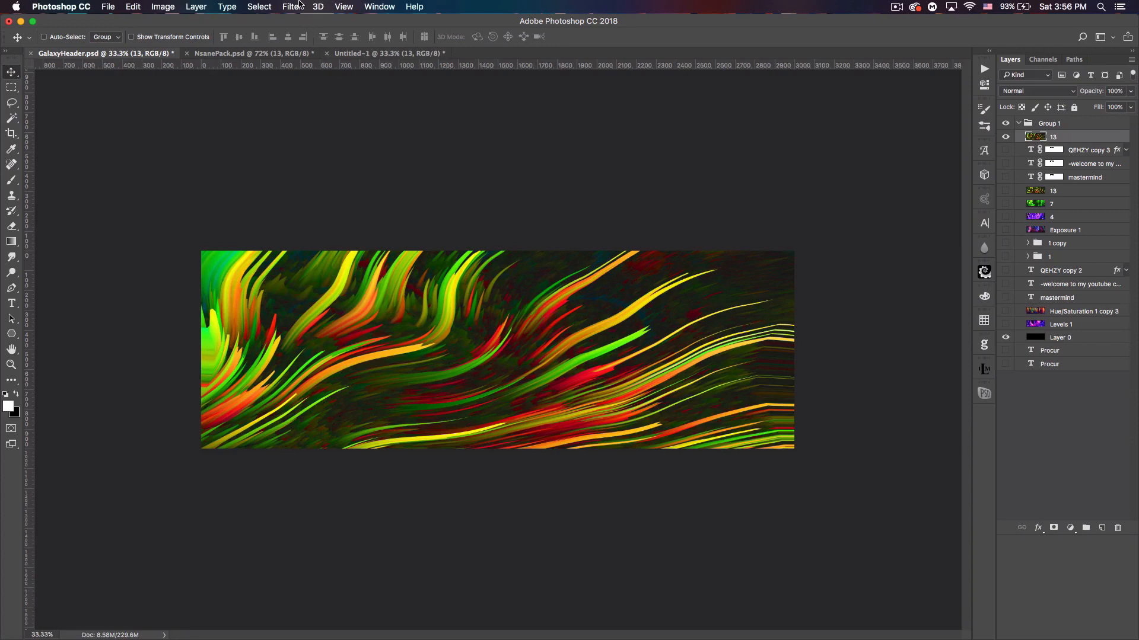
- Apply Oil Paint with Stylization, Cleanliness, Scale and Bristle Detail at 10 and Lighting enabled
{"action": "left_click", "coordinate": [292, 7]}
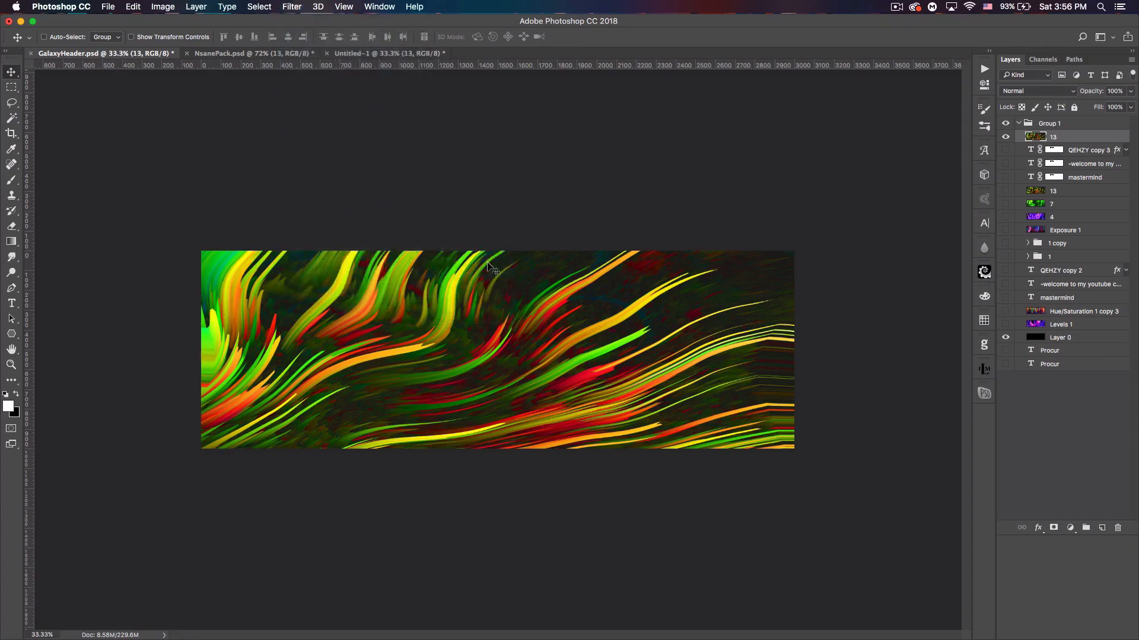
{"action": "left_click", "coordinate": [290, 7]}
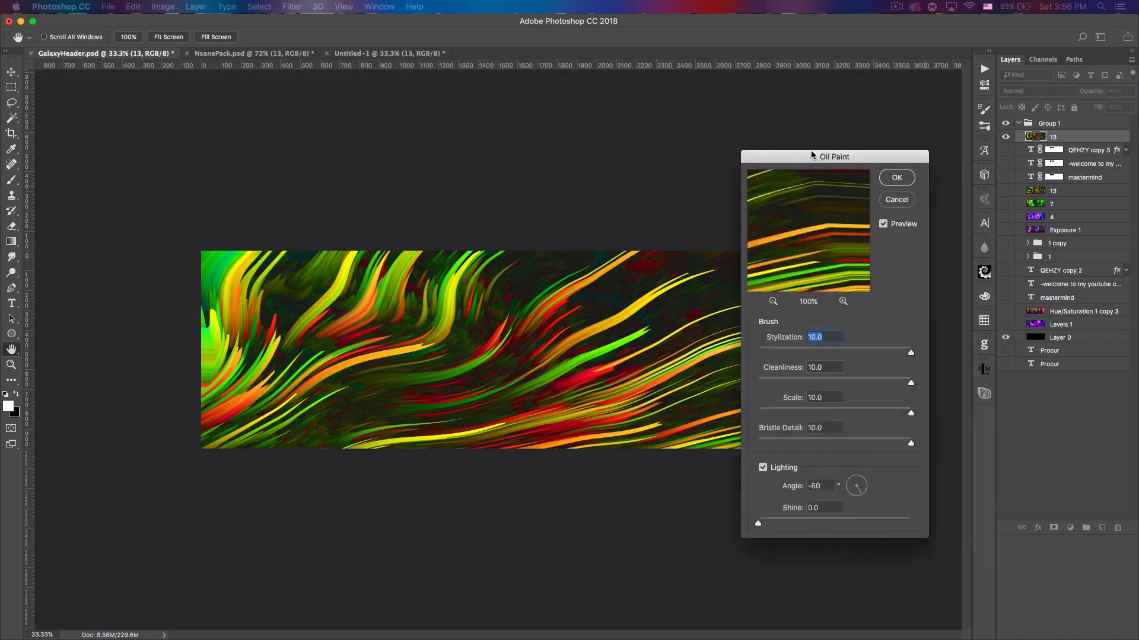
{"action": "left_click_drag", "start_coordinate": [834, 157], "coordinate": [688, 122]}
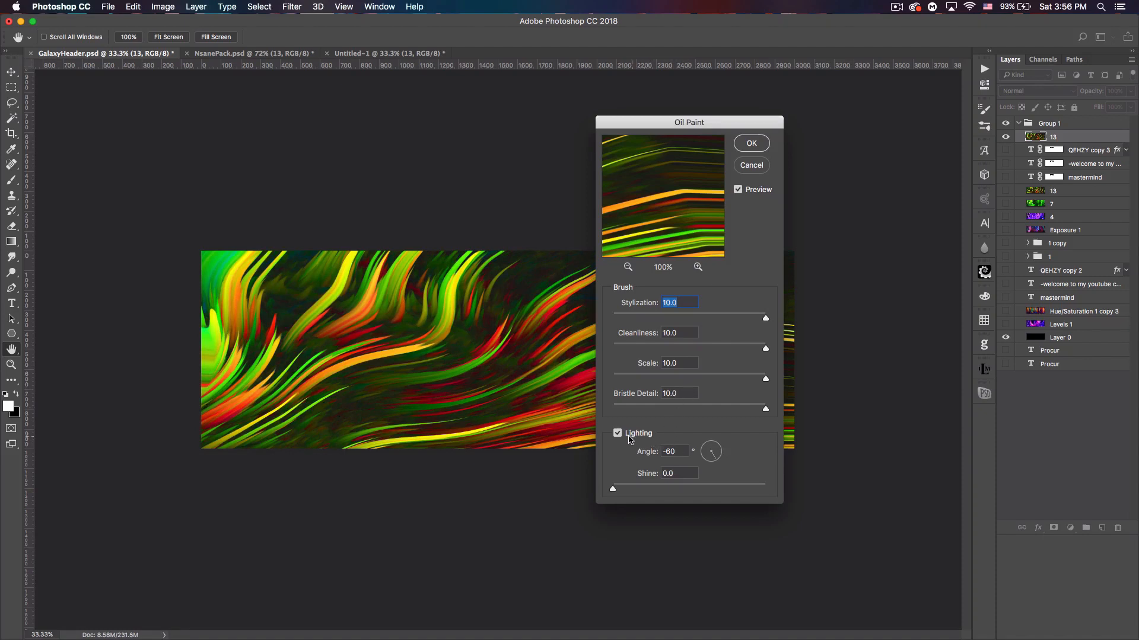
{"action": "left_click", "coordinate": [616, 434]}
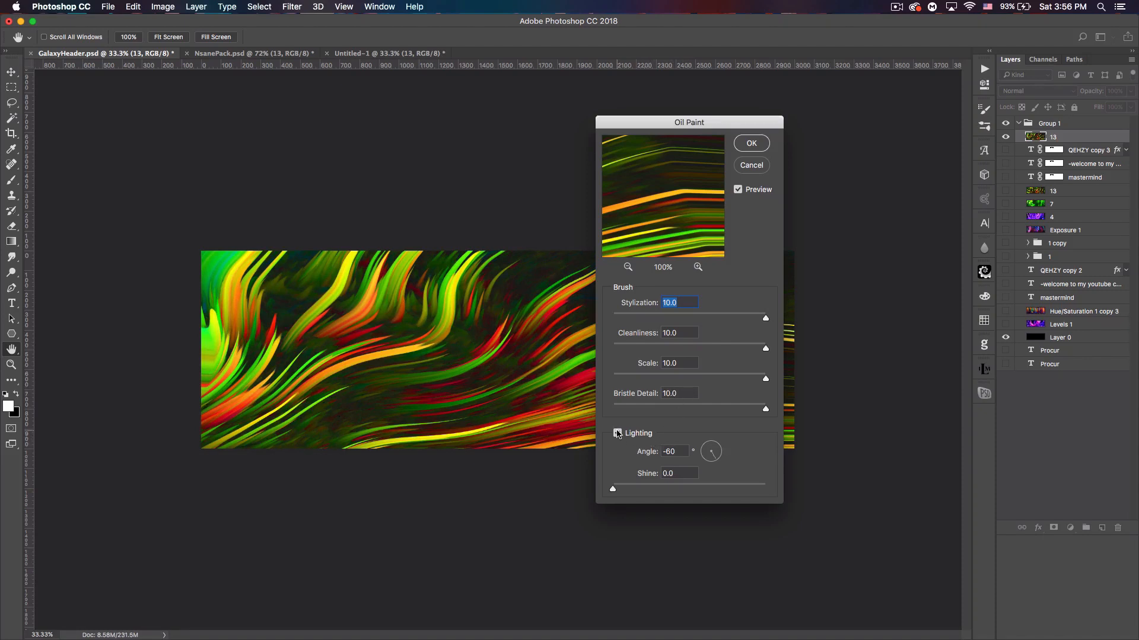
{"action": "left_click", "coordinate": [617, 433]}
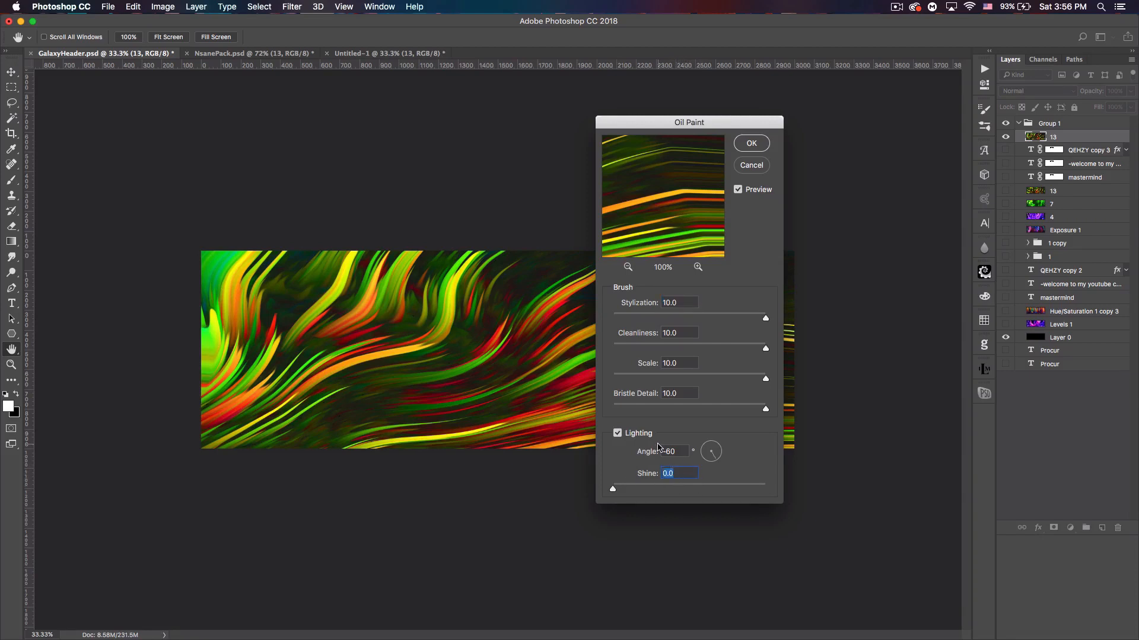
{"action": "left_click", "coordinate": [626, 267]}
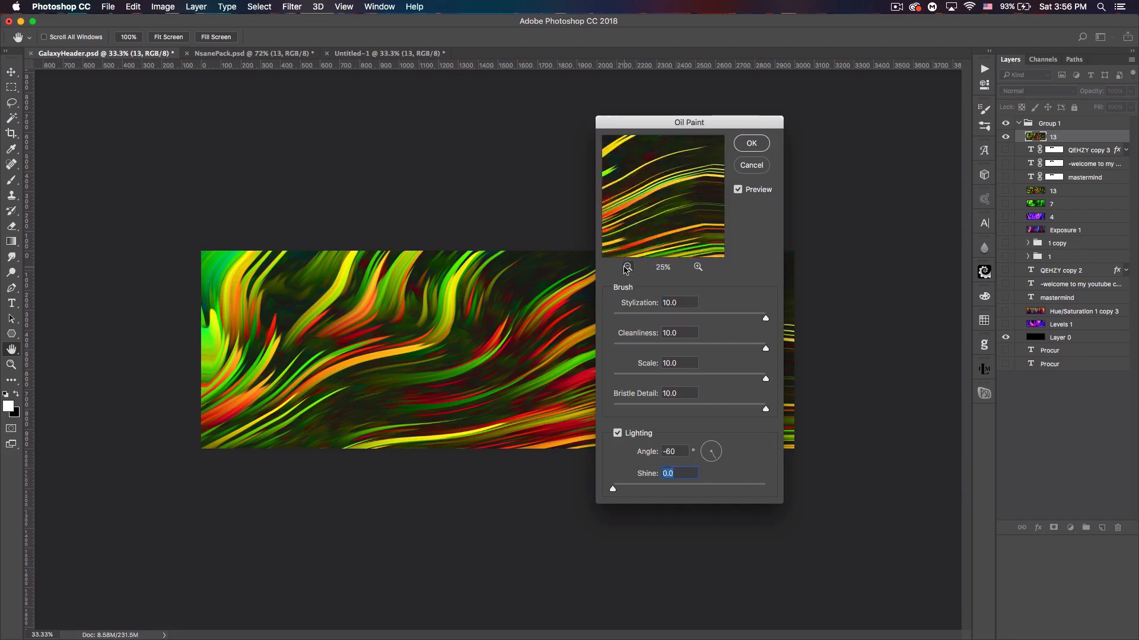
{"action": "left_click", "coordinate": [750, 143]}
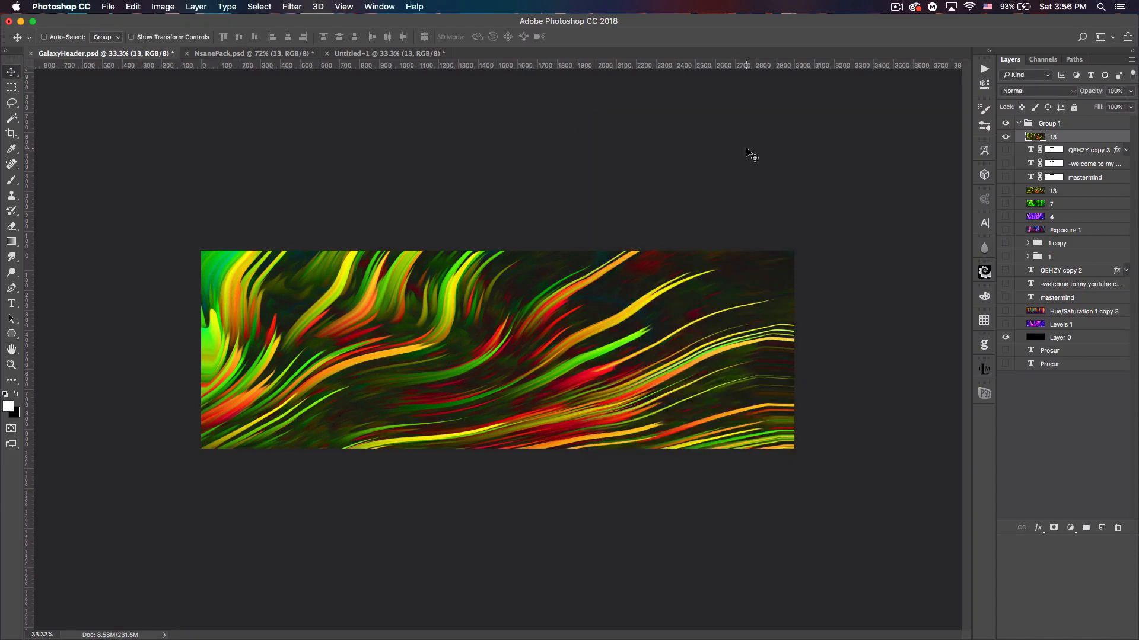
{"action": "mouse_move", "coordinate": [523, 355]}
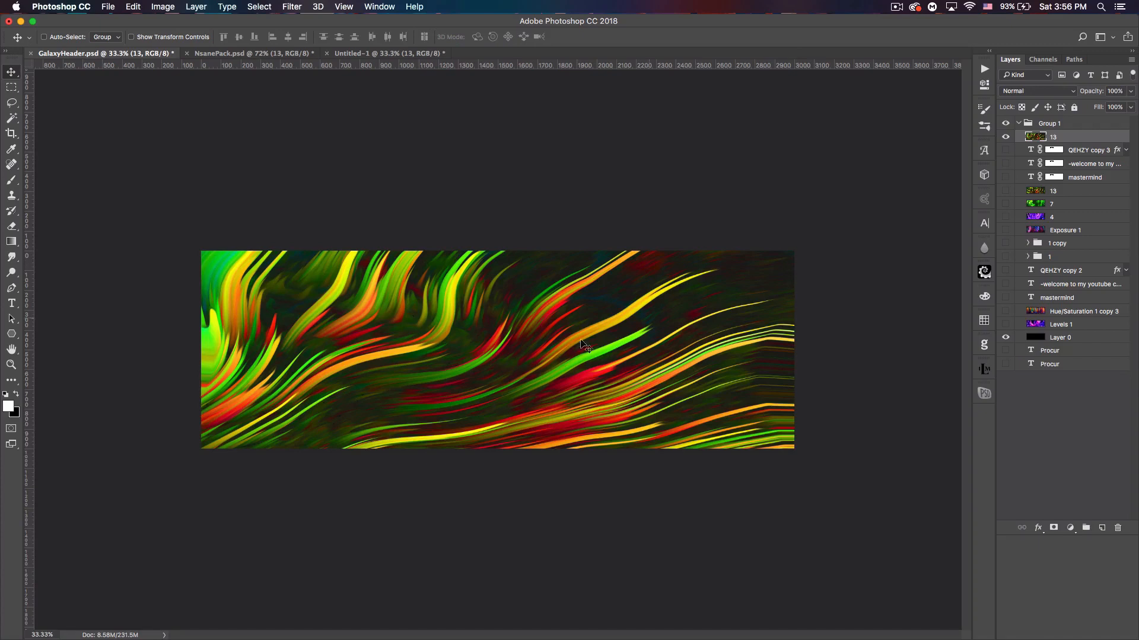
{"action": "mouse_move", "coordinate": [396, 349]}
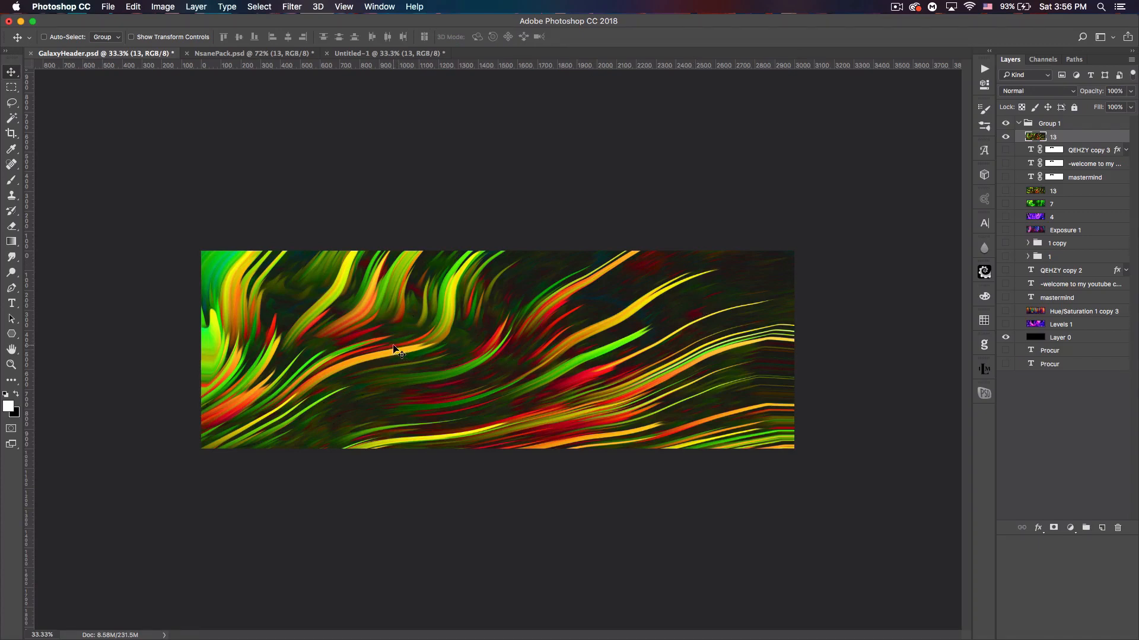
{"action": "mouse_move", "coordinate": [432, 312]}
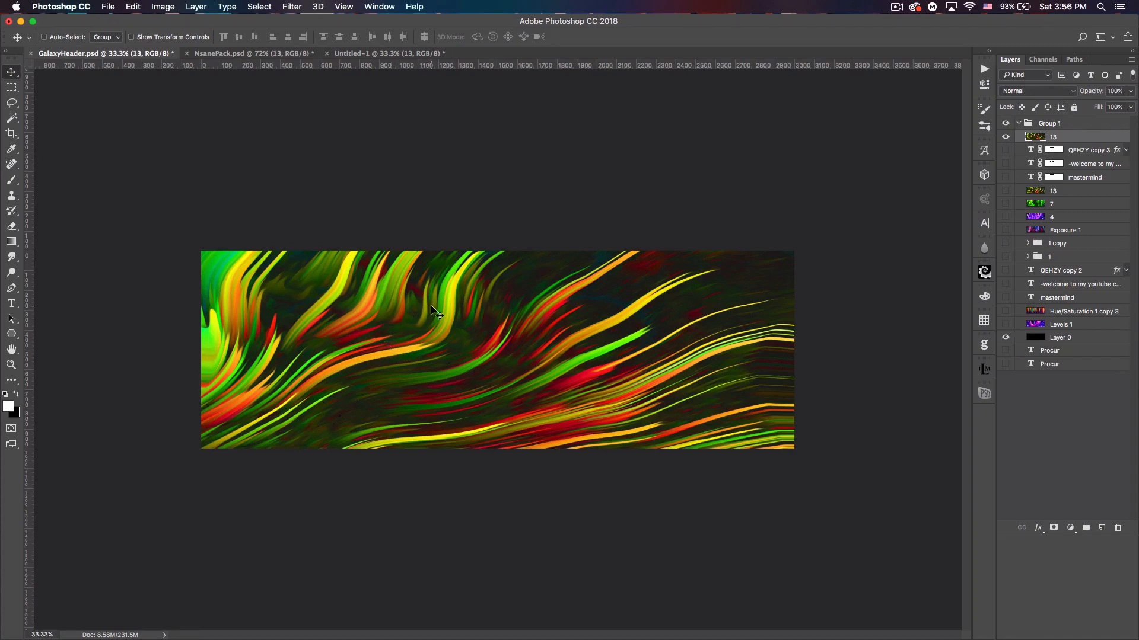
{"action": "mouse_move", "coordinate": [434, 306]}
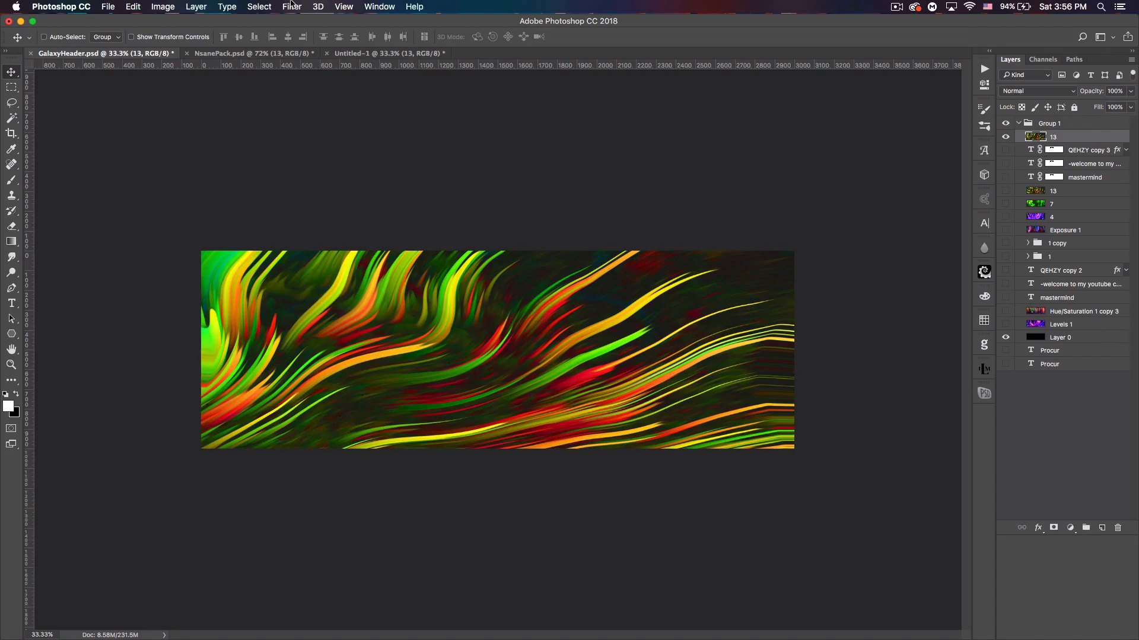
- Apply the Polar Coordinates filter in Polar to Rectangular mode to the oil-painted swirls
{"action": "left_click", "coordinate": [292, 7]}
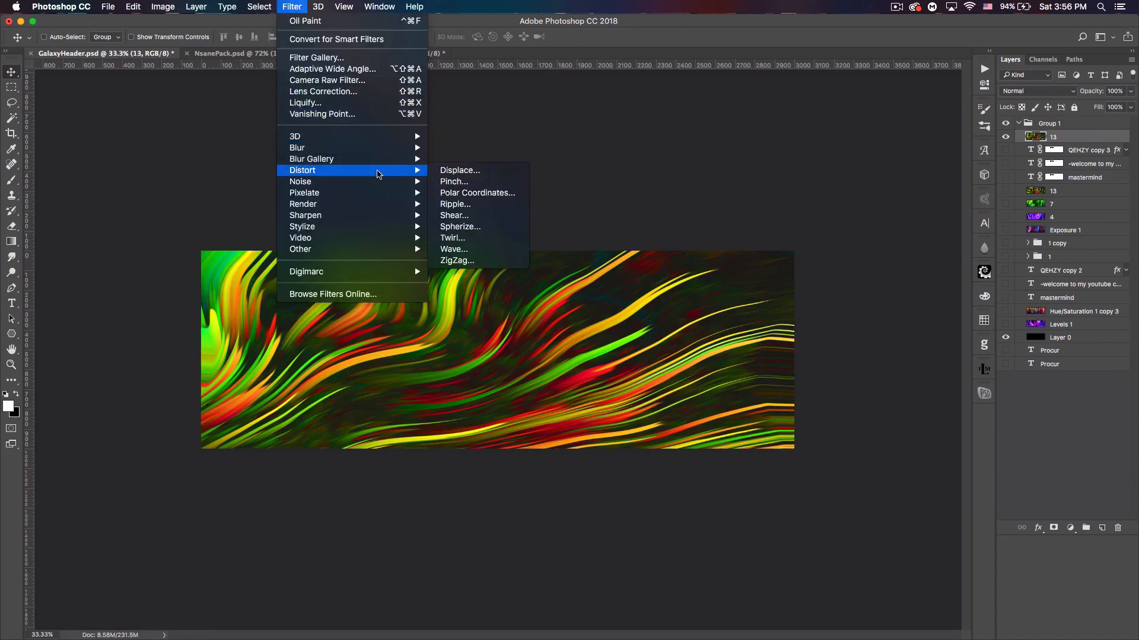
{"action": "mouse_move", "coordinate": [477, 192]}
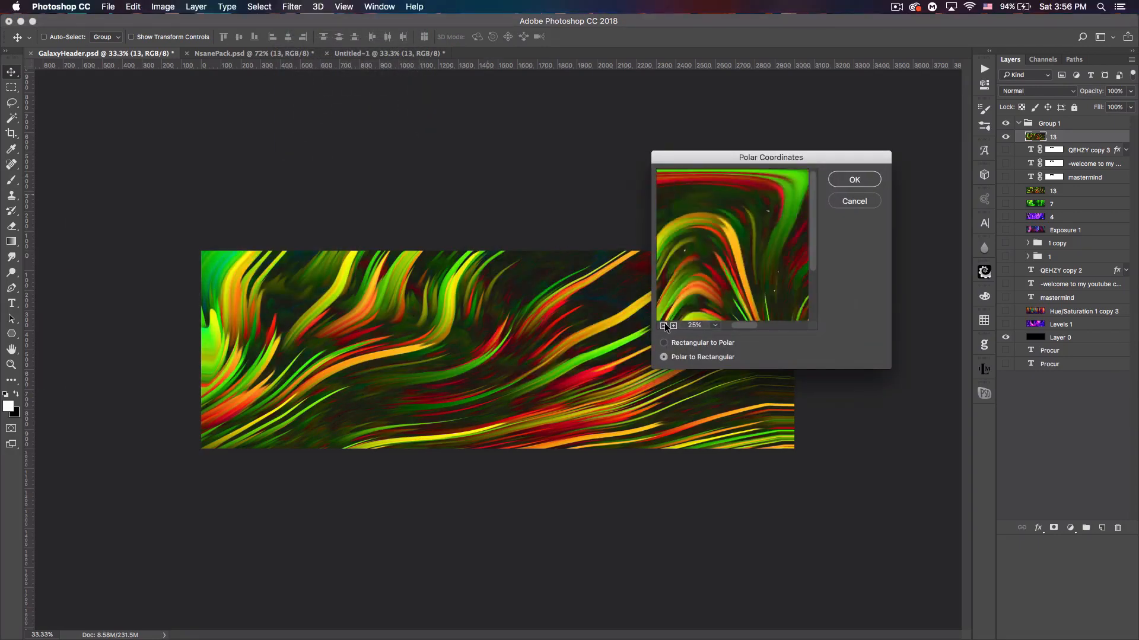
{"action": "left_click", "coordinate": [663, 341]}
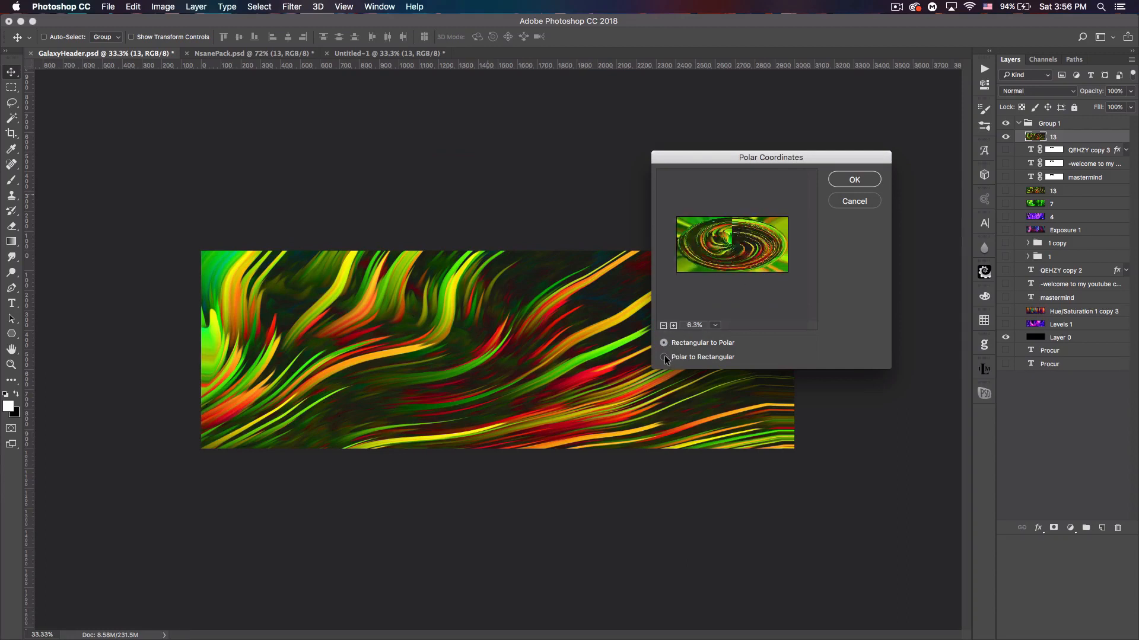
{"action": "left_click", "coordinate": [661, 357]}
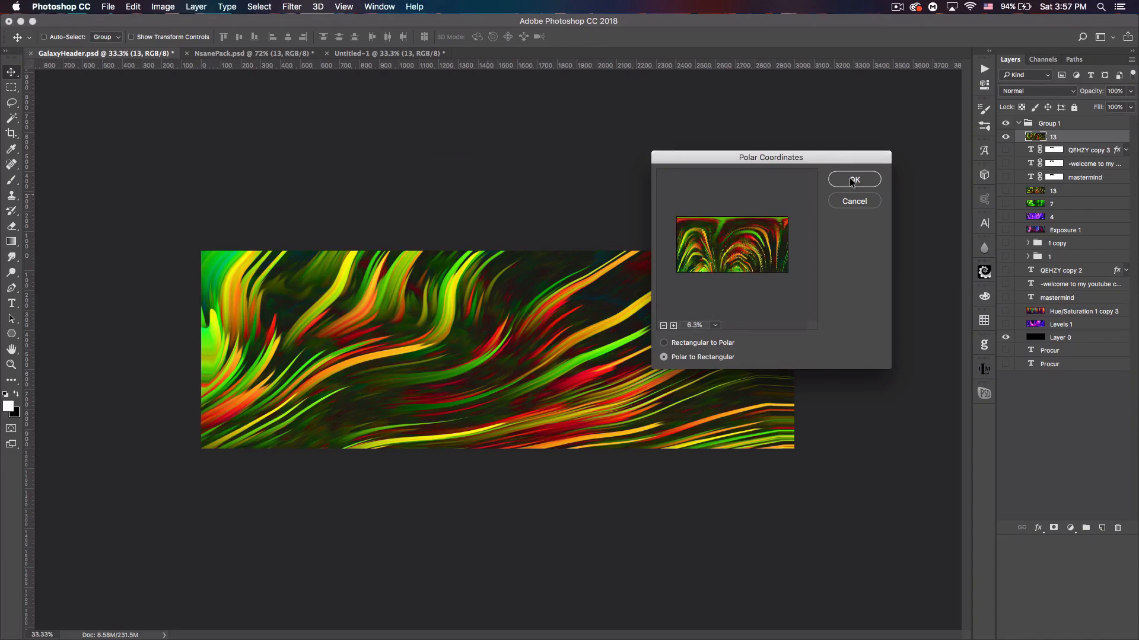
{"action": "left_click", "coordinate": [854, 179]}
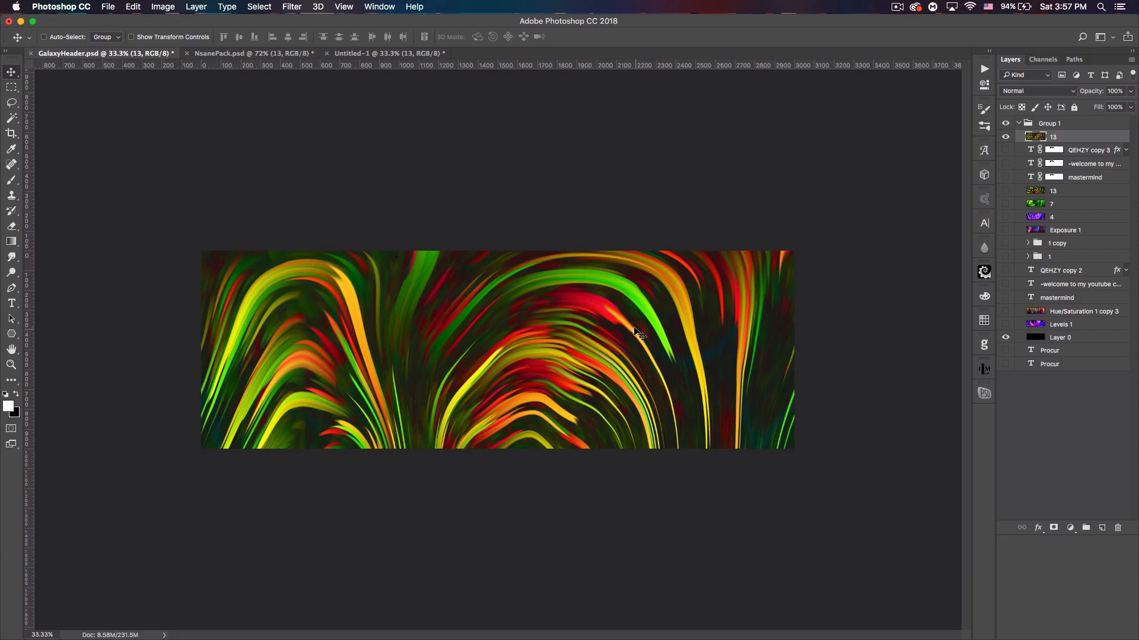
{"action": "key", "text": "cmd+t"}
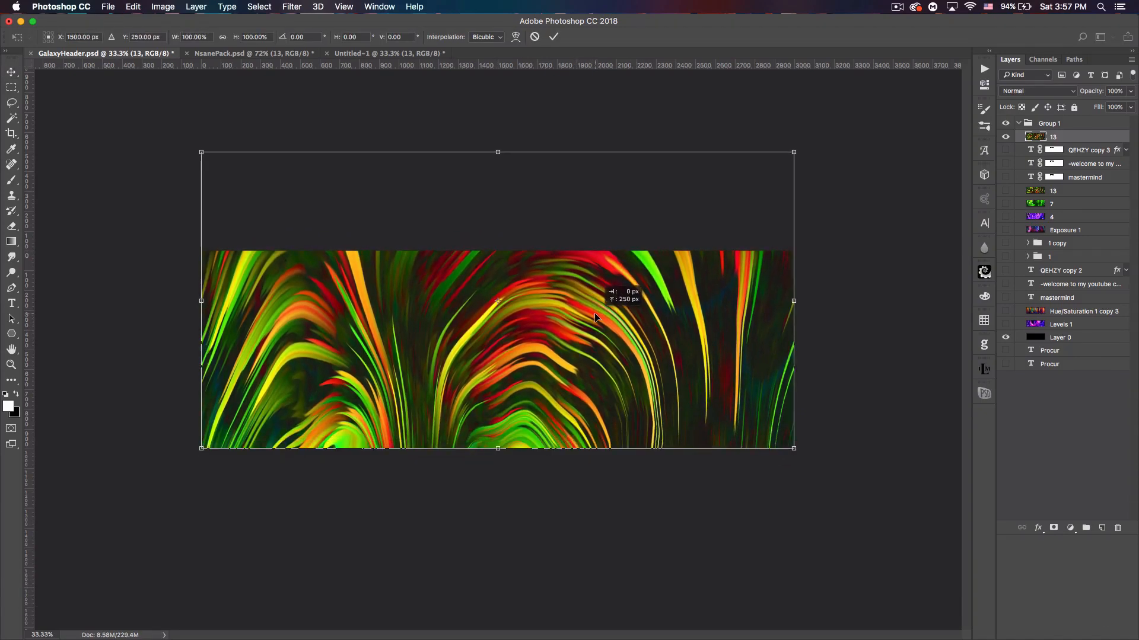
- Flip the arched swirls vertically, stretch them taller across the banner, and commit the transform
{"action": "left_click_drag", "start_coordinate": [497, 152], "coordinate": [497, 235]}
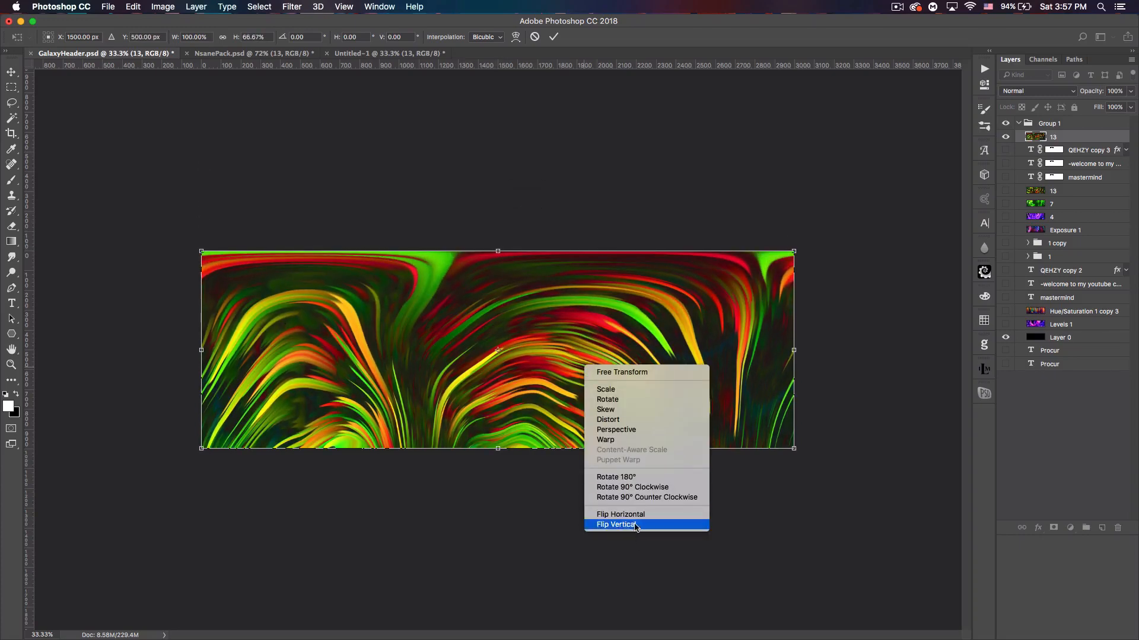
{"action": "left_click", "coordinate": [616, 524]}
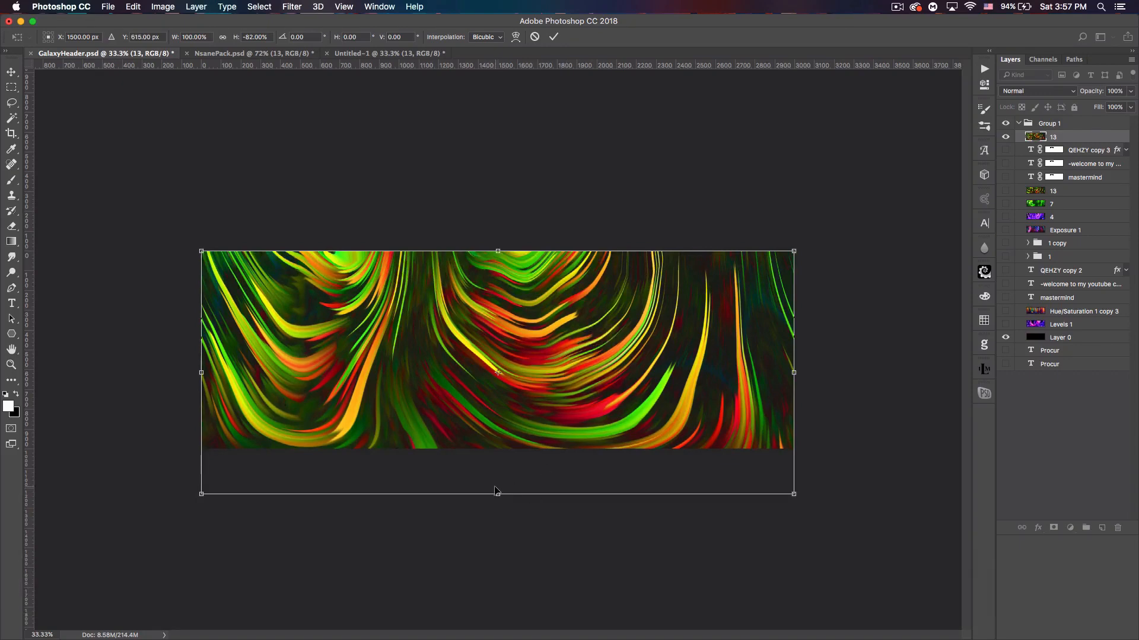
{"action": "left_click_drag", "start_coordinate": [497, 493], "coordinate": [497, 513]}
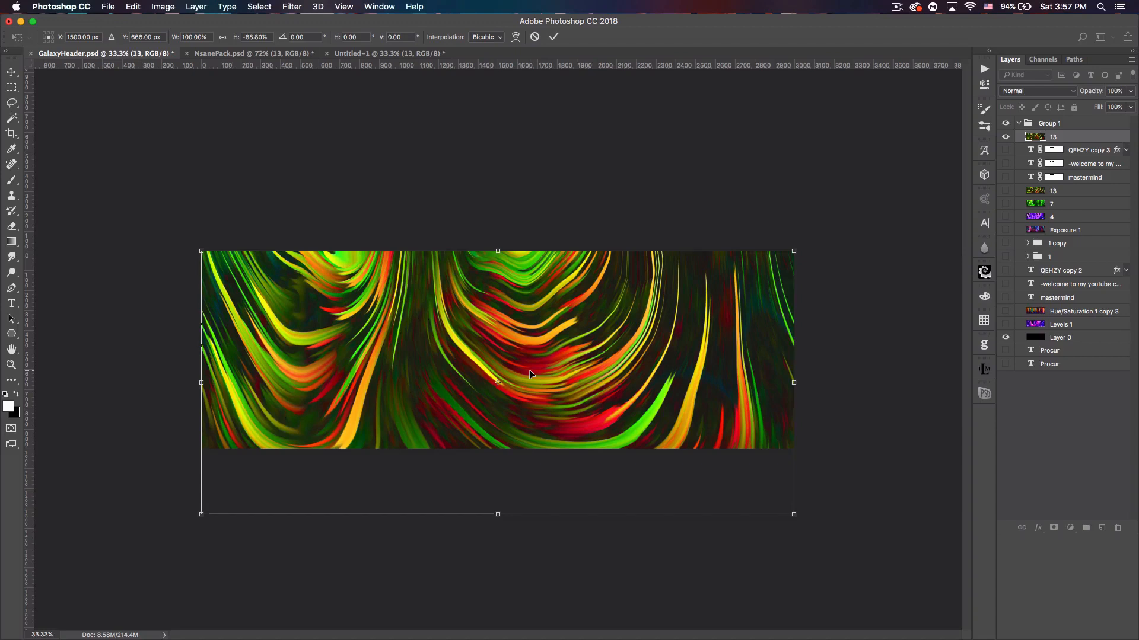
{"action": "key", "text": "enter"}
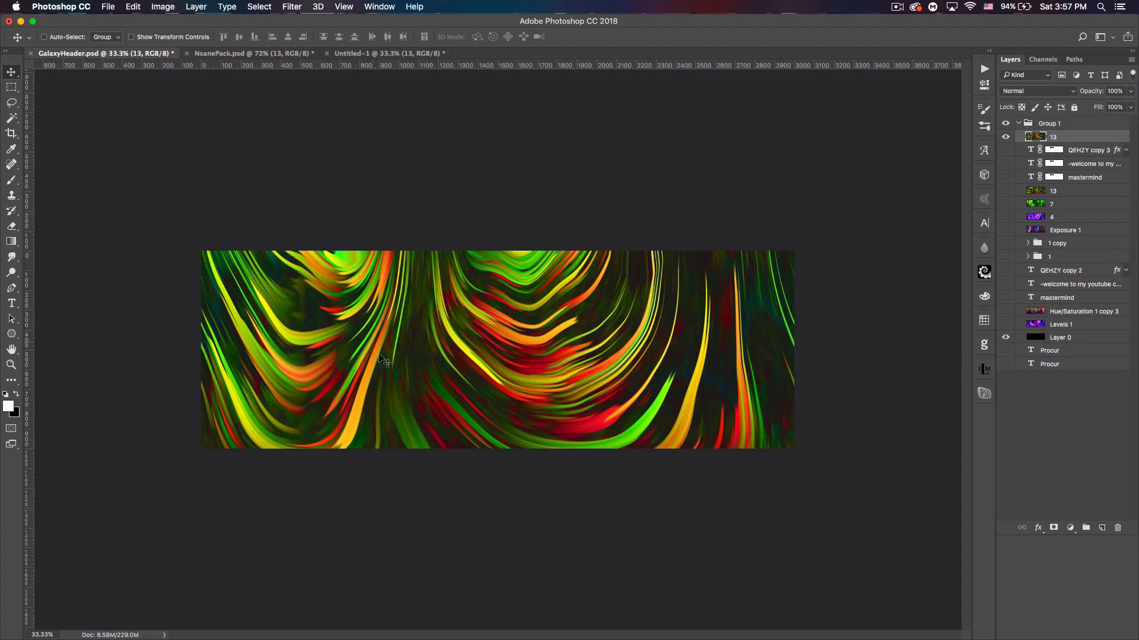
{"action": "mouse_move", "coordinate": [678, 338]}
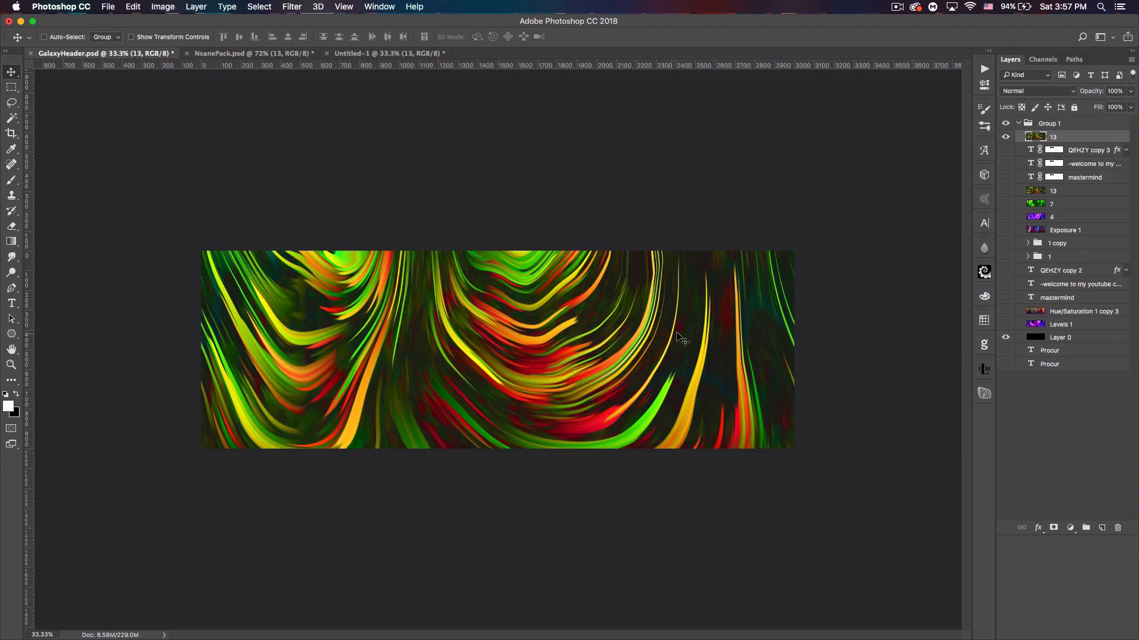
{"action": "mouse_move", "coordinate": [616, 283]}
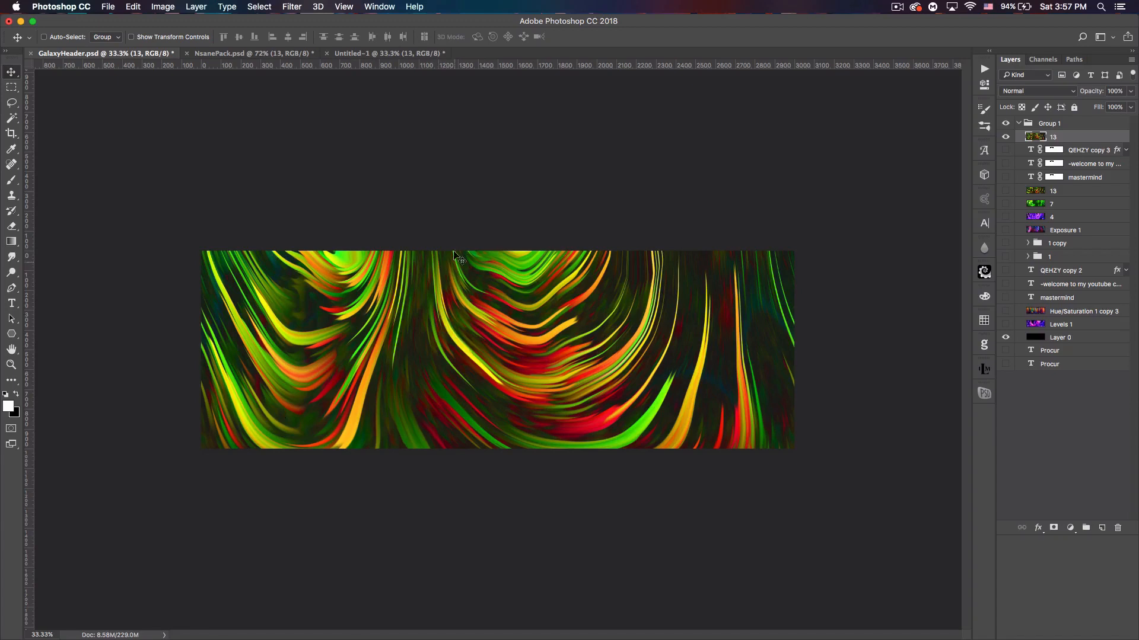
{"action": "mouse_move", "coordinate": [613, 383]}
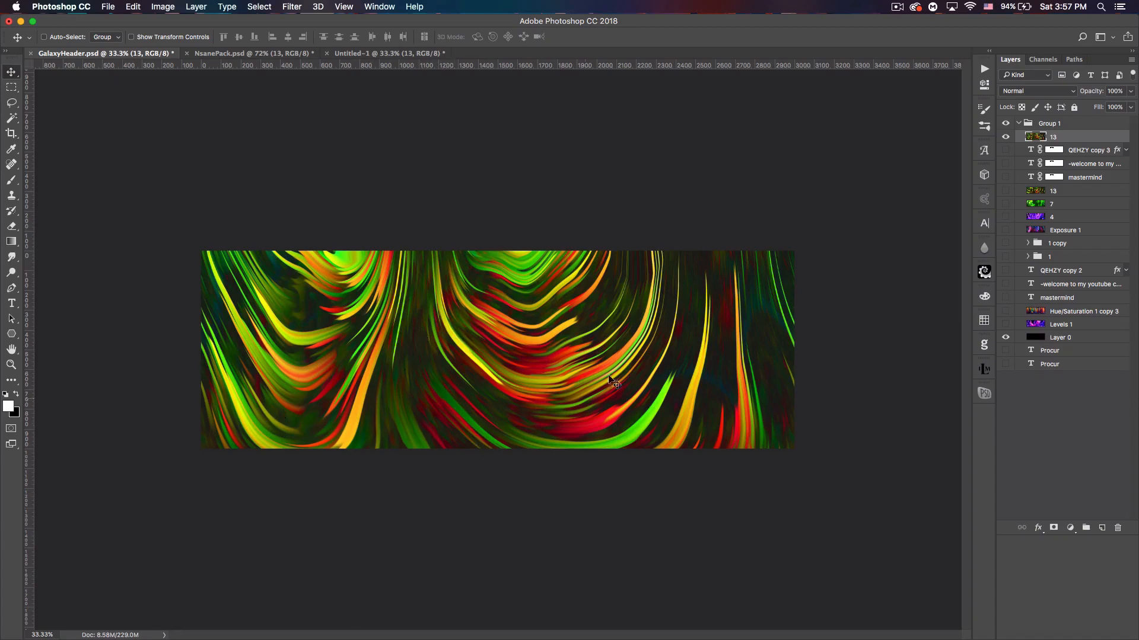
{"action": "mouse_move", "coordinate": [719, 287]}
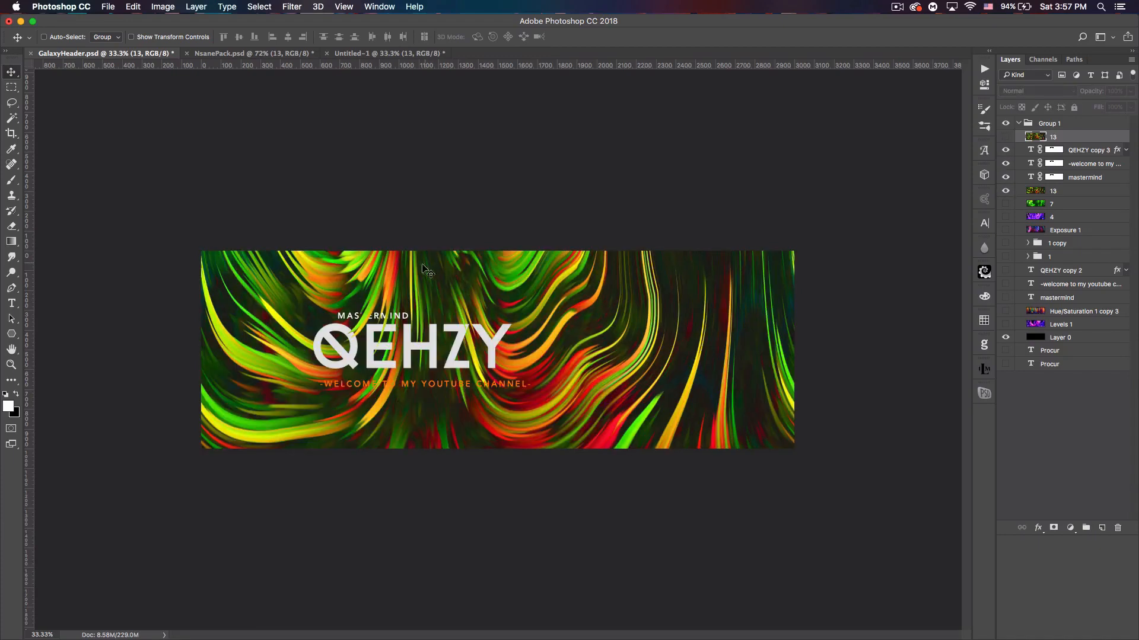
{"action": "mouse_move", "coordinate": [352, 349]}
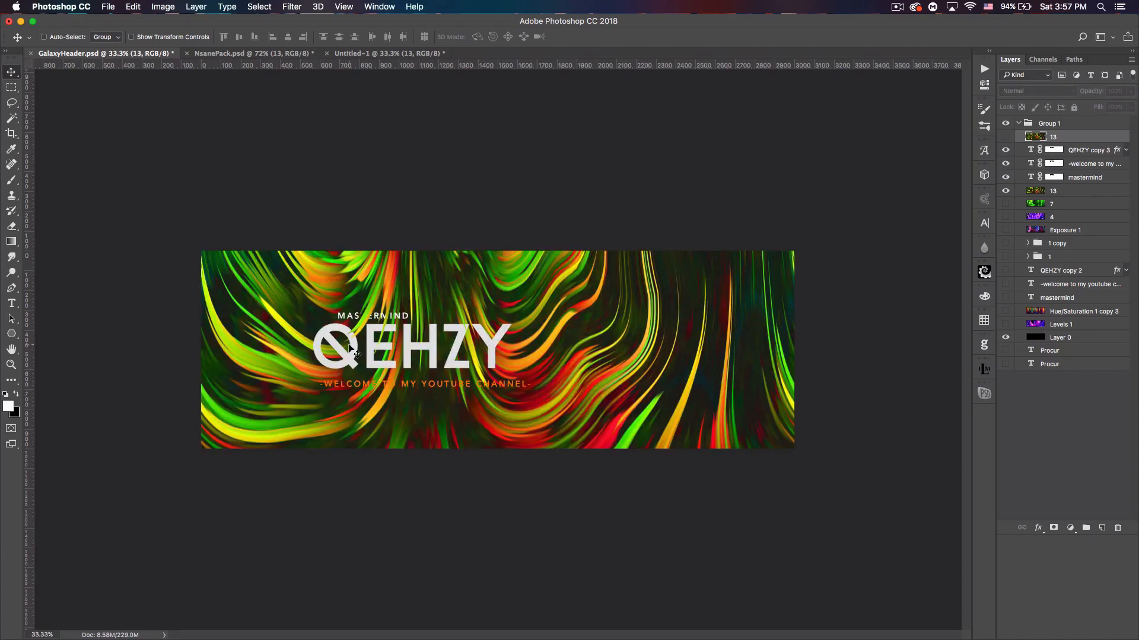